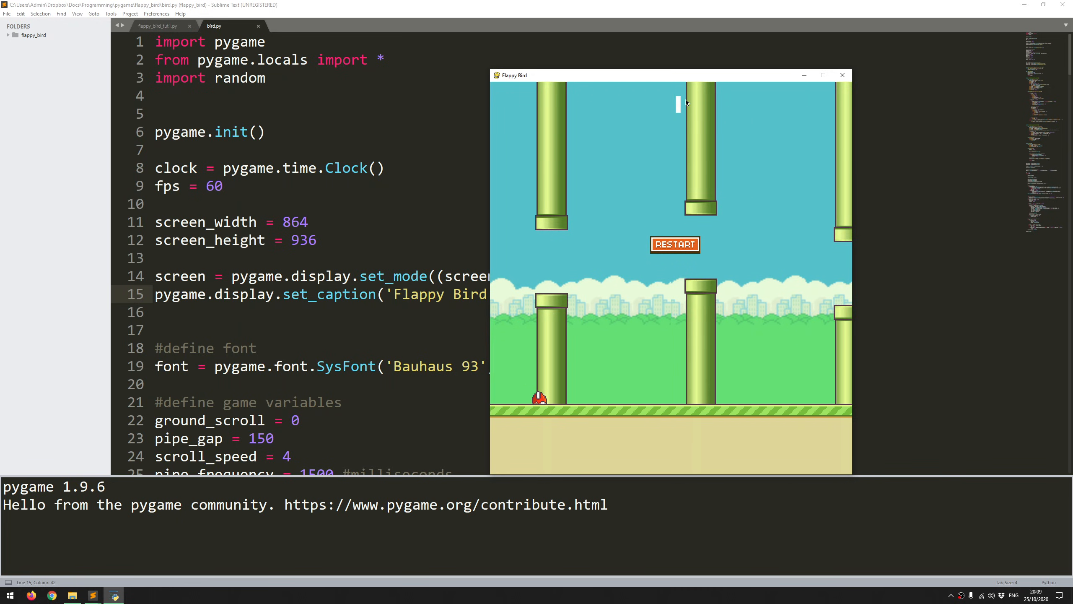
- Restart the finished Flappy Bird game once, then close its window
left_click(674, 244)
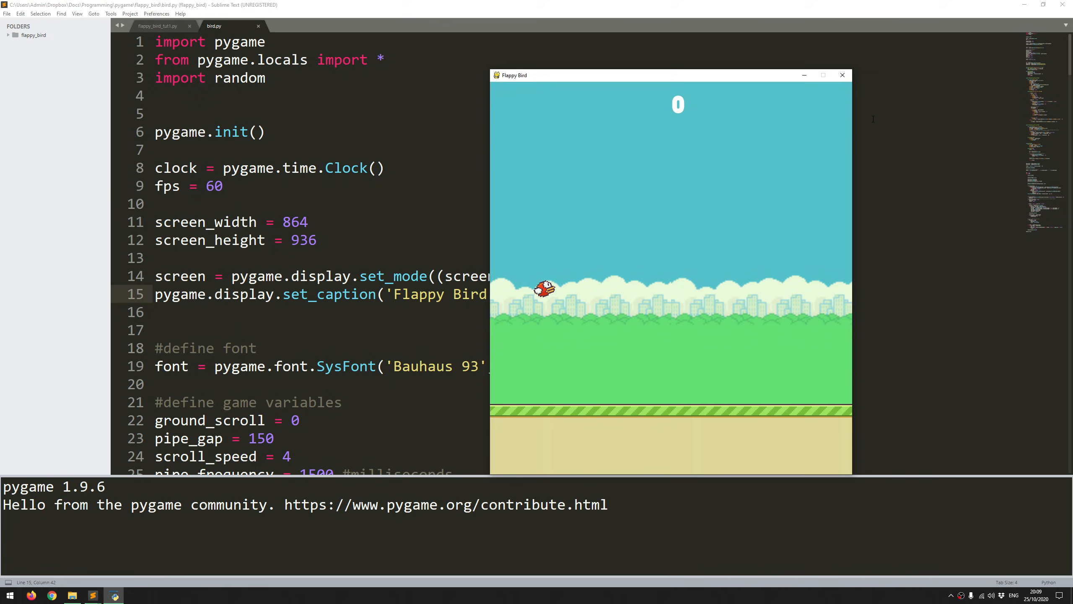
left_click(841, 75)
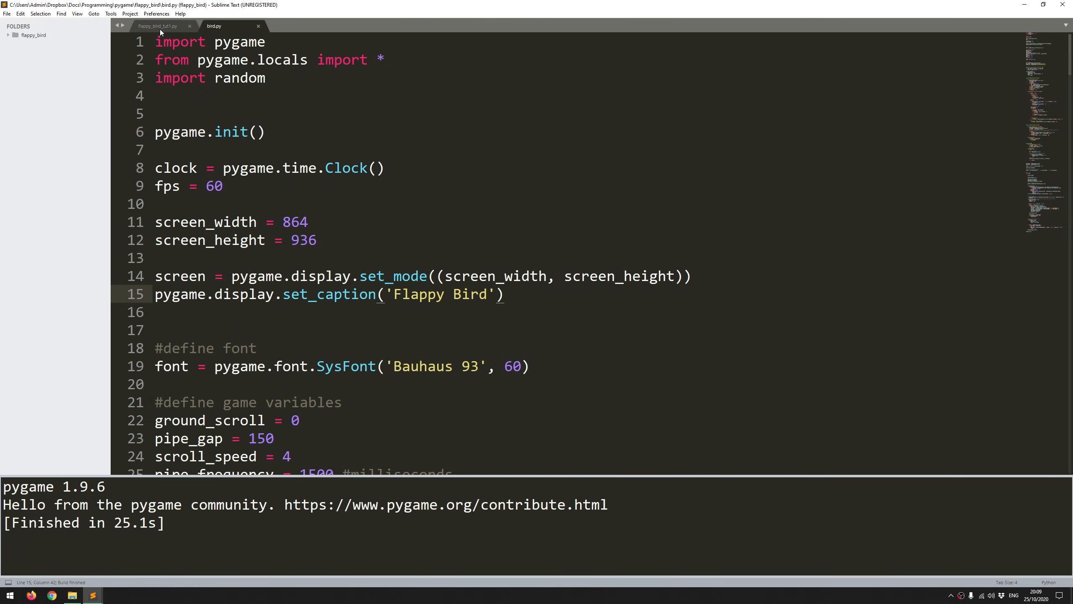
- In flappy_bird_tut1.py, write import pygame, from pygame.locals import *, and pygame.init()
left_click(158, 26)
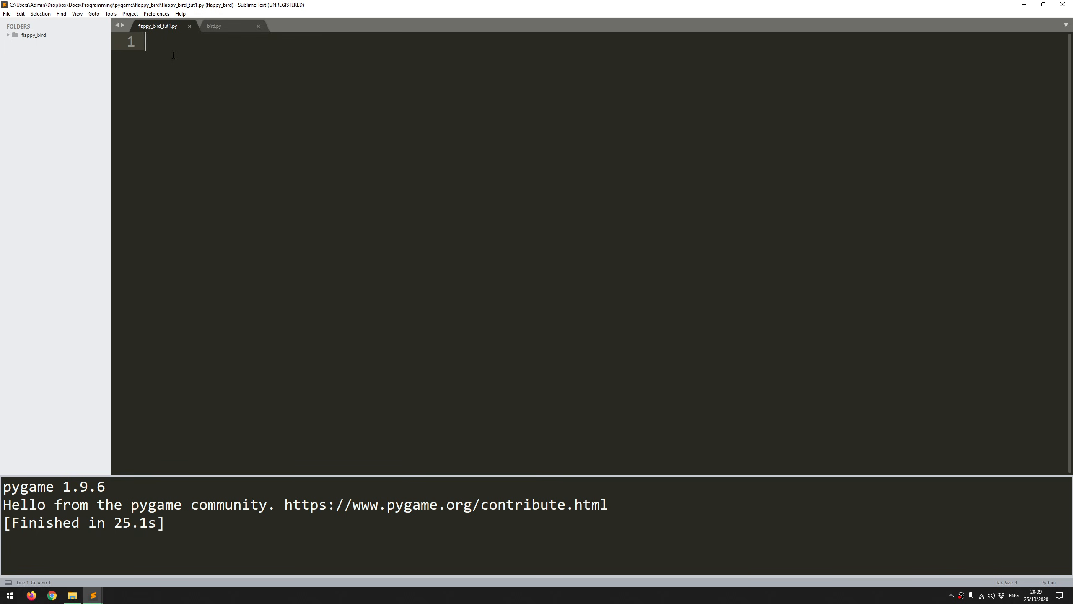
type("import")
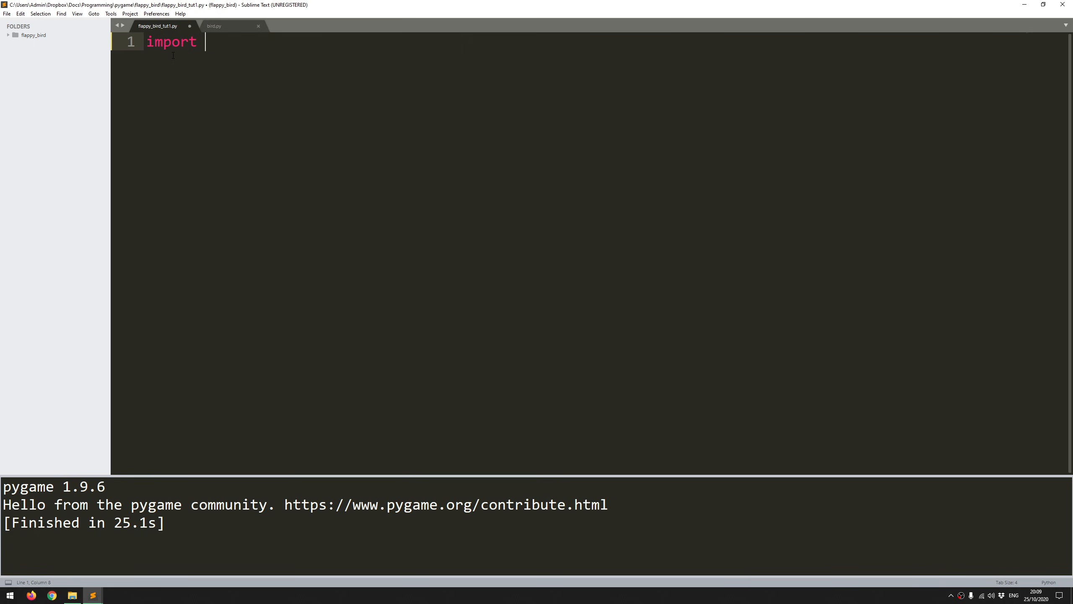
type("pygame")
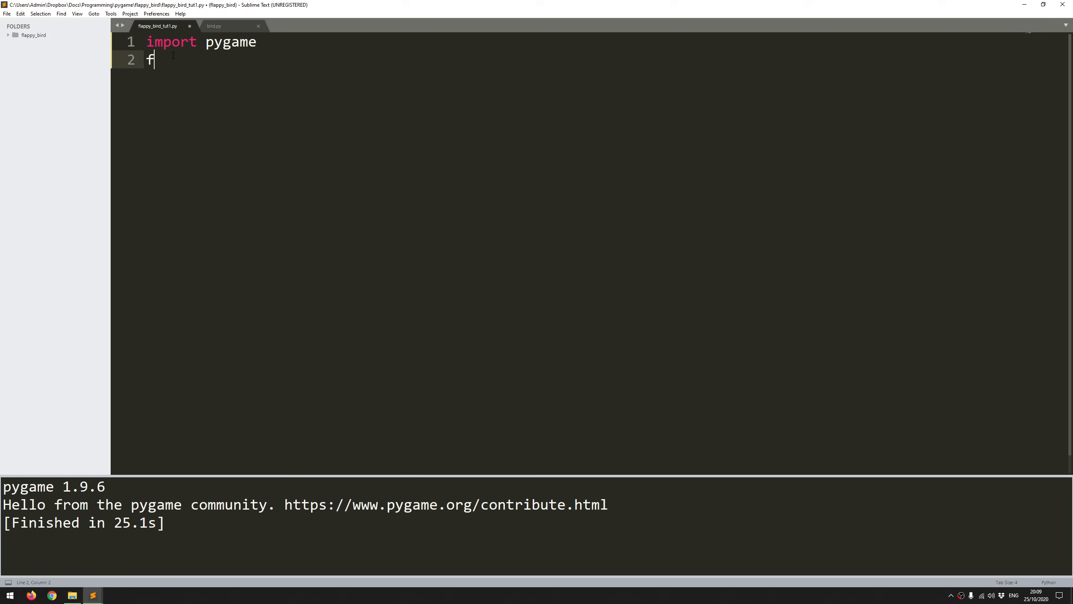
type("rom pygame")
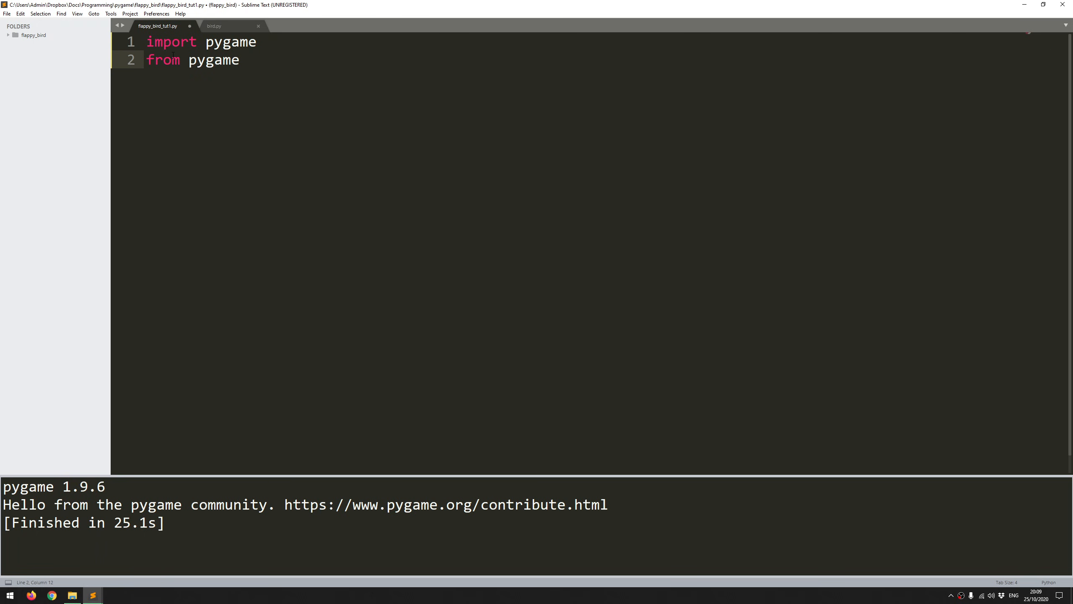
type(".locals import *")
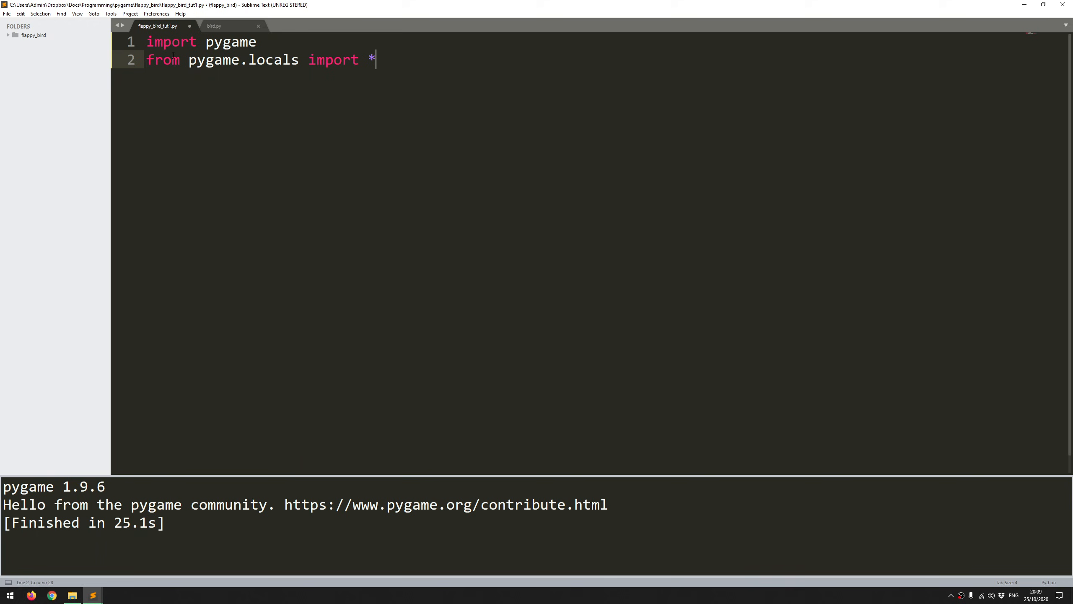
type("pygame.init")
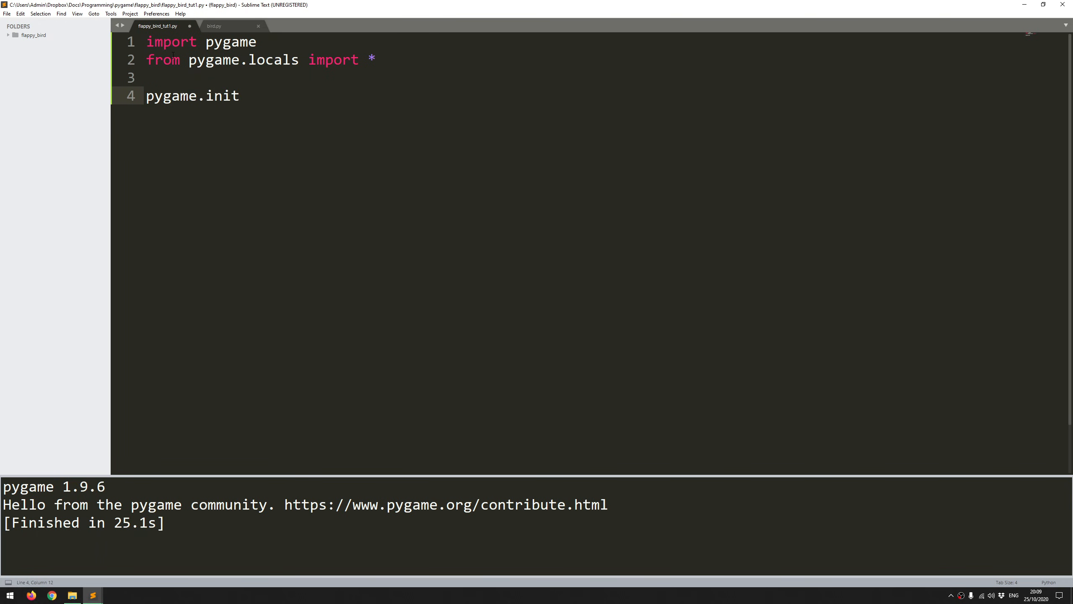
type("()")
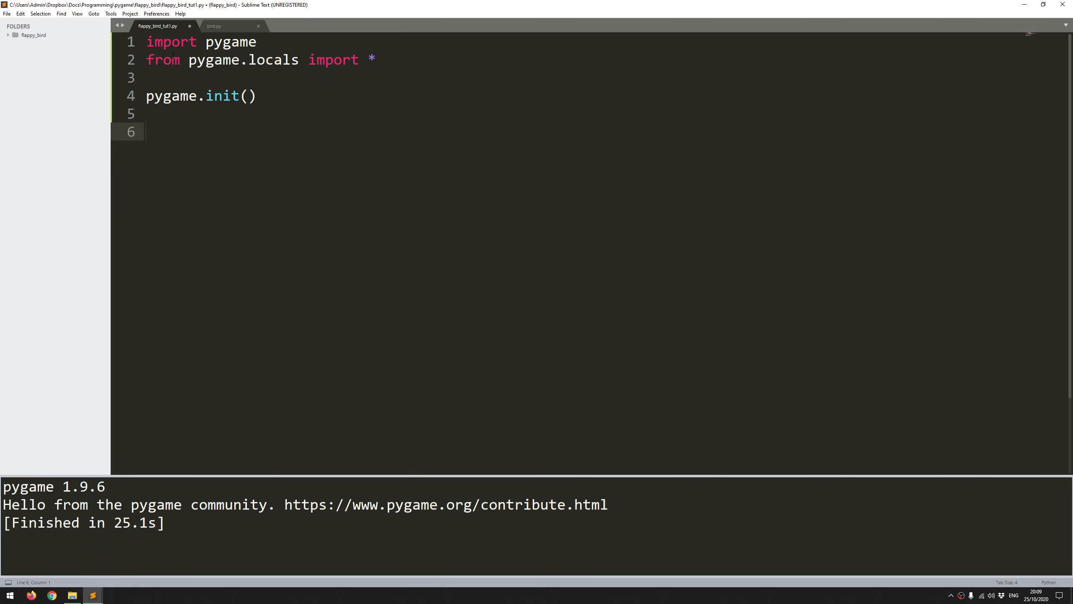
- Define screen_width = 864 and screen_height = 936
type("screen")
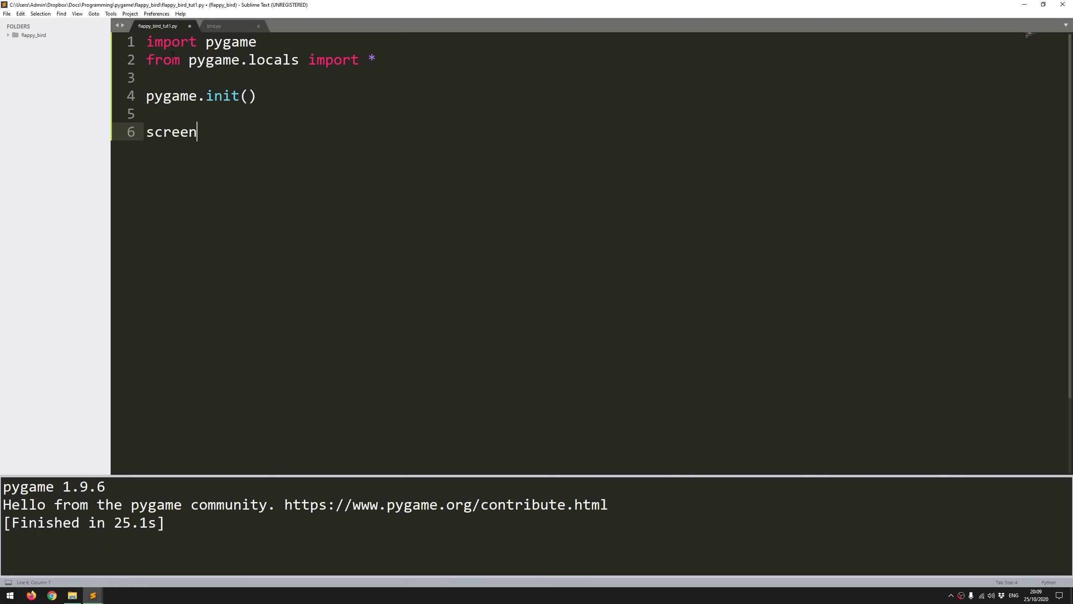
type("_wid")
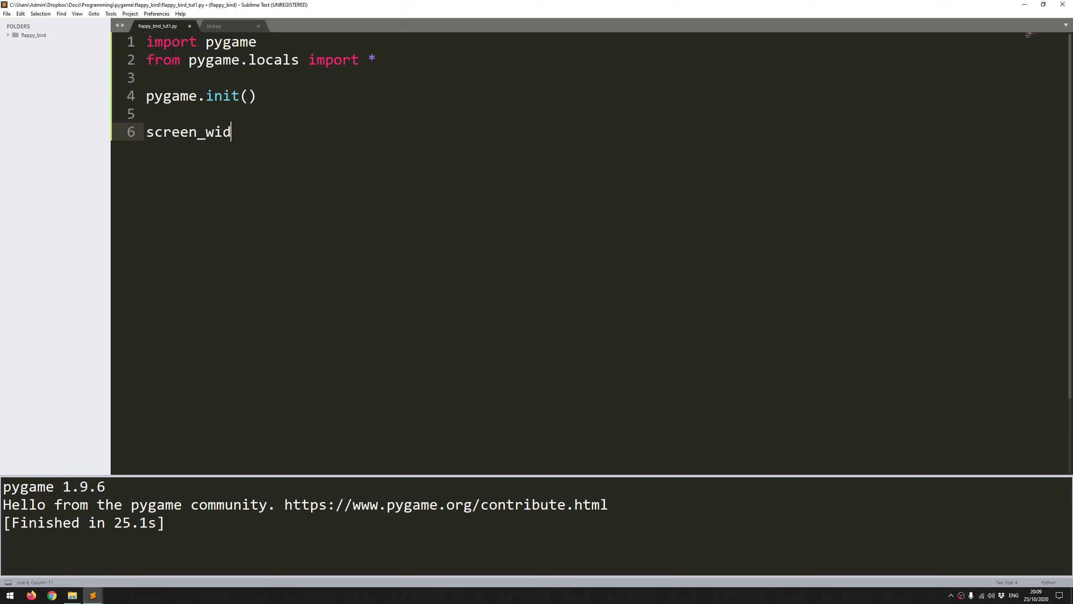
type("th = 864")
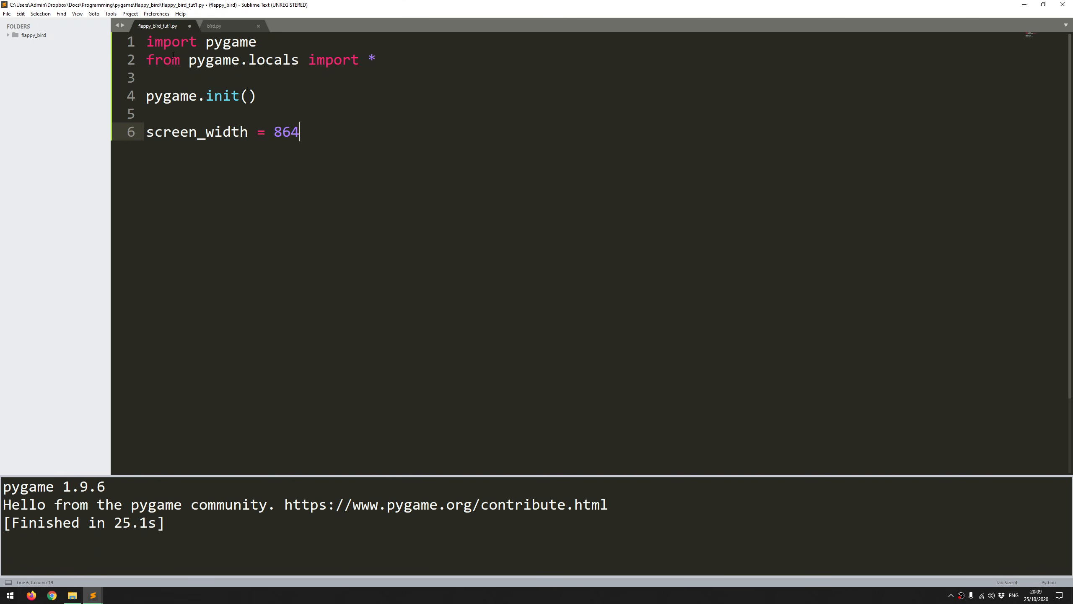
type("screen_")
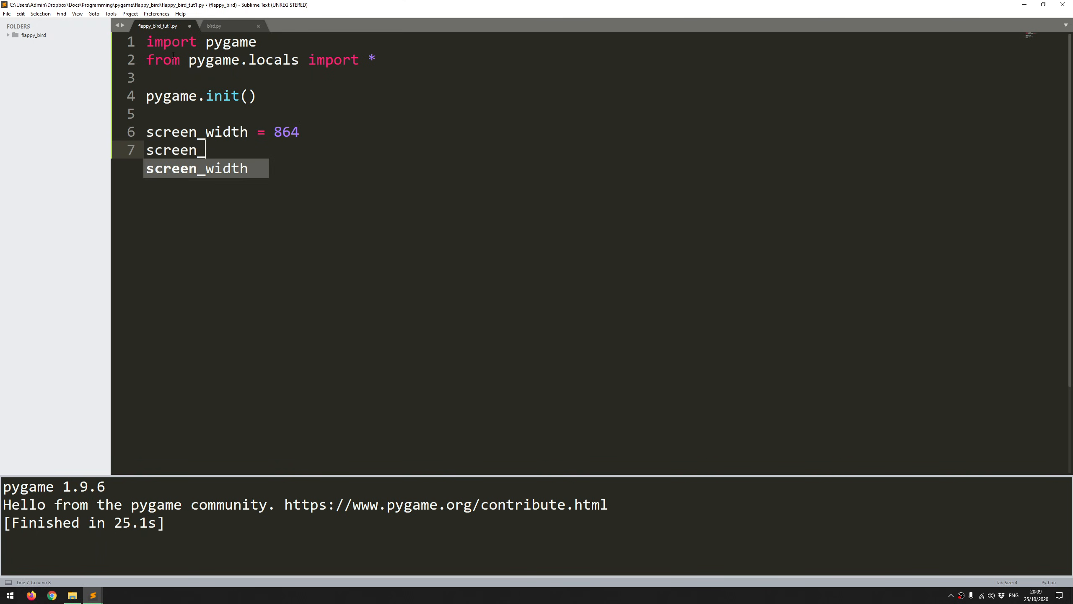
type("height =")
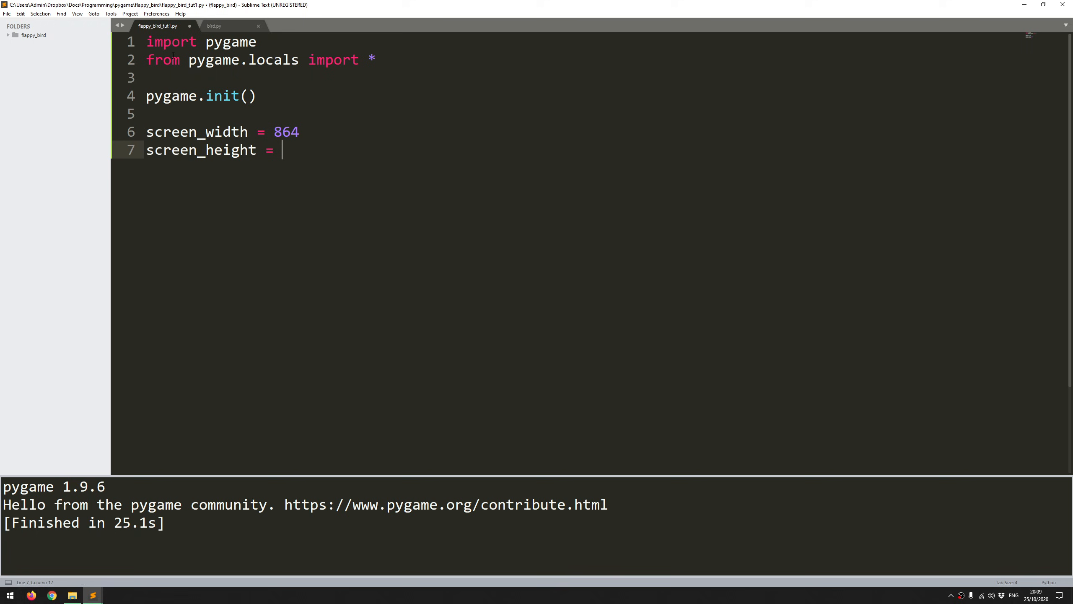
type("936")
type("screen")
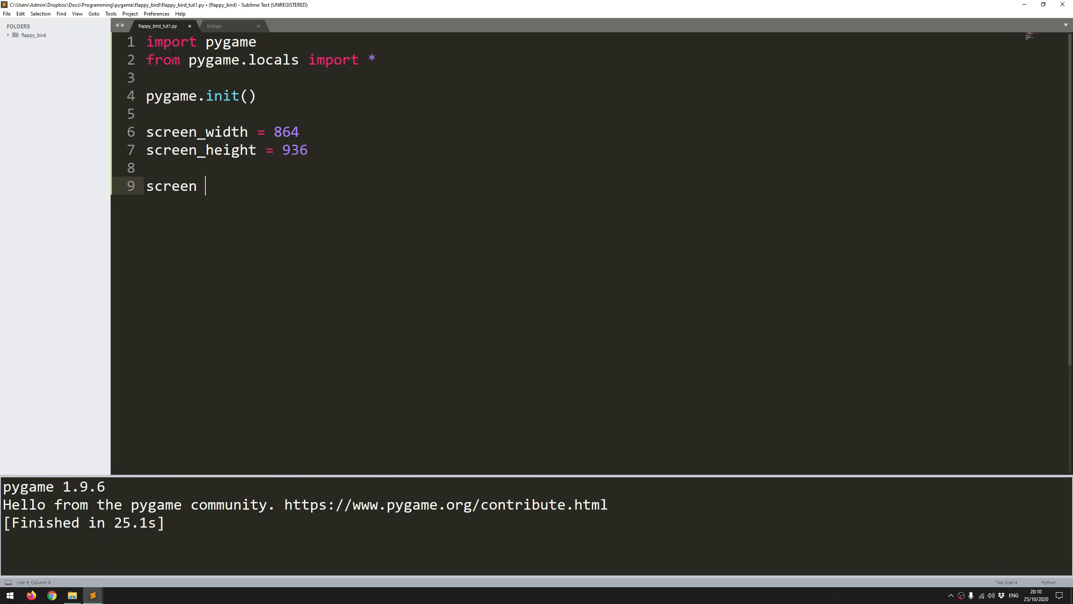
- Create the screen with pygame.display.set_mode((screen_width, screen_height))
type("=")
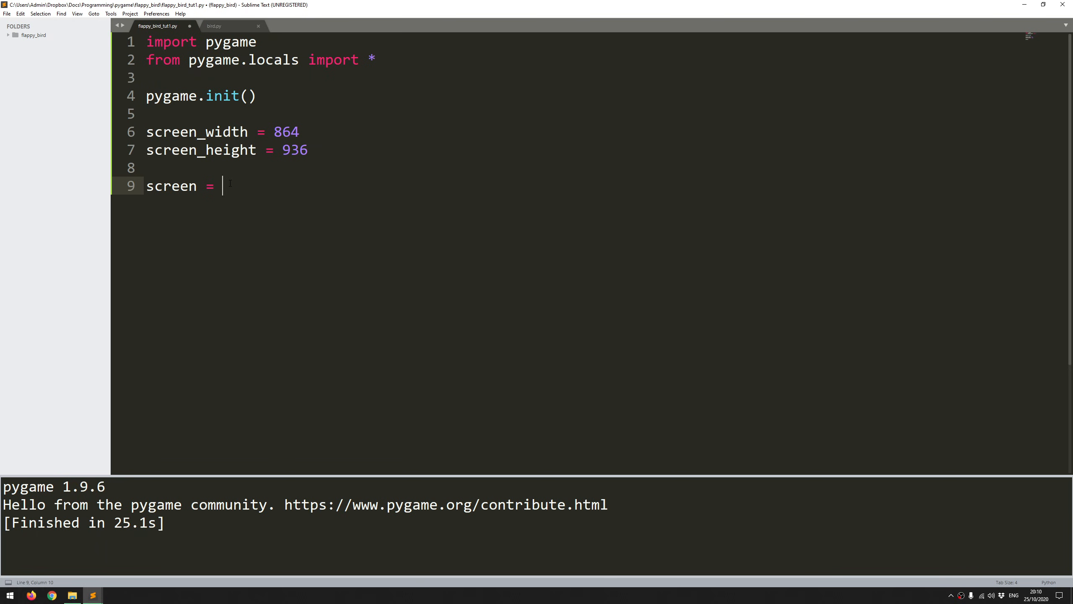
type("pygame.")
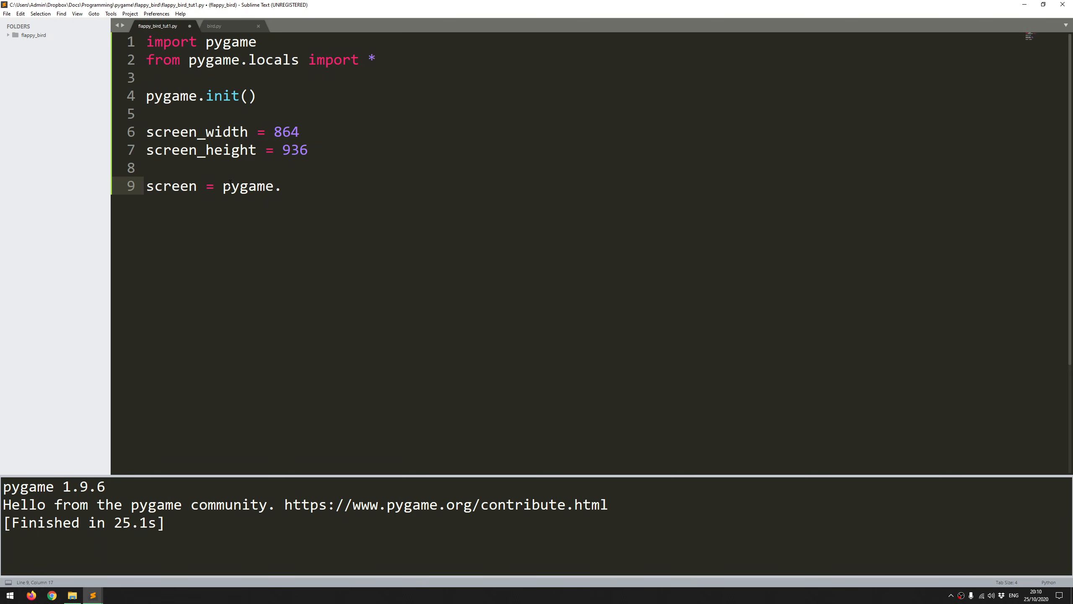
type("display")
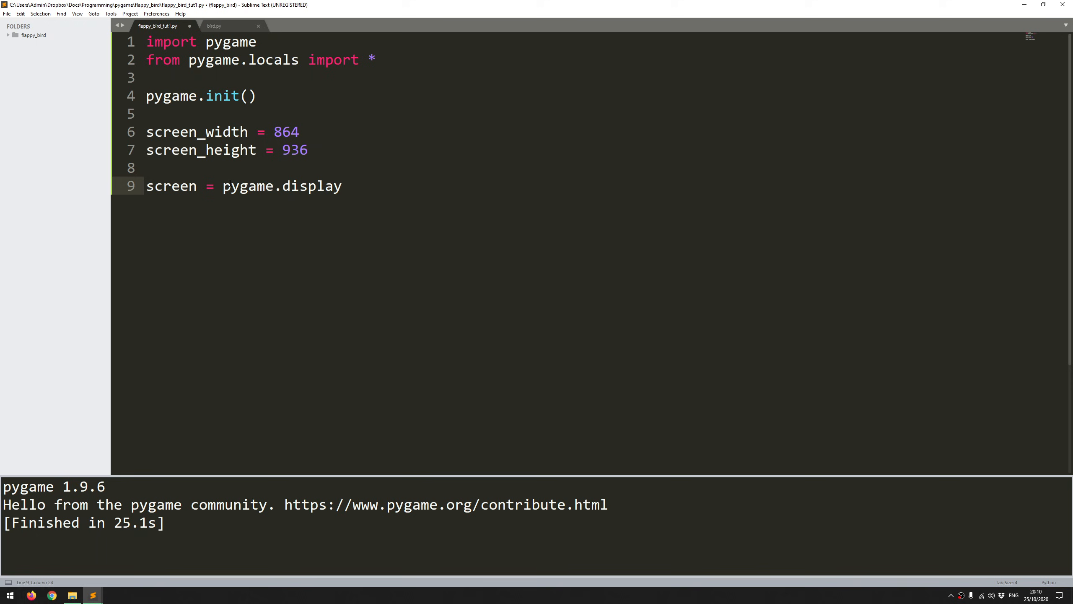
type(".set_mode()")
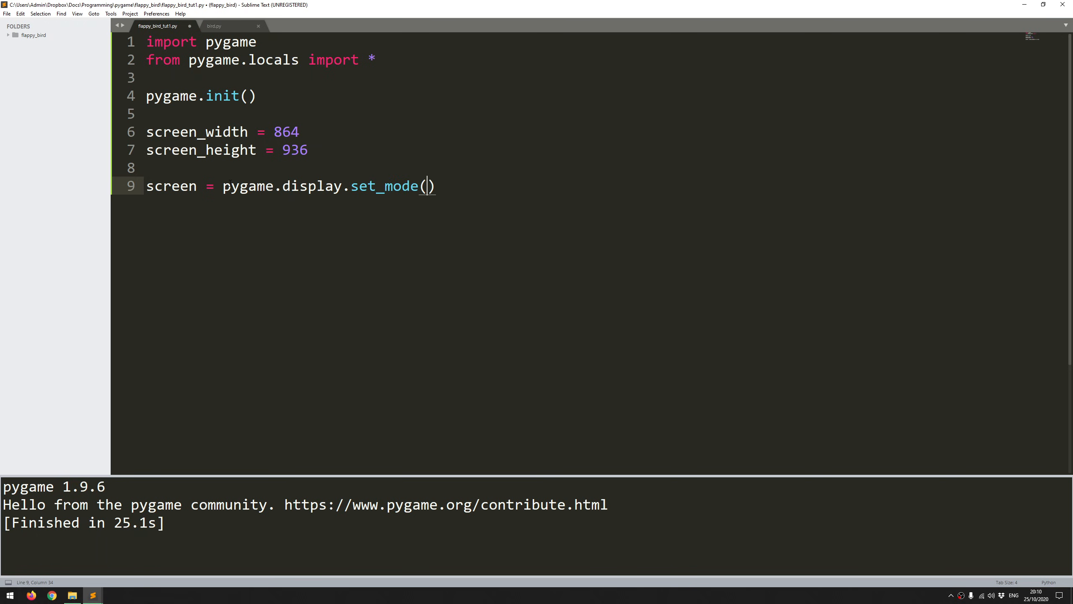
type("(")
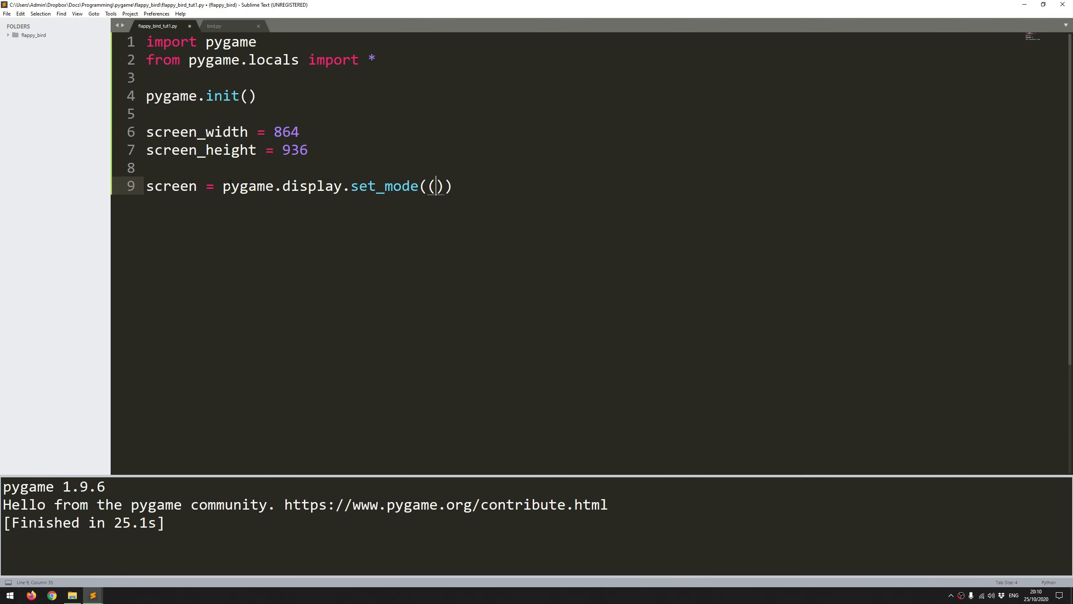
type("screen_width")
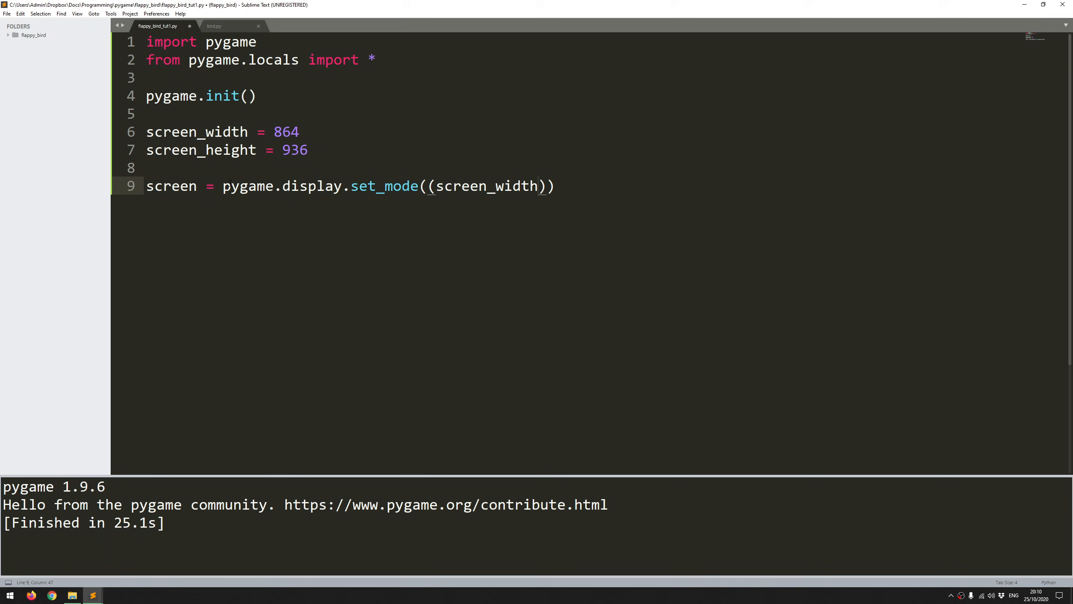
type(", screen_height")
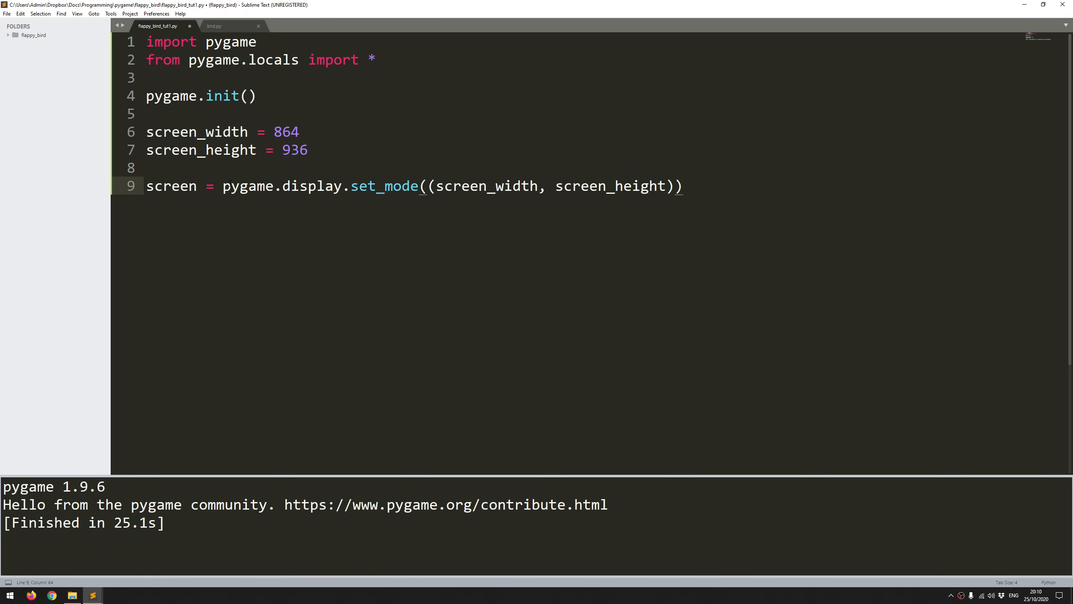
- Set the window caption to 'Flappy Bird' with pygame.display.set_caption
type("pygae")
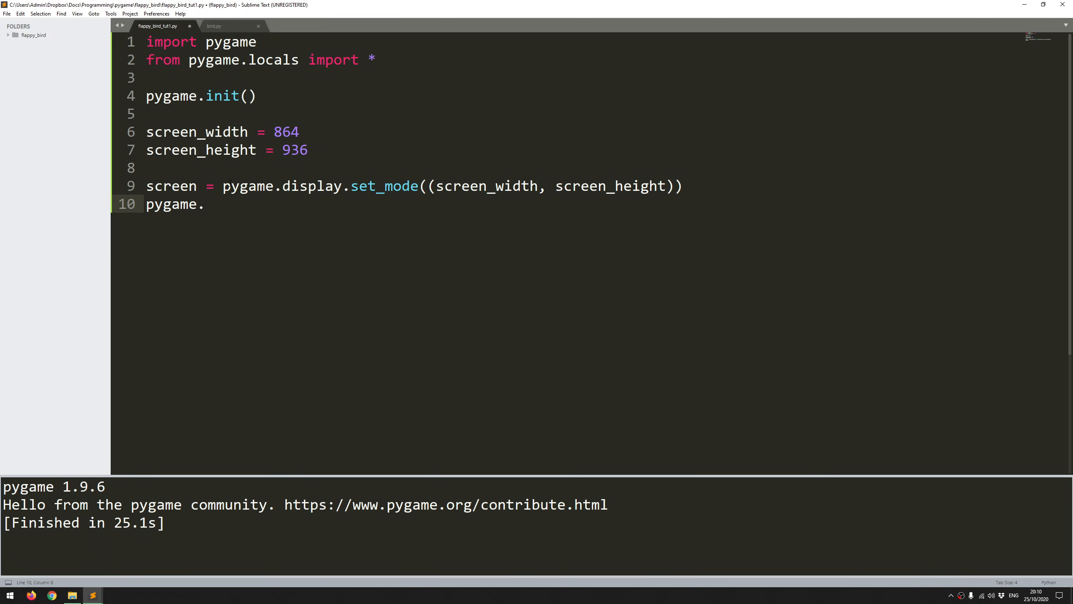
type("display.")
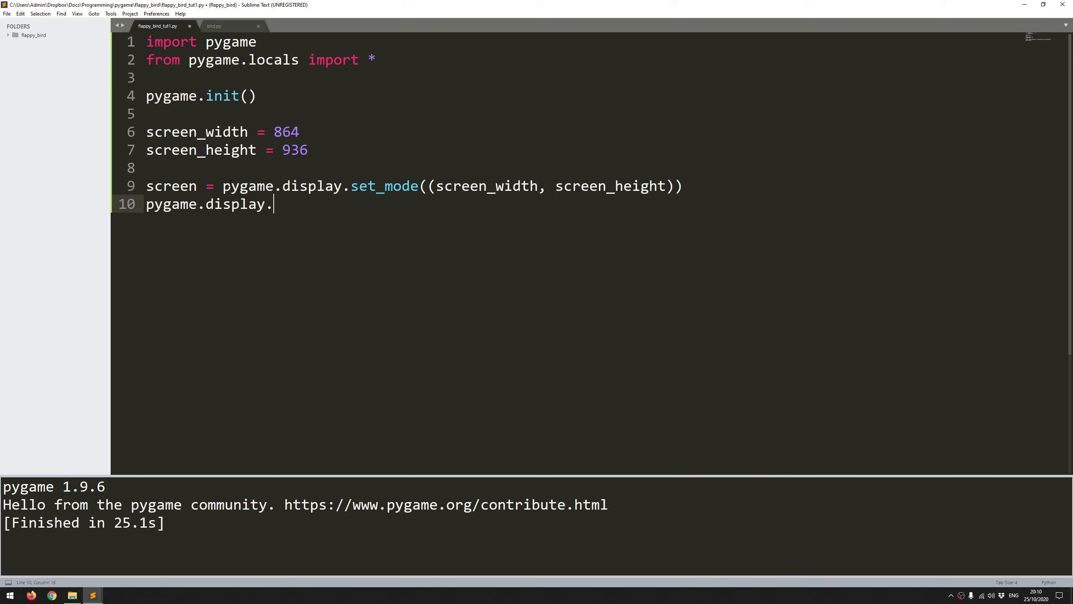
type("set")
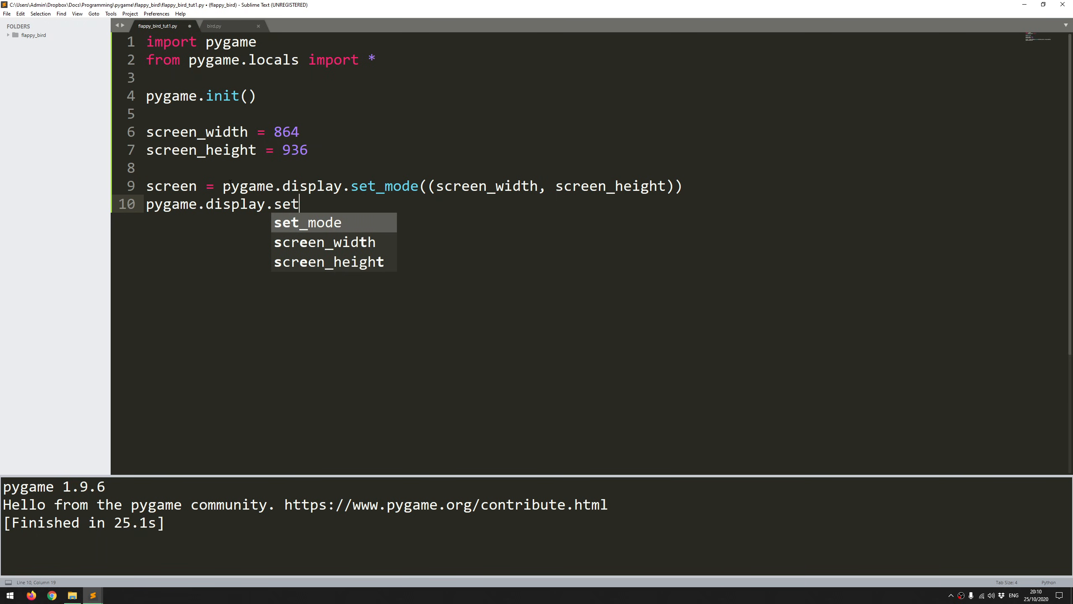
type("_caption()")
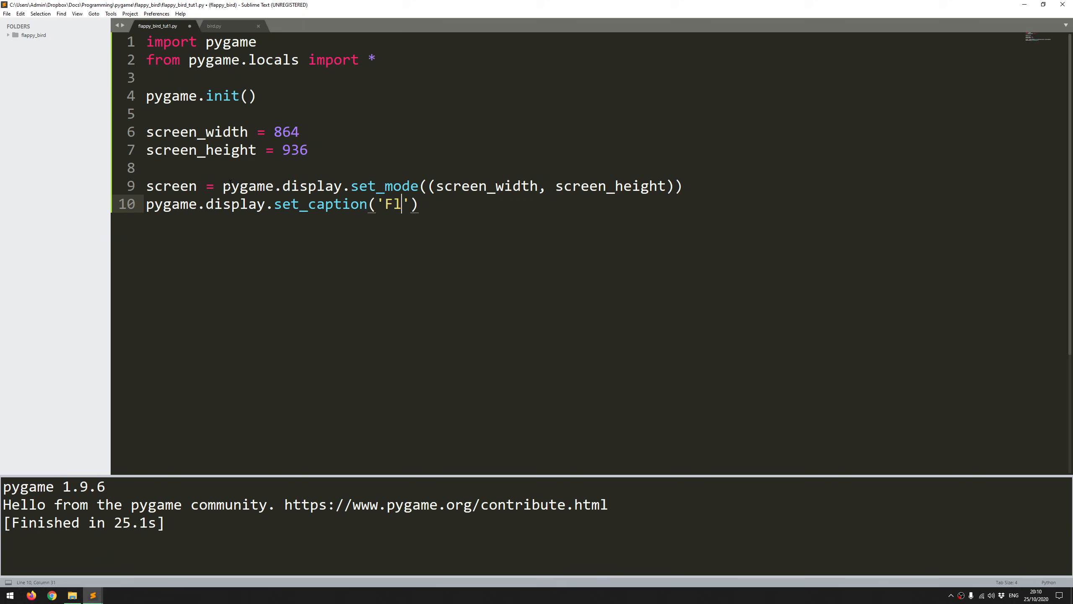
type("appy Bird")
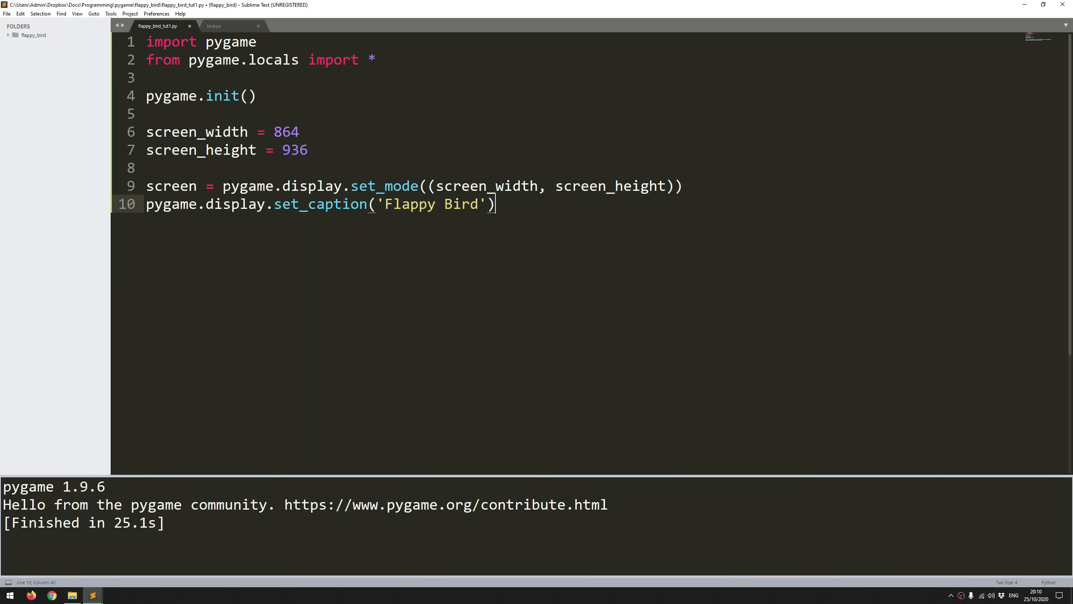
key("Enter")
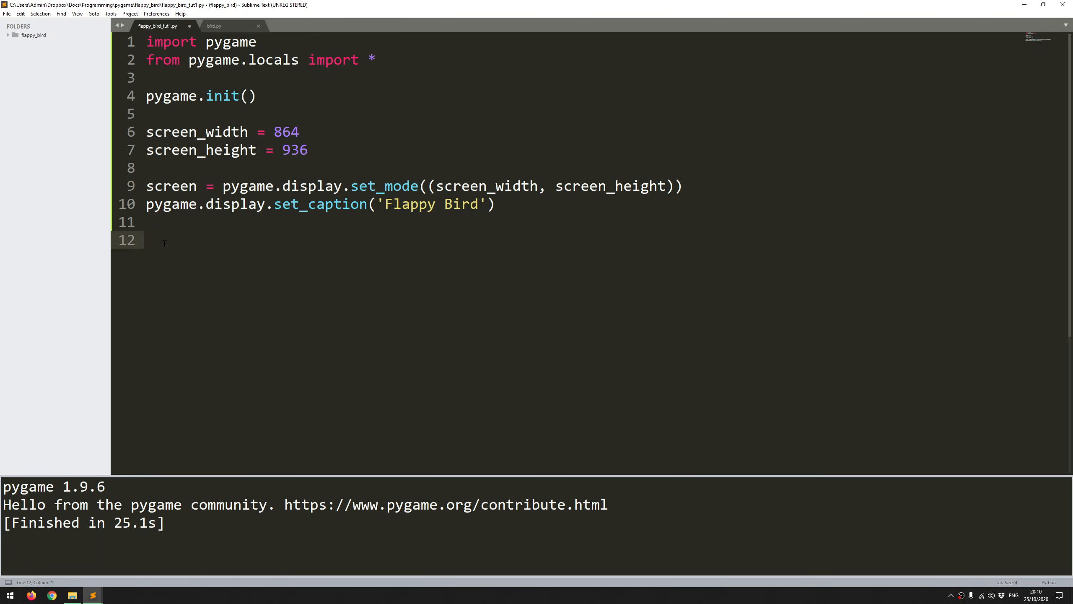
- Add run = True and a while run: loop header
type("run")
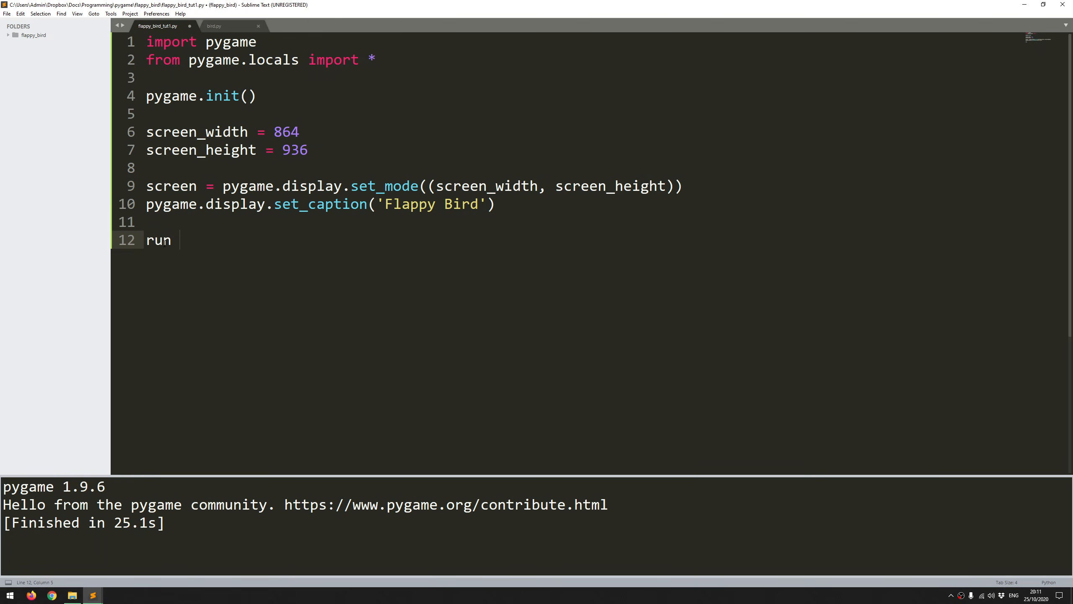
type("= T")
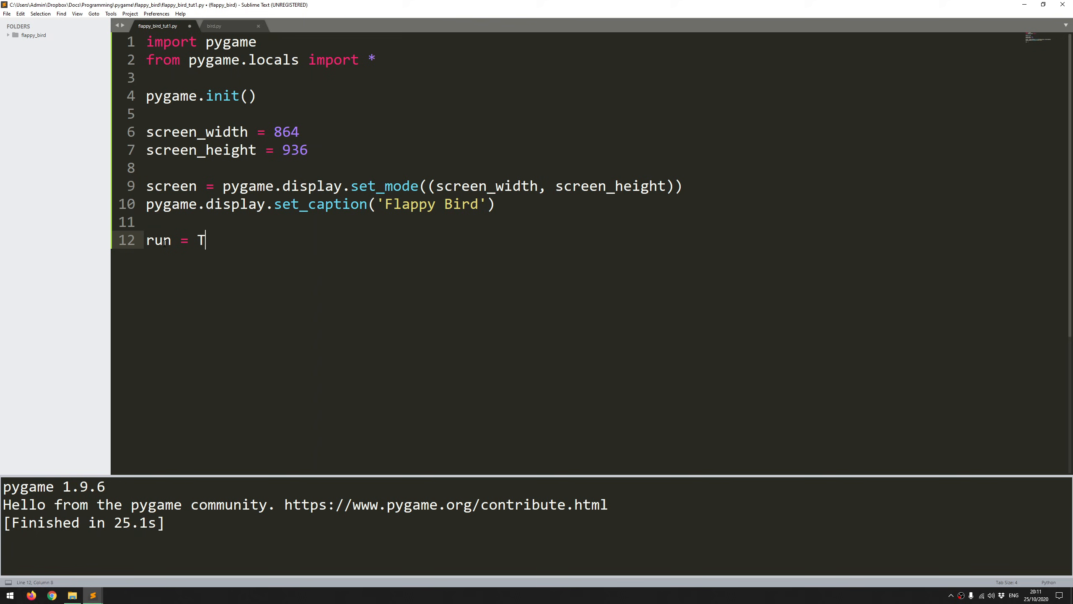
type("rue")
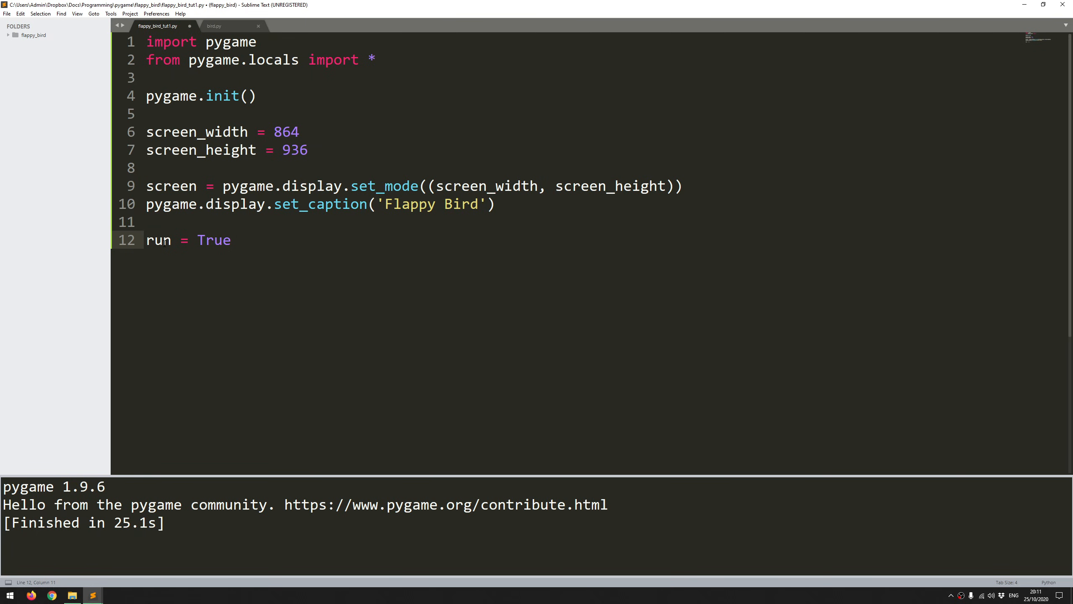
type("while")
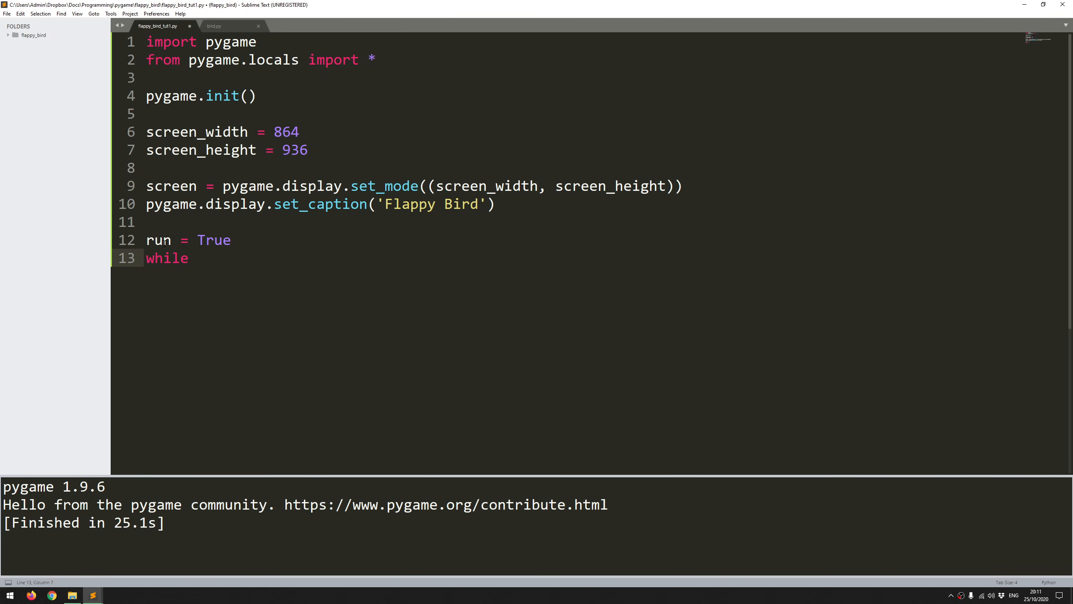
type("run:")
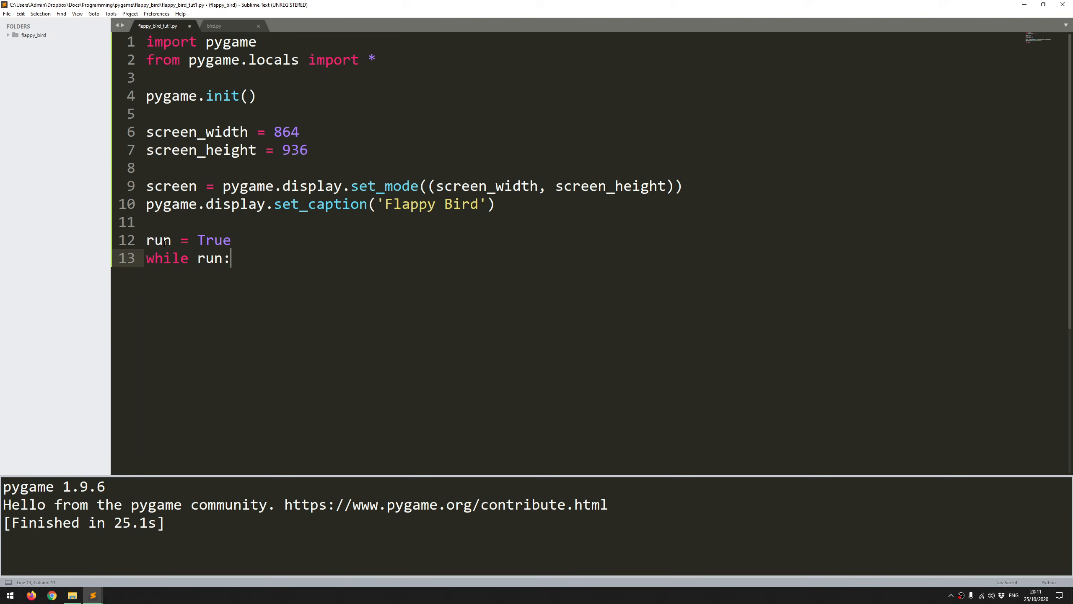
key("enter")
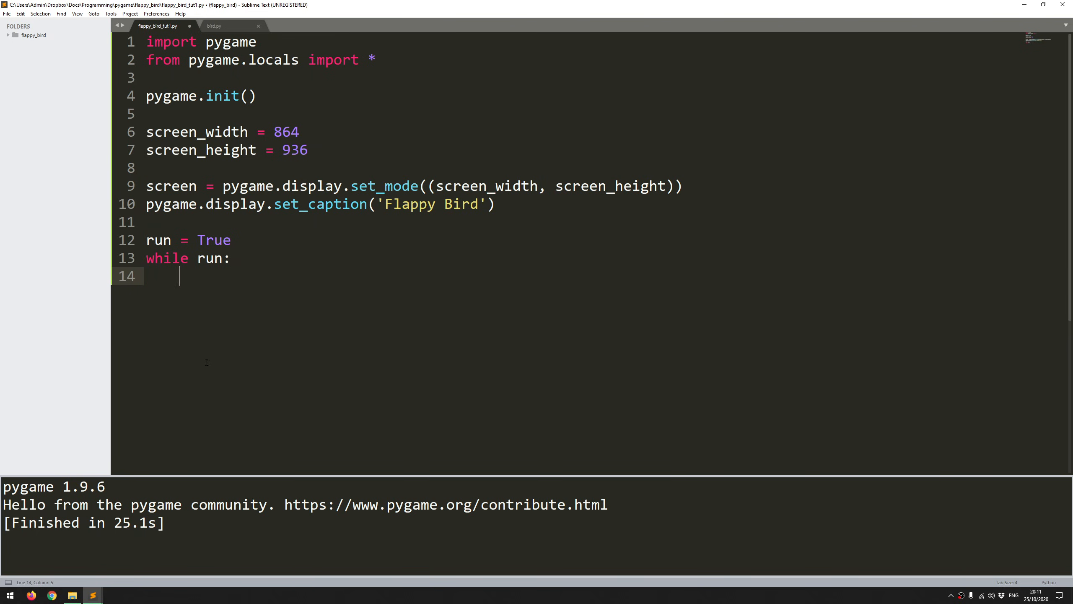
mouse_move(279, 291)
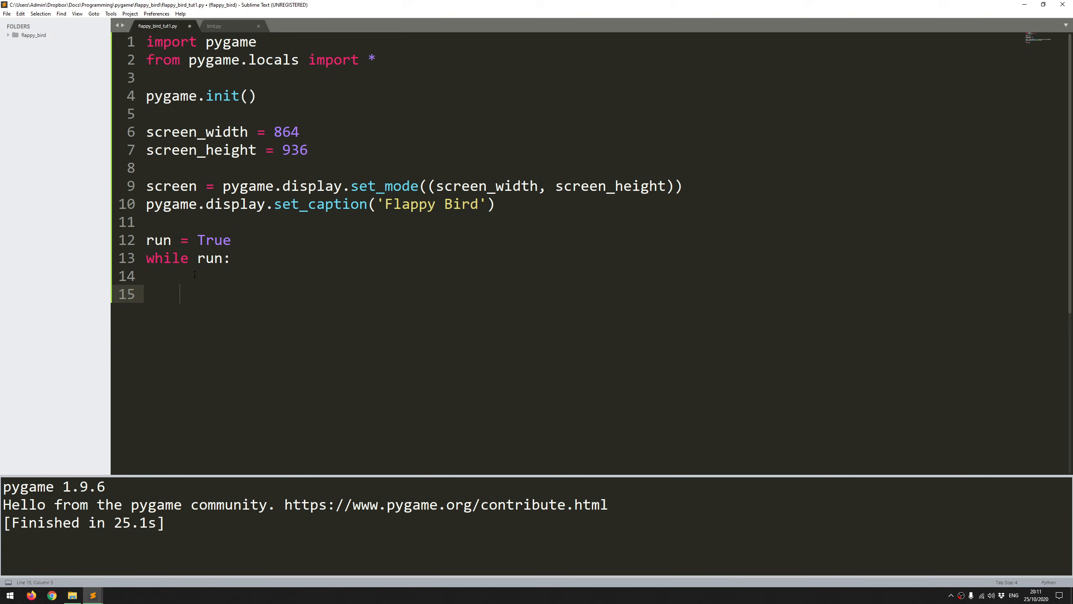
mouse_move(372, 285)
type("for")
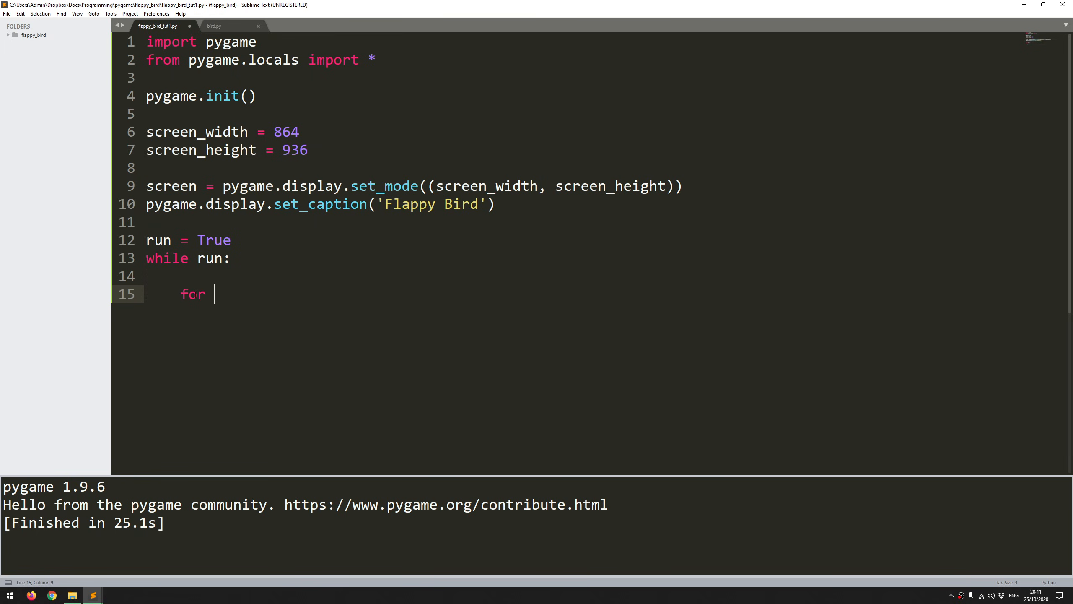
- Loop over pygame.event.get() and set run = False on a pygame.QUIT event
type("event in")
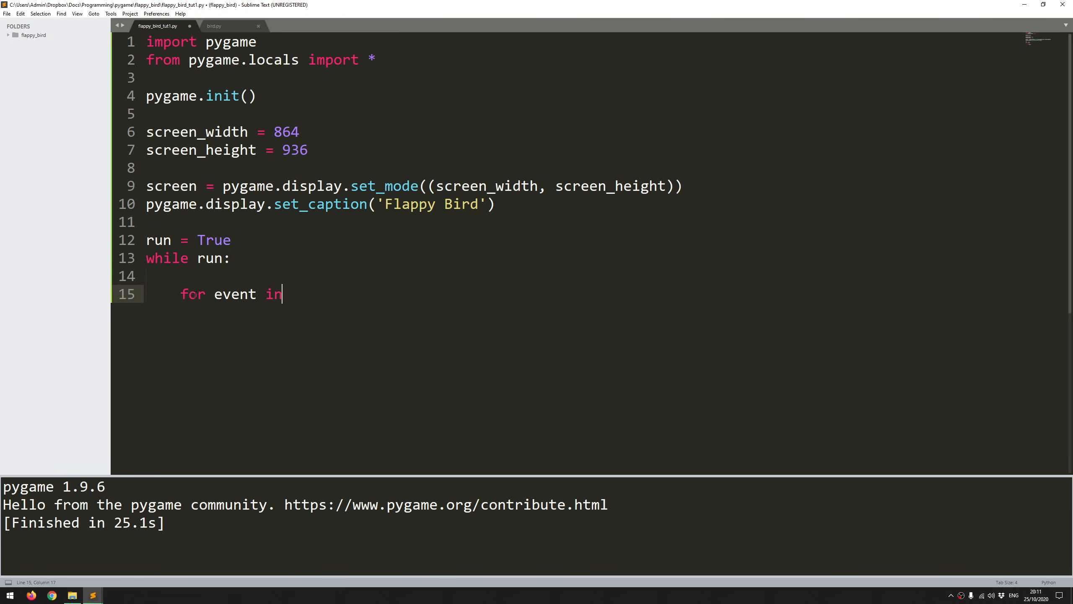
type("pygame.event.g")
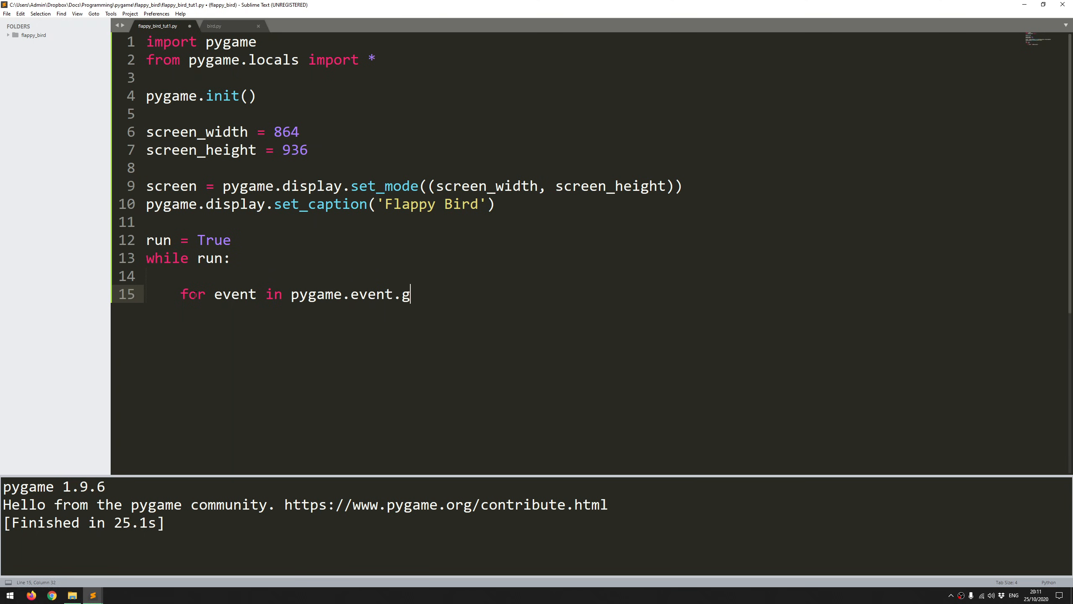
type("et():")
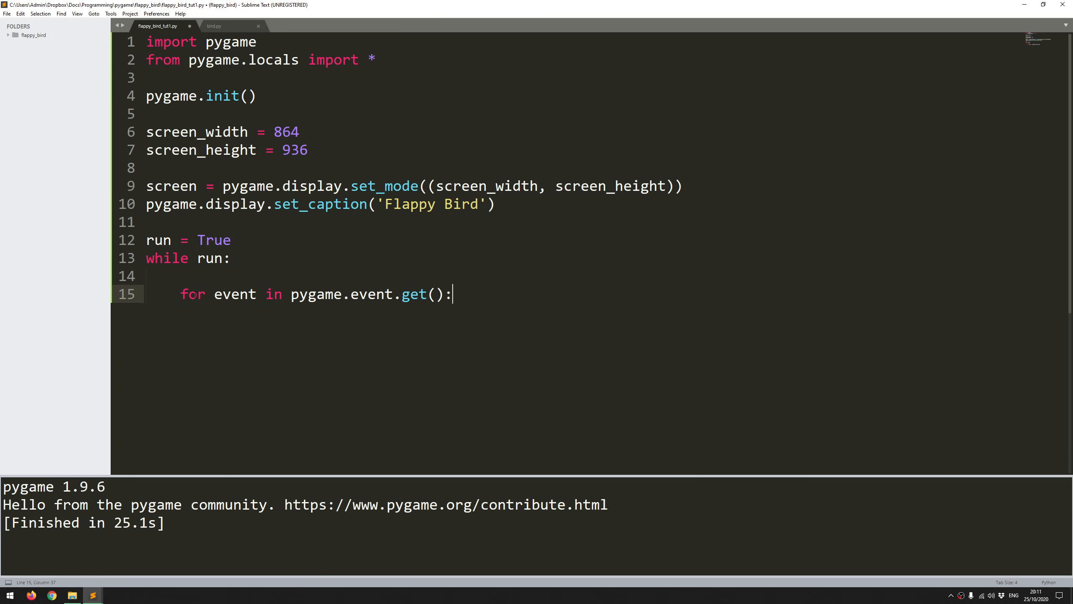
type("if event.type ==")
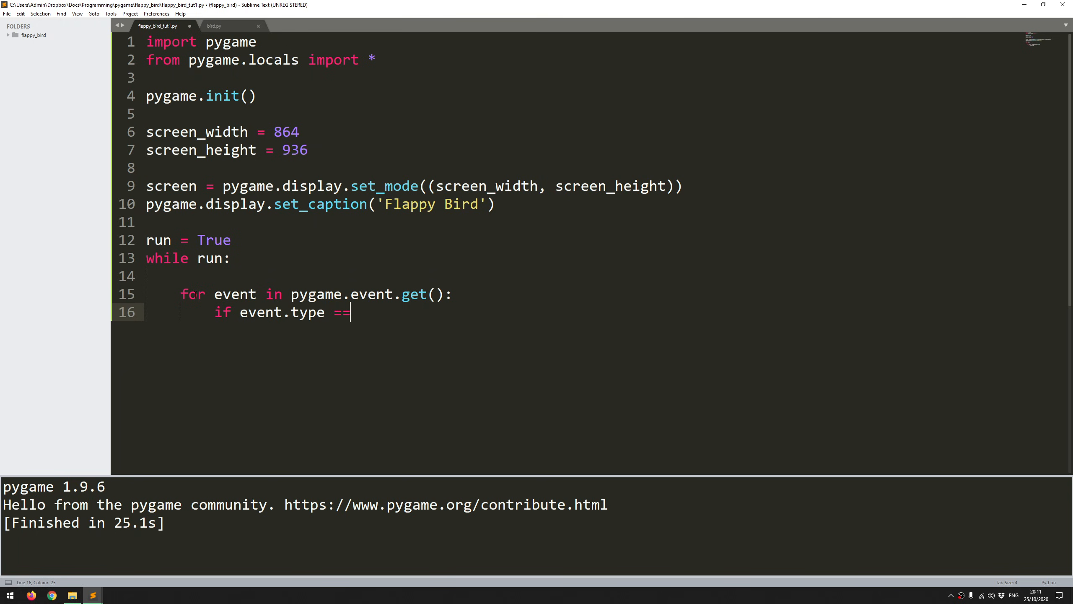
type("pygame.")
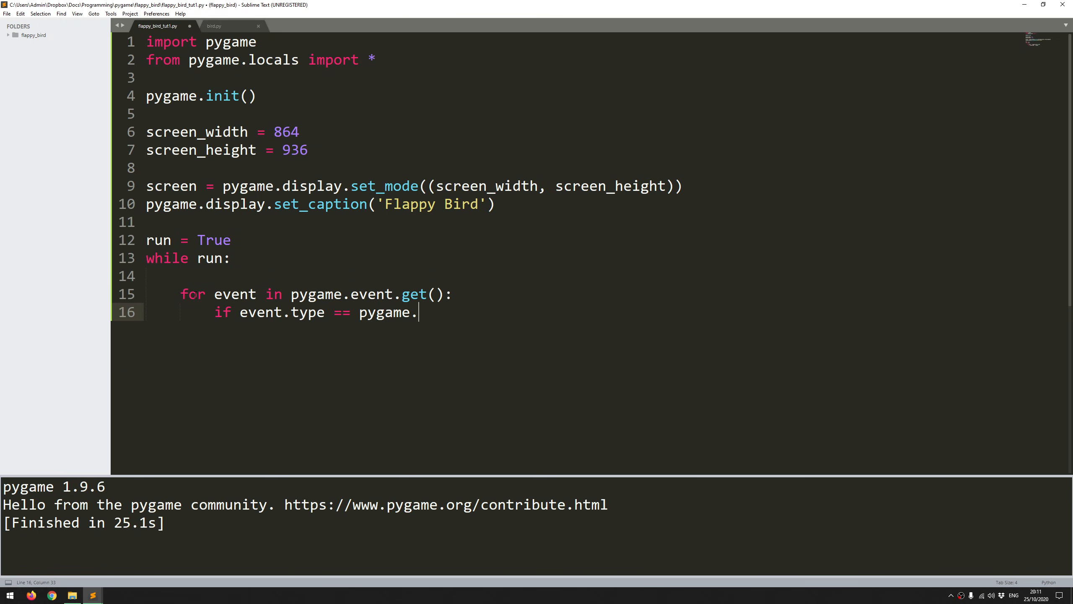
type("QUIT:")
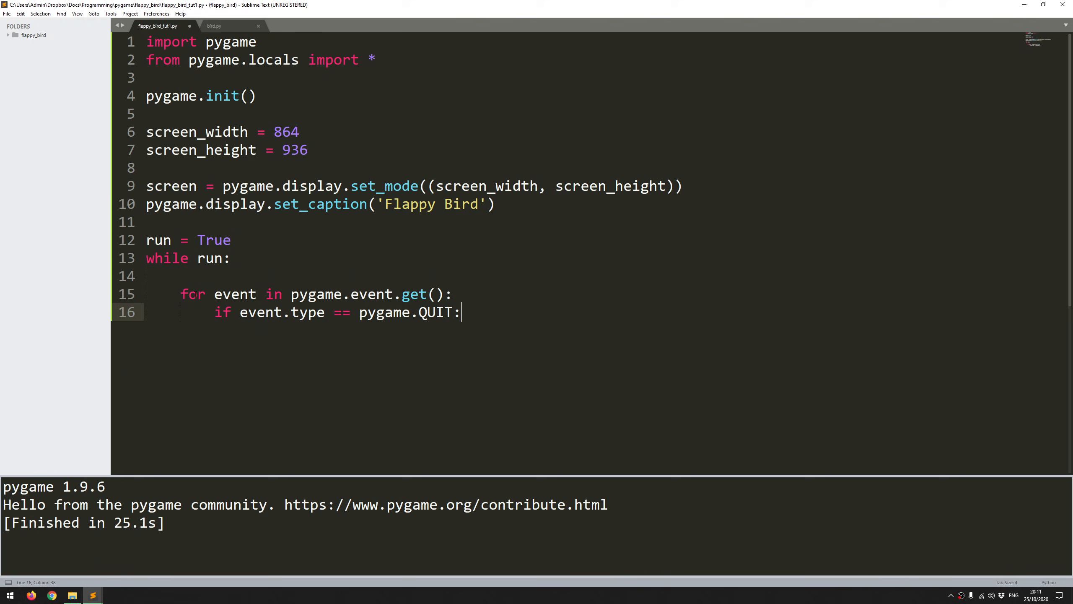
key("enter")
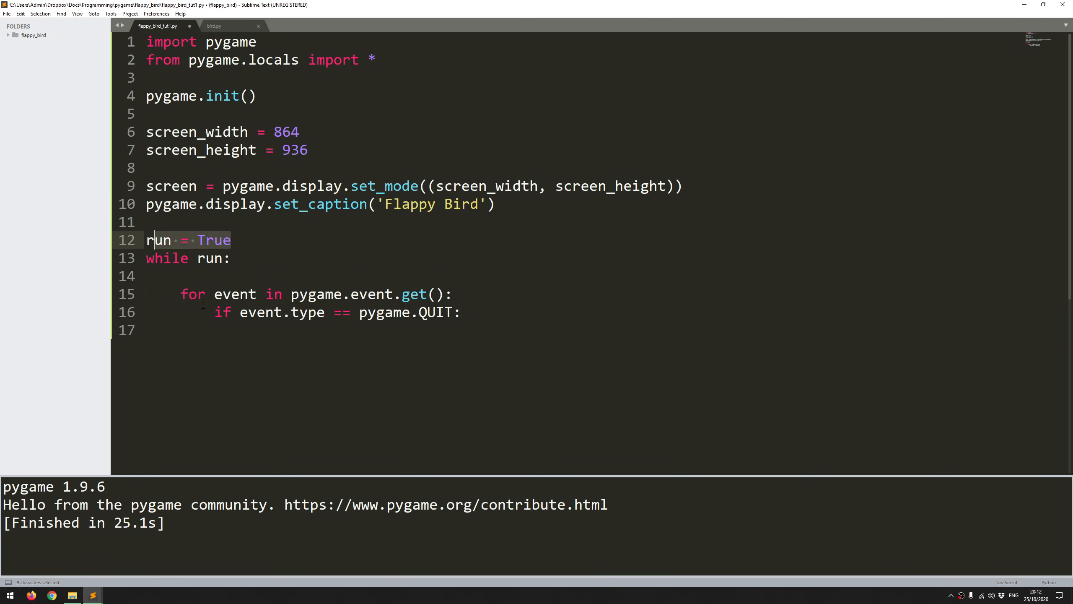
type("run = F")
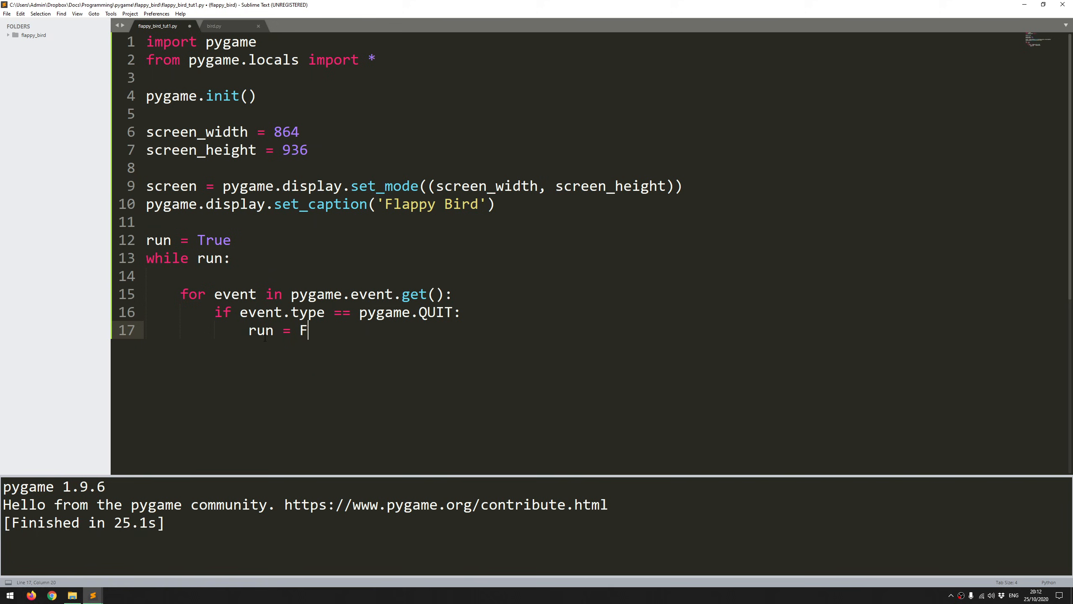
type("alse")
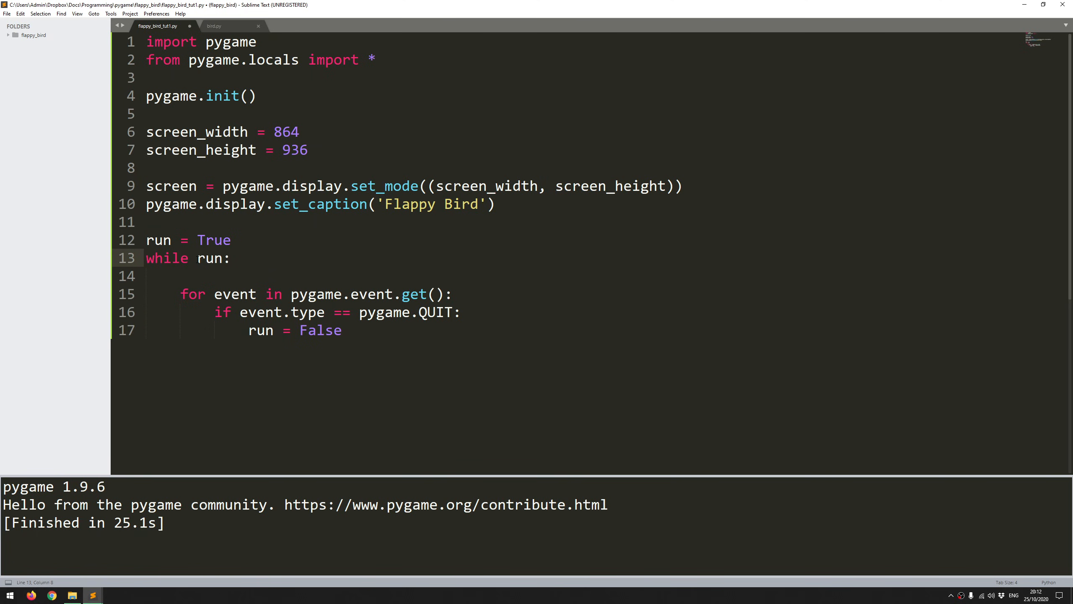
- Add pygame.quit() after the game loop and open blank lines above run = True
left_click(343, 330)
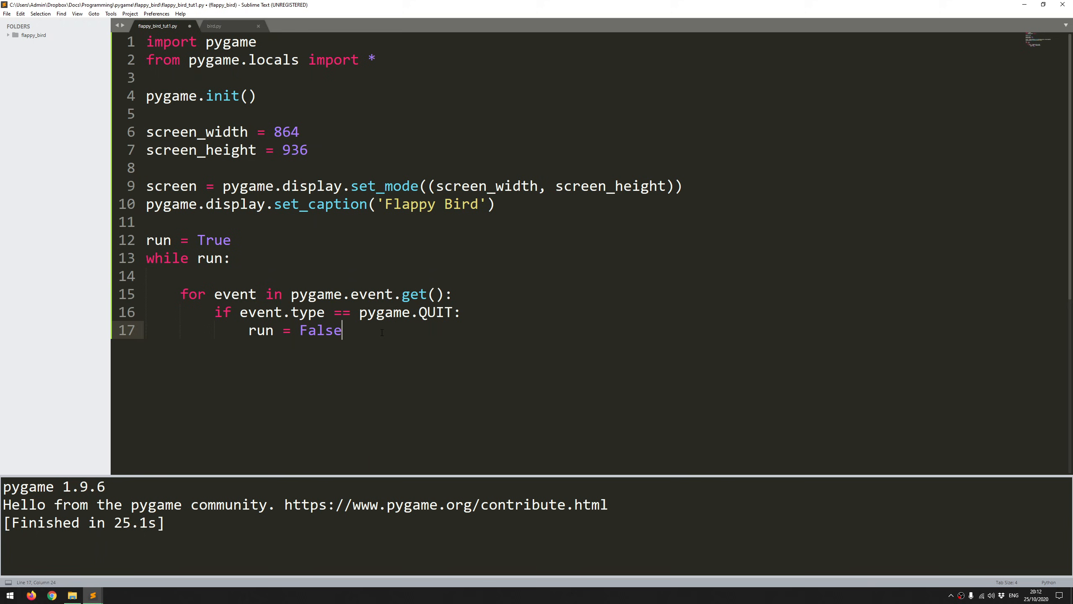
key("Enter")
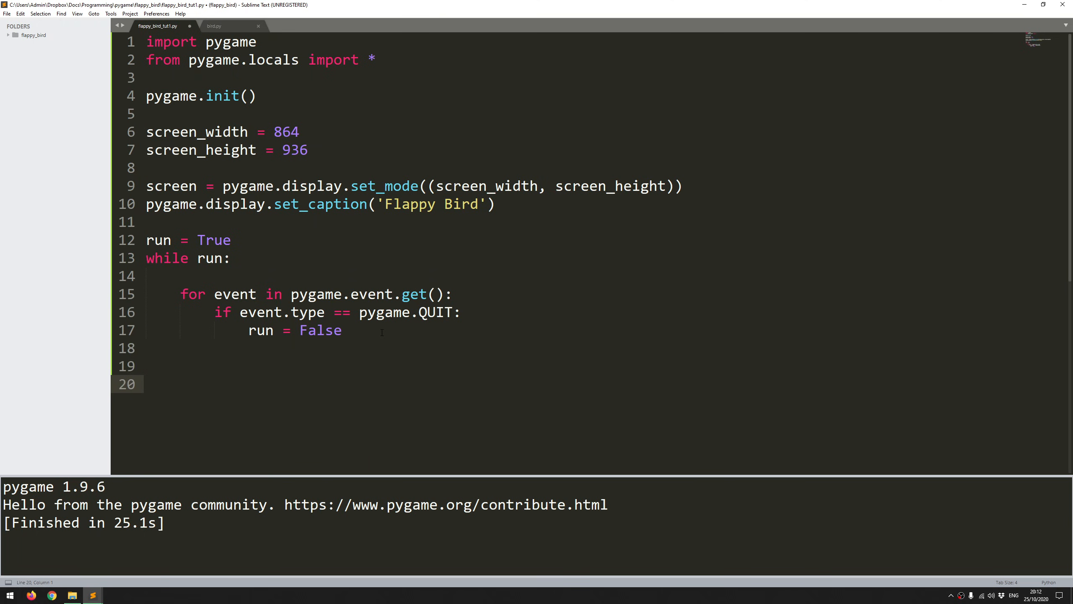
type("pygame.quit")
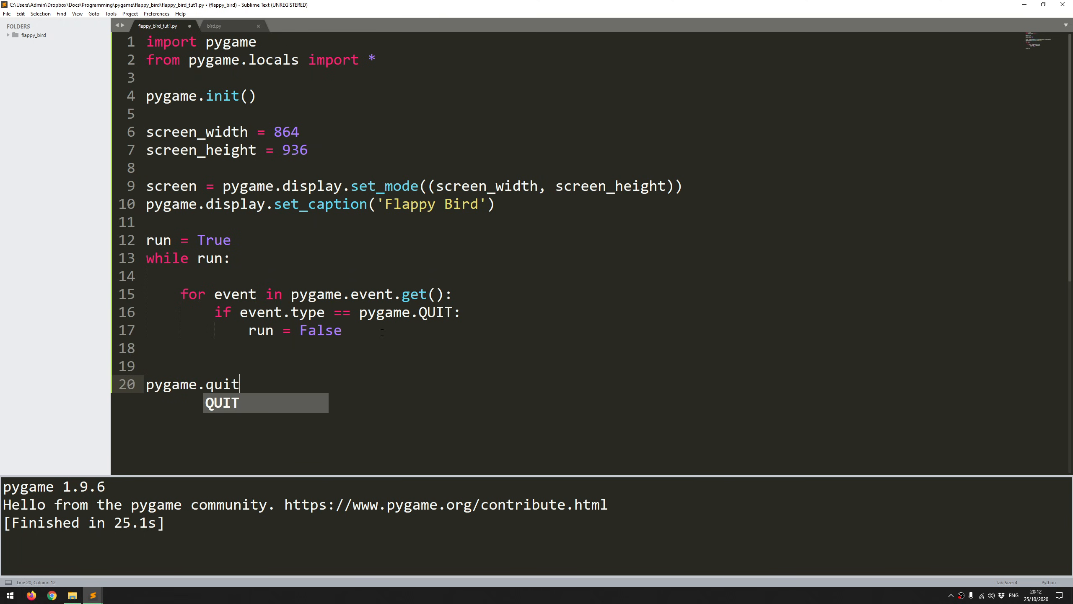
type("()")
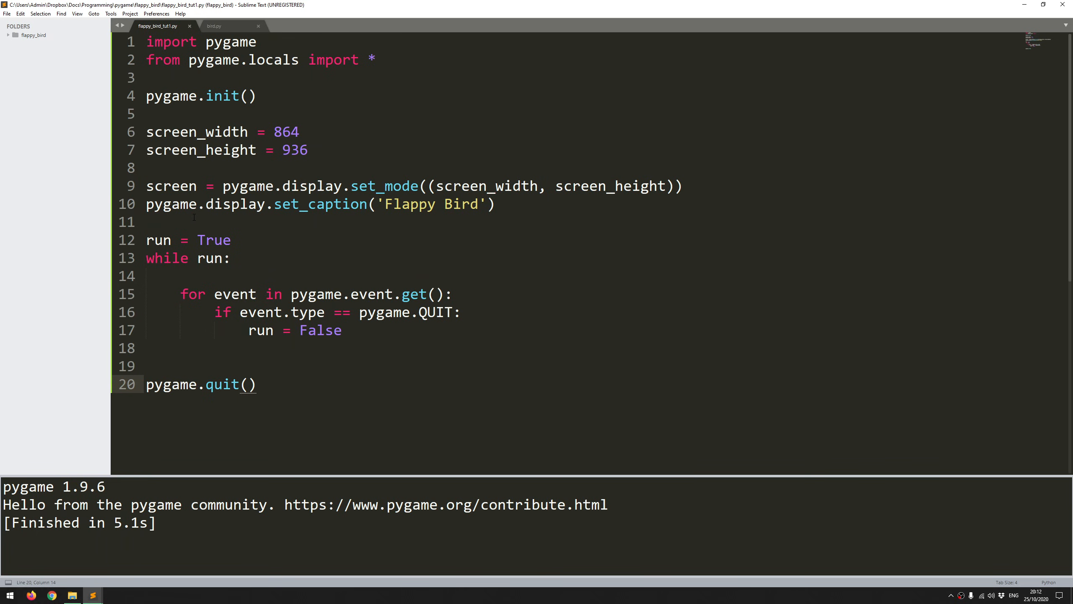
key("Enter")
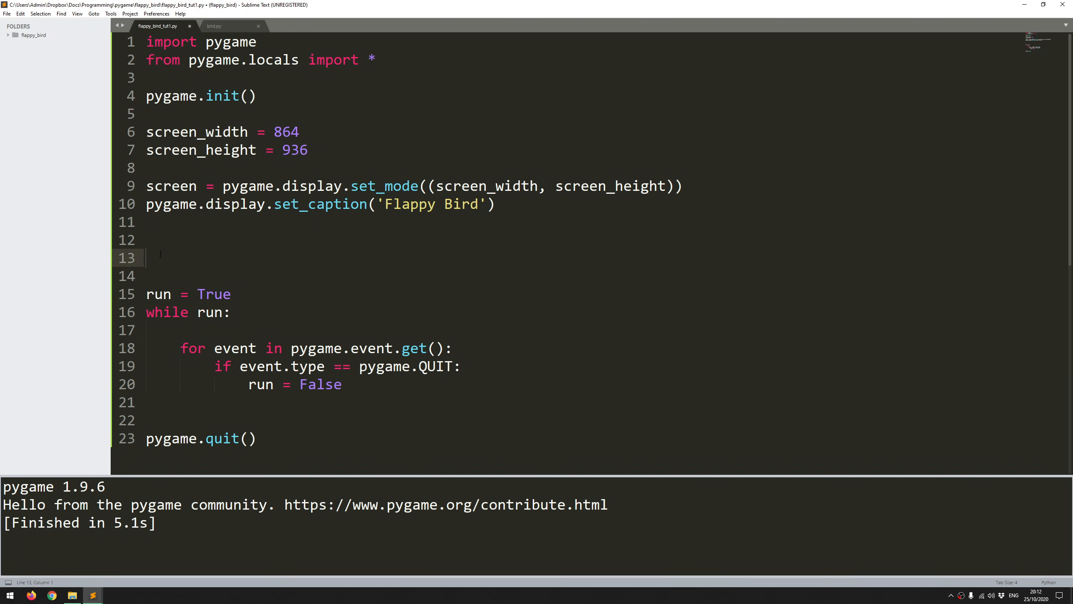
- Under a #load images comment, set bg = pygame.image.load('img/bg.png')
type("#load images")
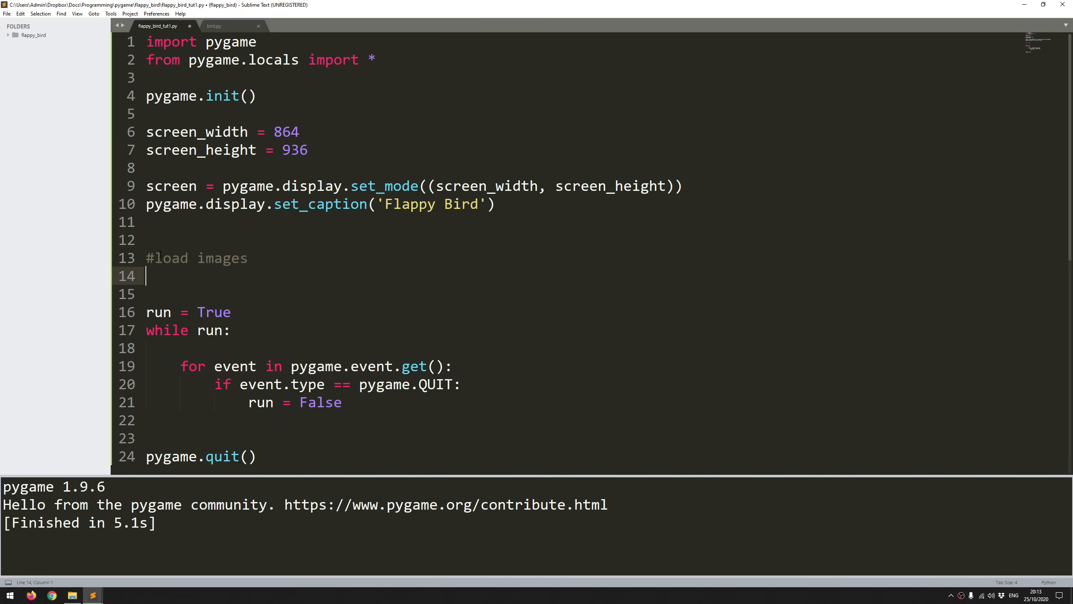
type("bg =")
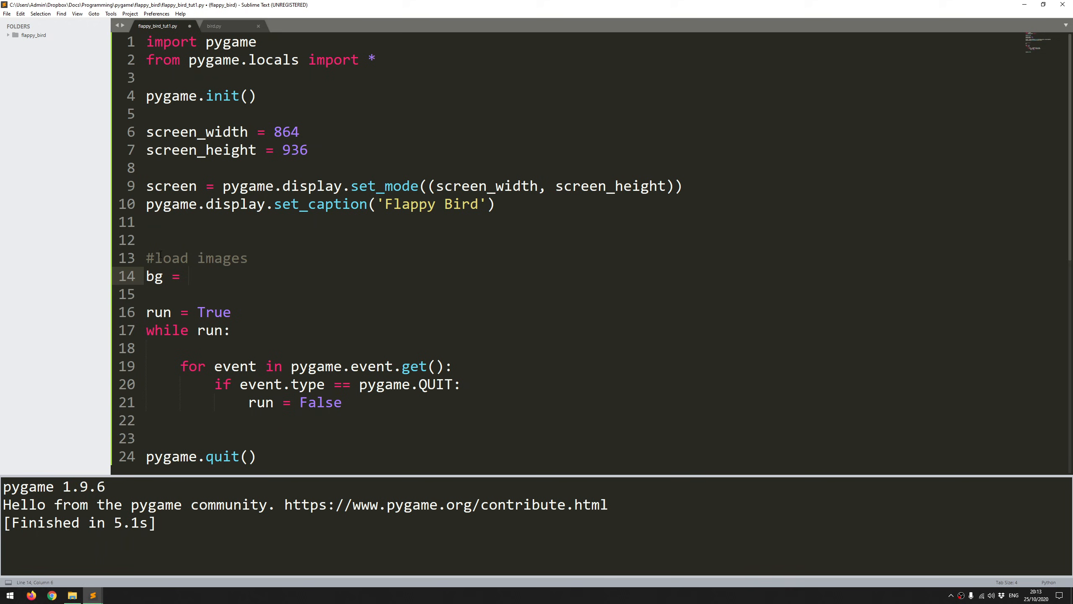
type("pygame.")
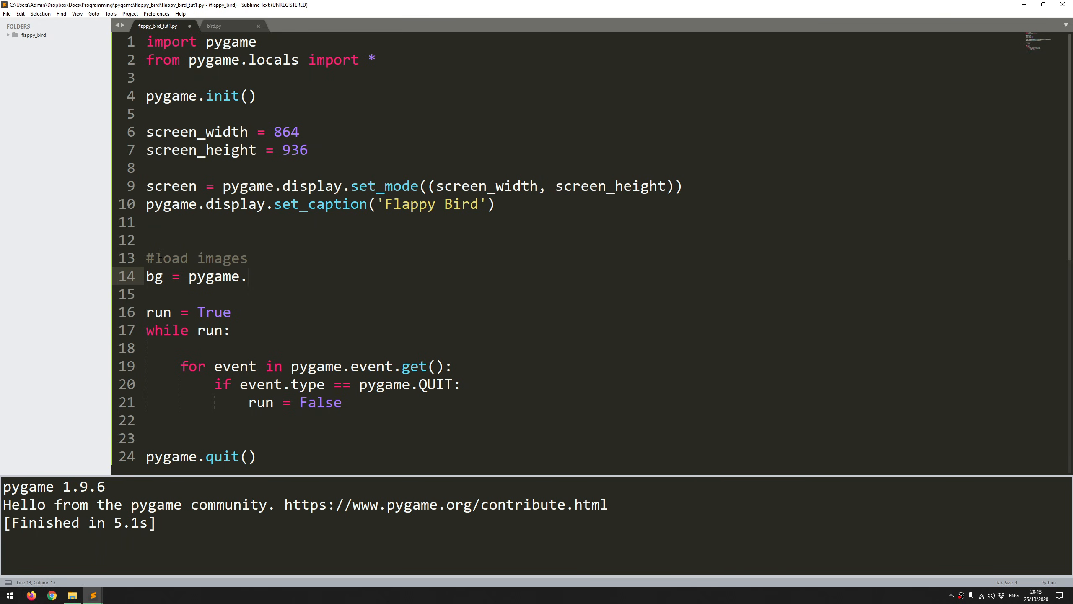
type("image.l")
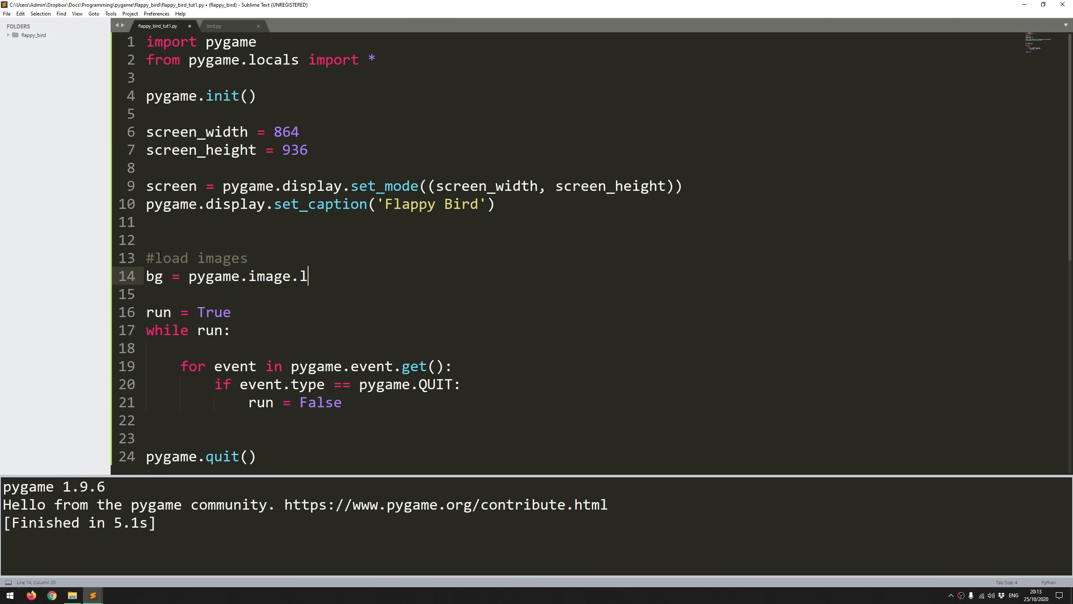
type("oad('')")
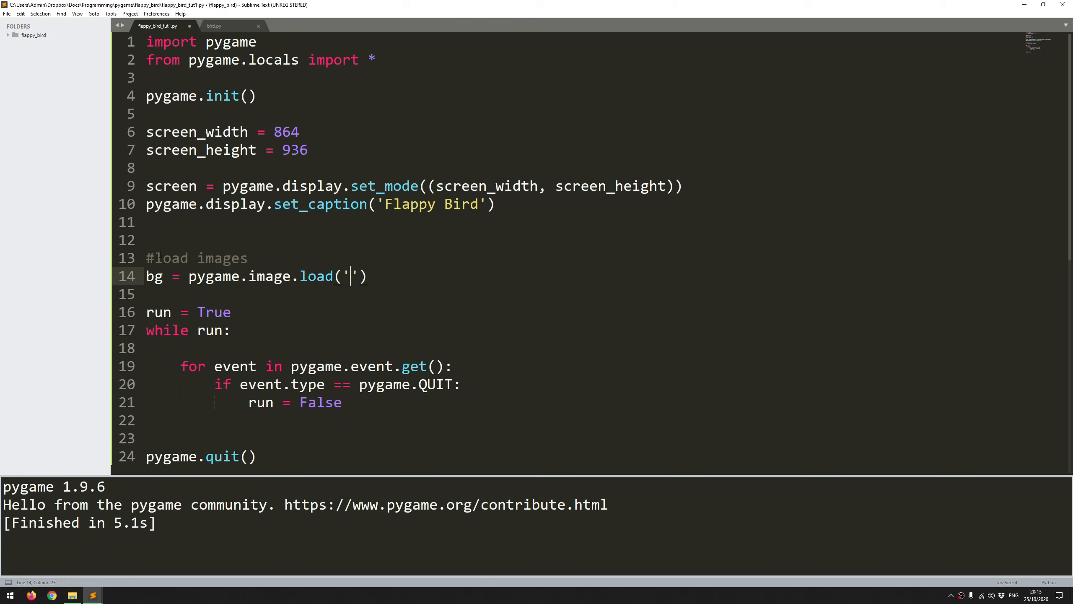
type("img/")
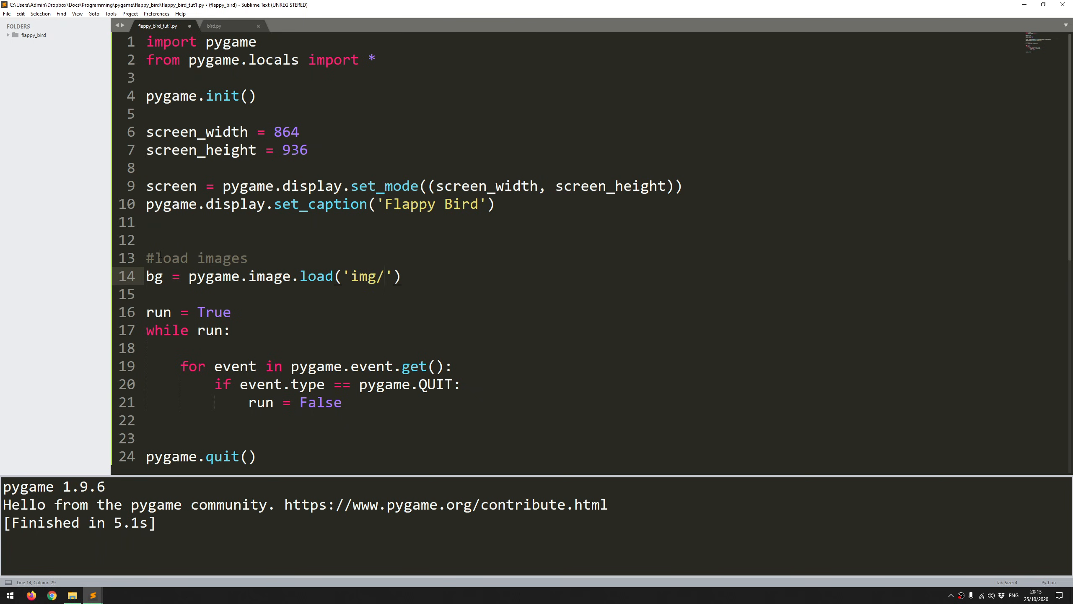
type("b")
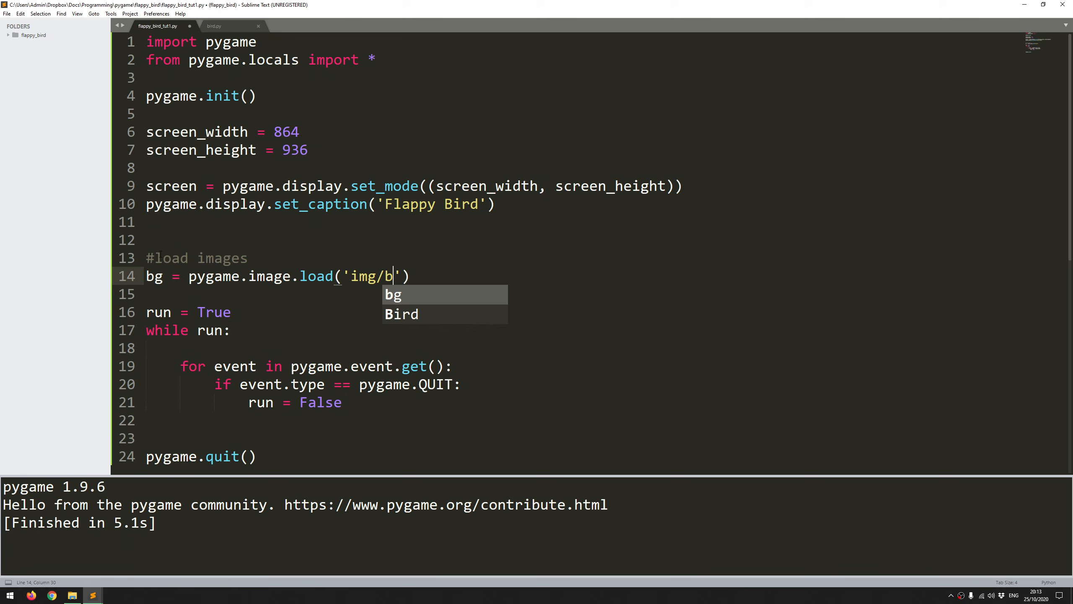
type("g.png")
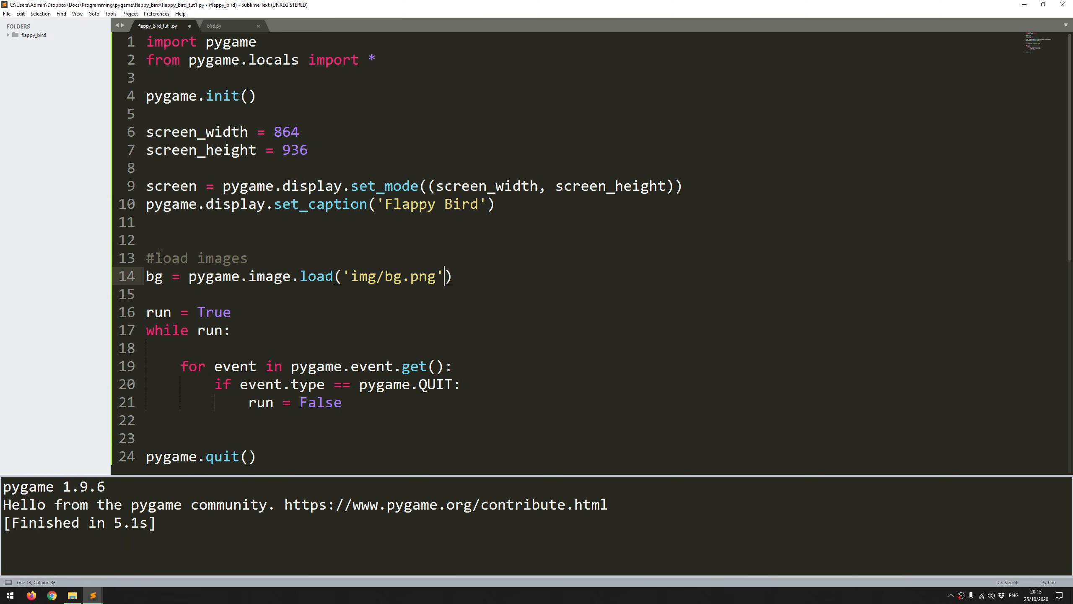
key("right")
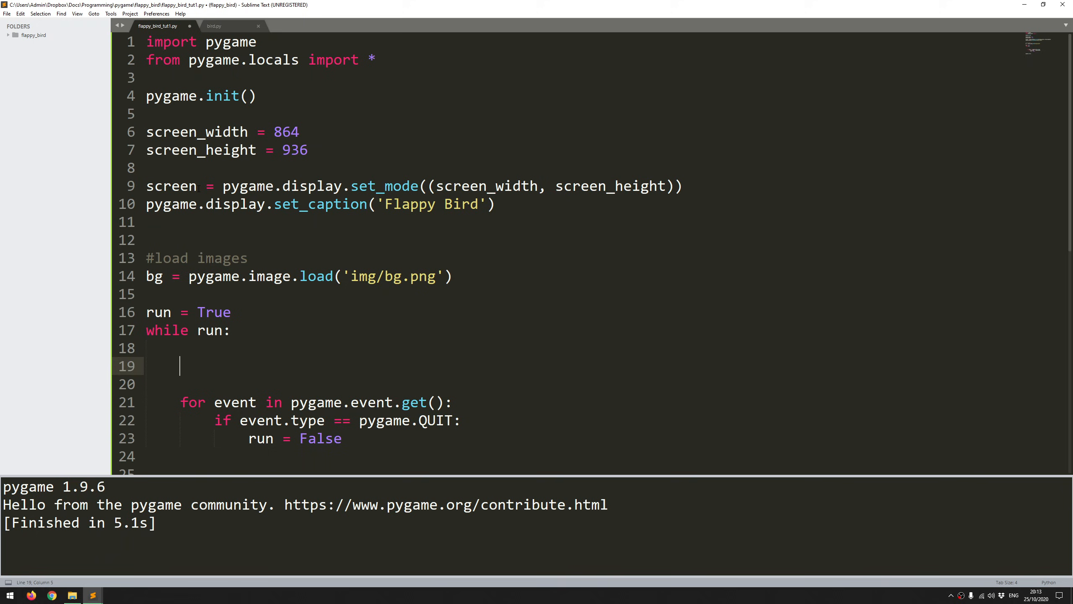
- Inside the game loop, draw the background with screen.blit(bg, (0,0))
double_click(171, 185)
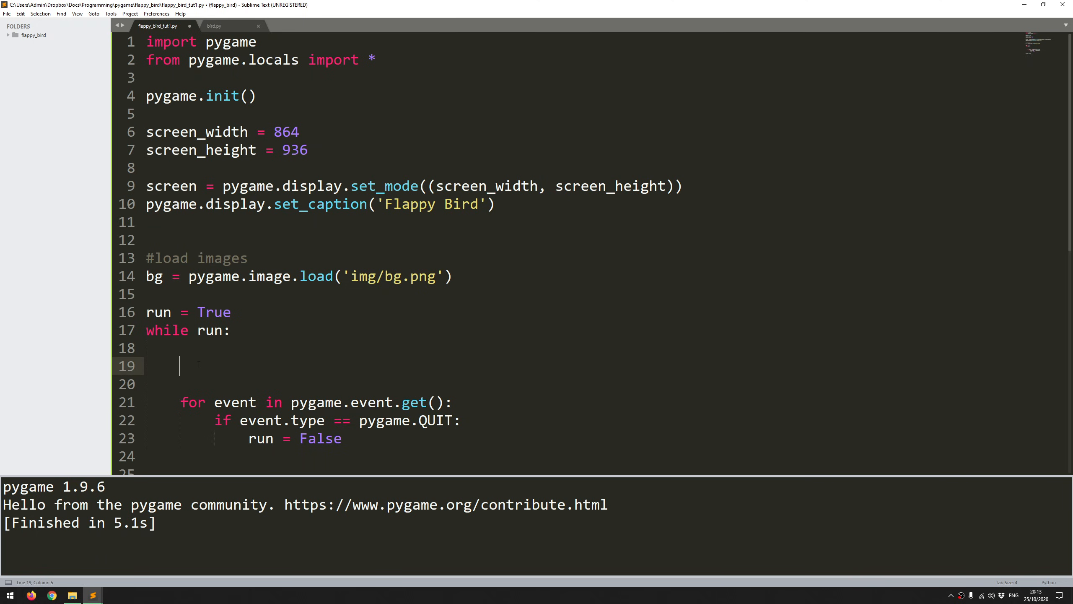
type("screen.")
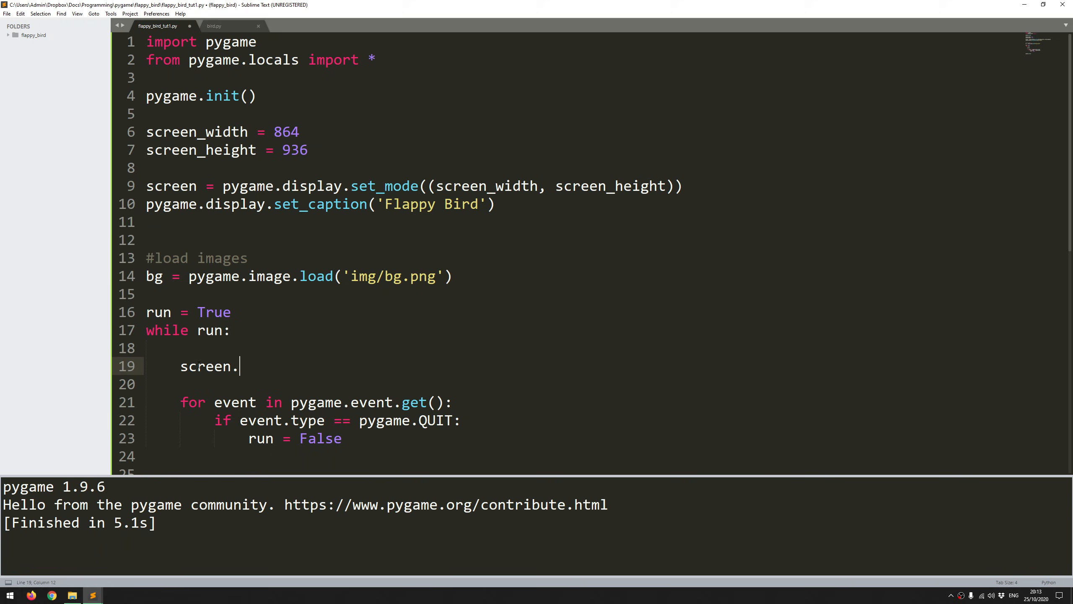
type("blit()")
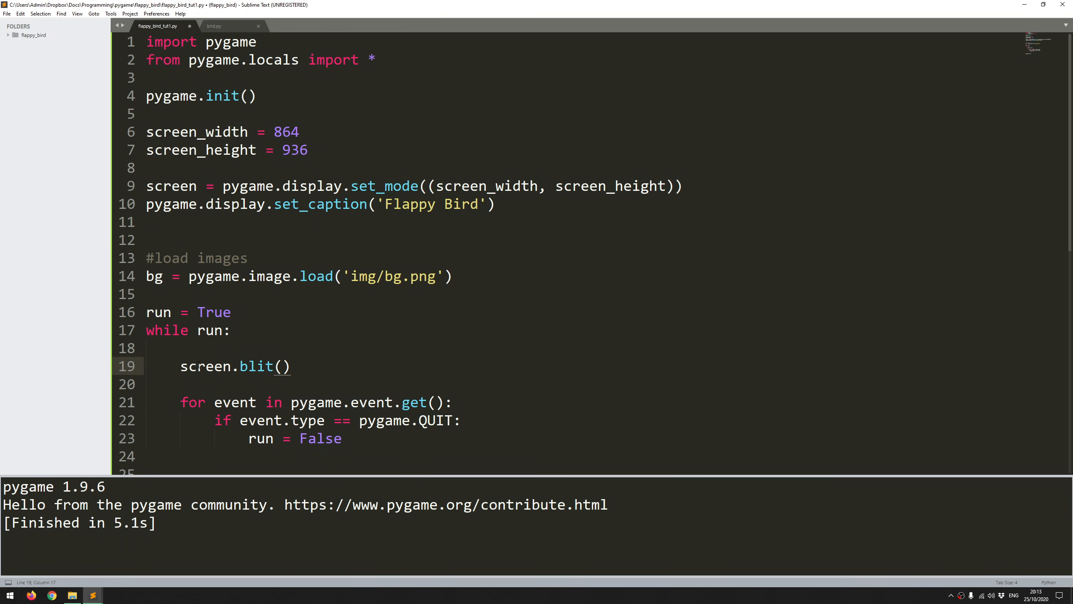
type("bg,")
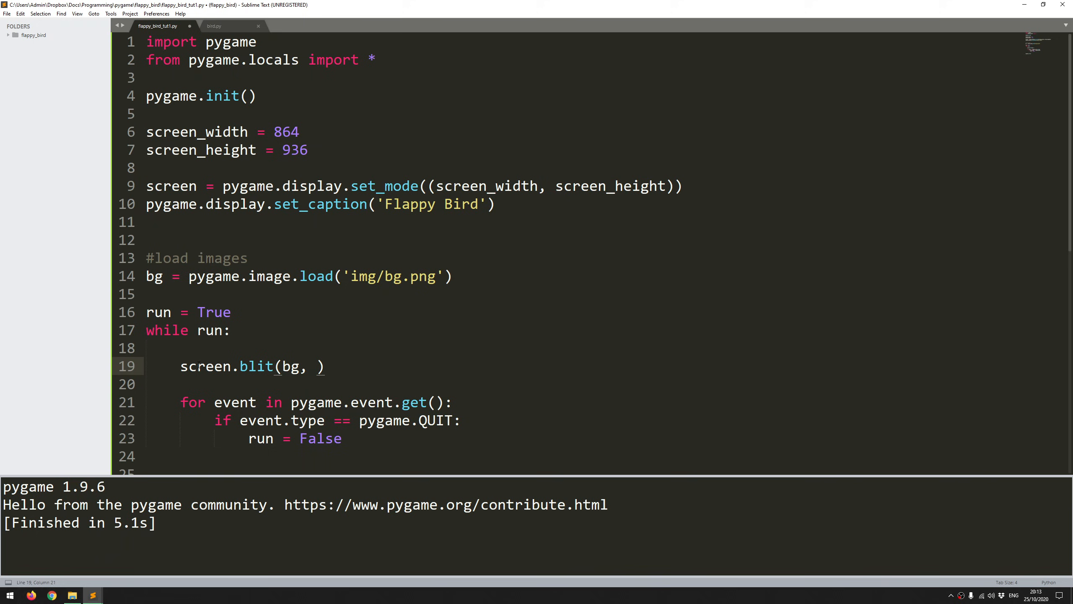
type("()")
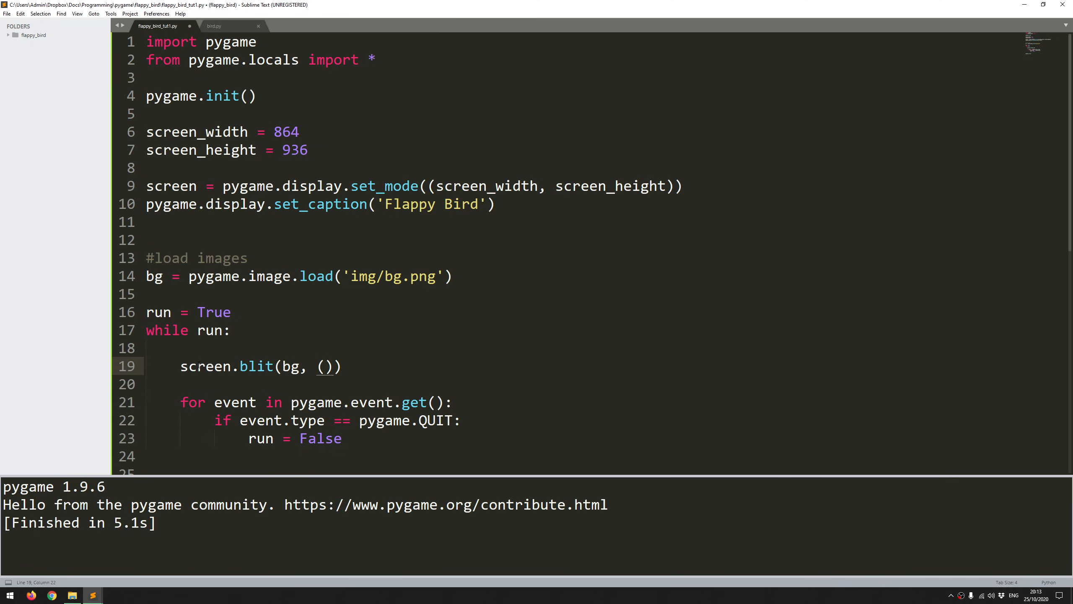
type("0,0")
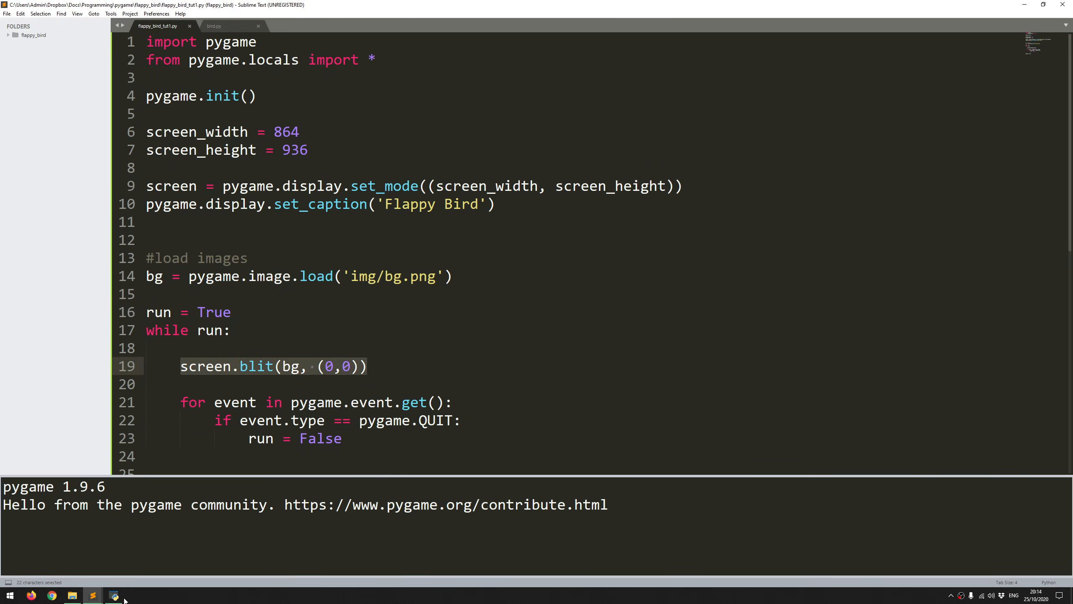
- View and close the still-black game window, then start a new line after the quit check
left_click(114, 594)
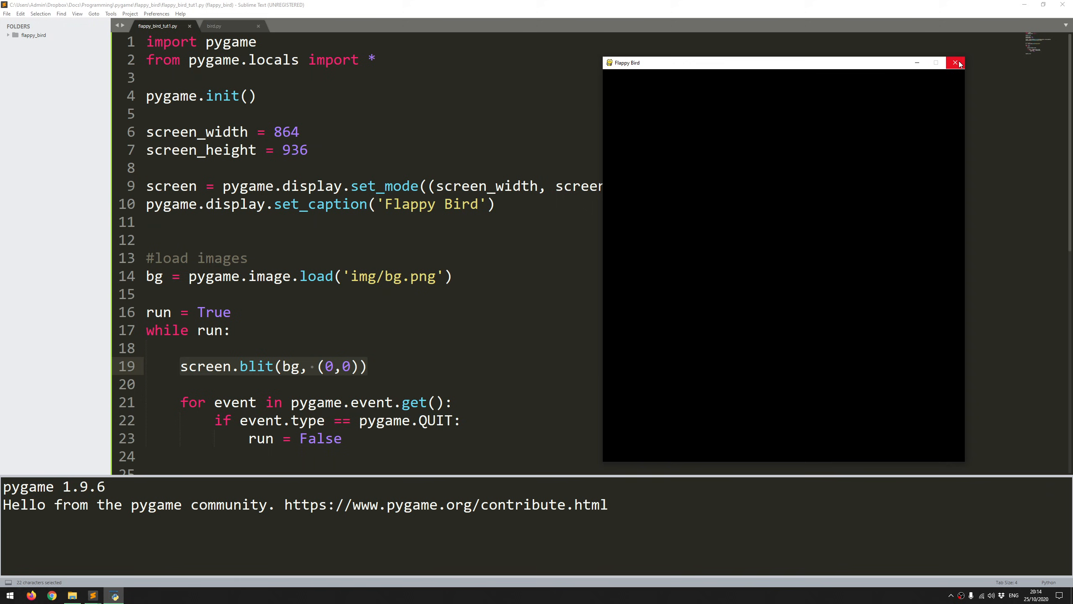
left_click(956, 62)
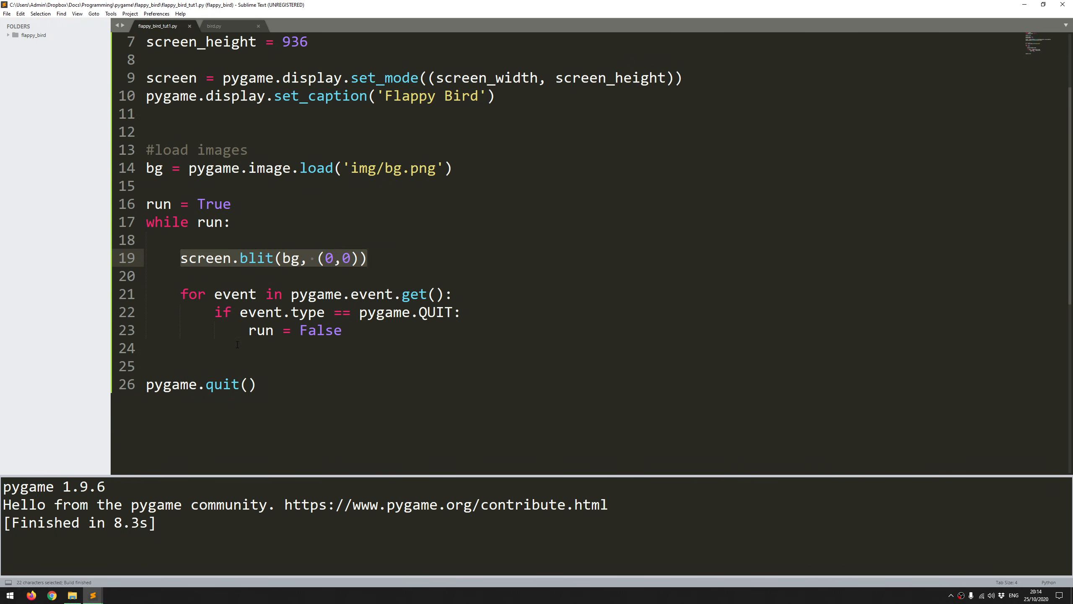
left_click(175, 348)
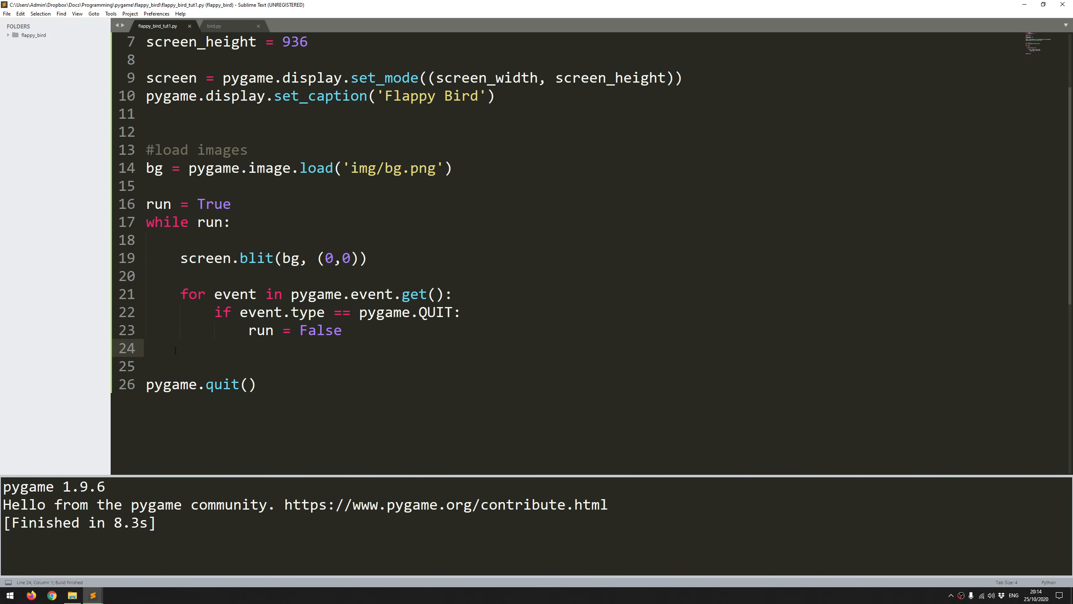
key("enter")
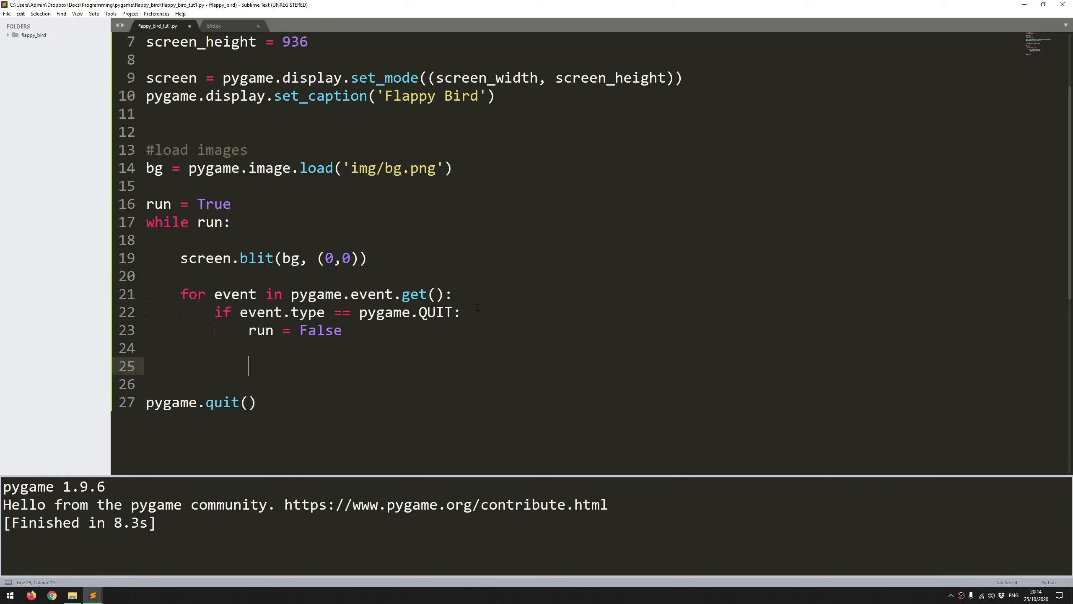
mouse_move(256, 363)
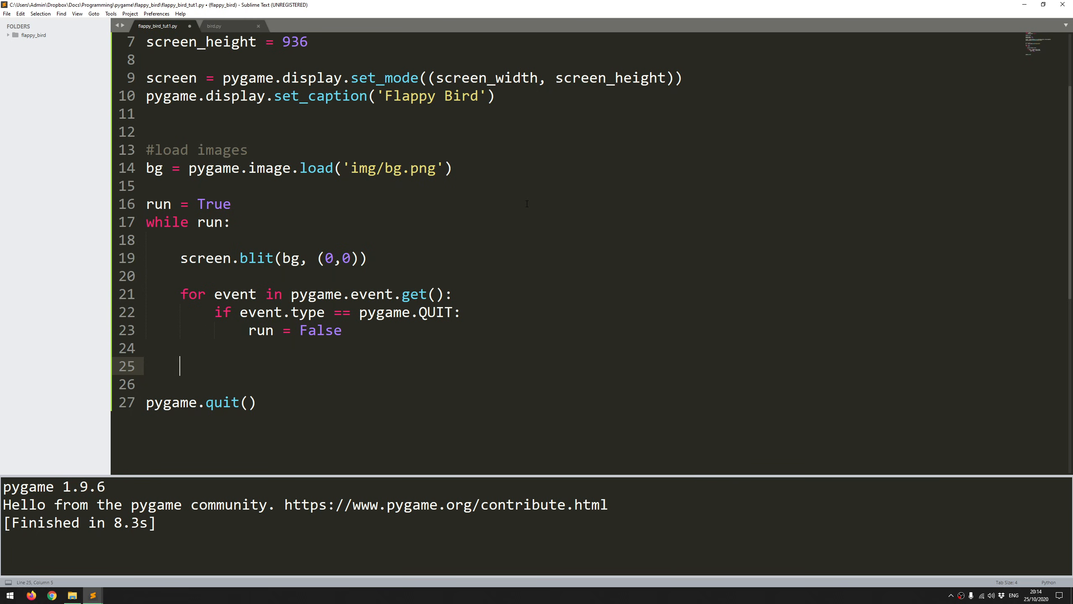
- End the game loop with pygame.display.update() so the background renders
type("pygame.dis")
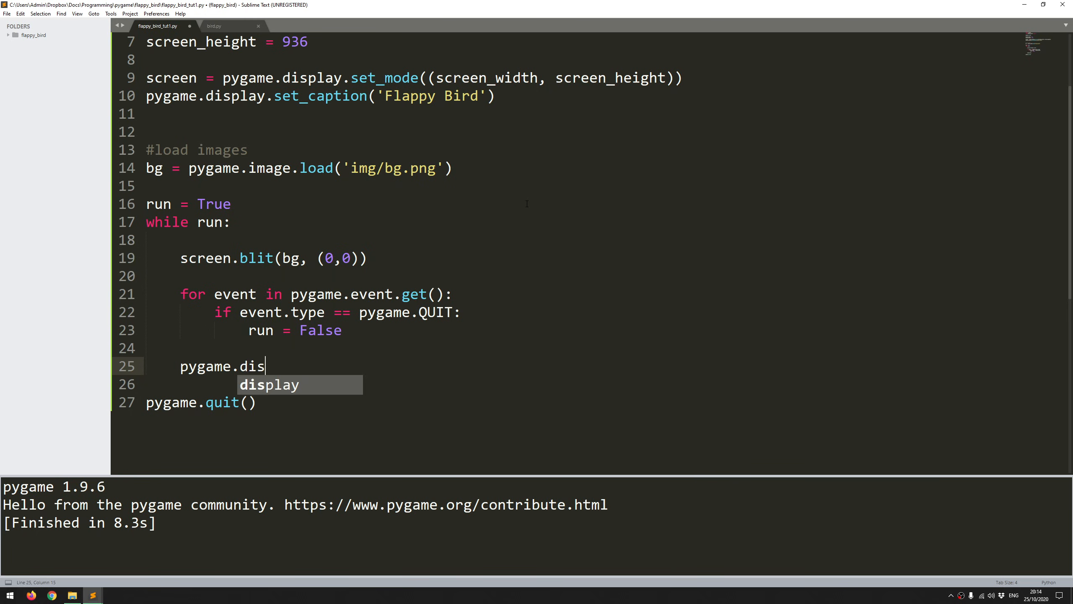
type("la")
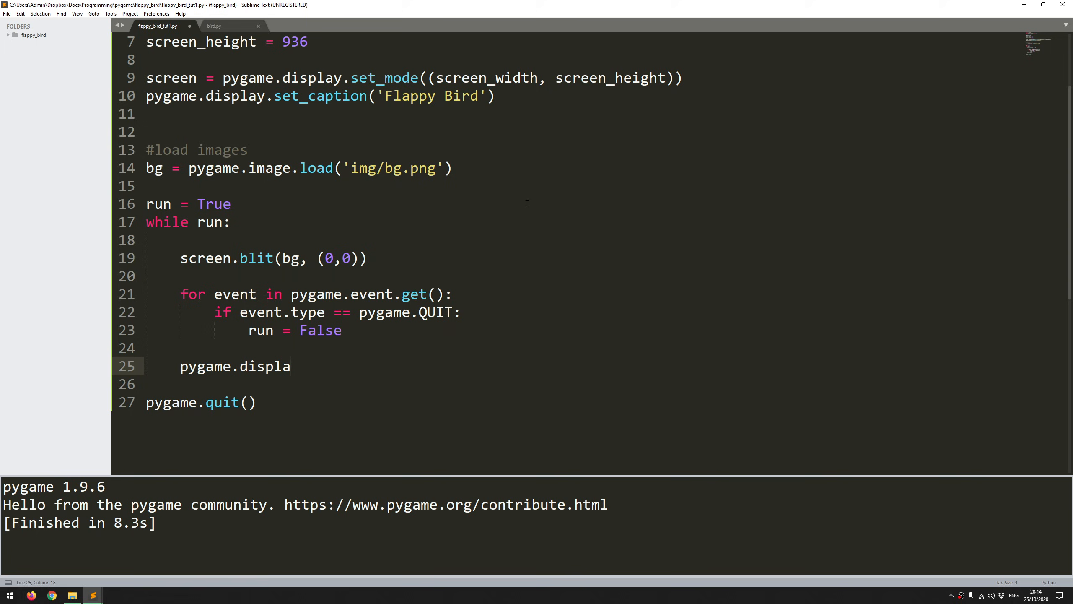
type("y.update()")
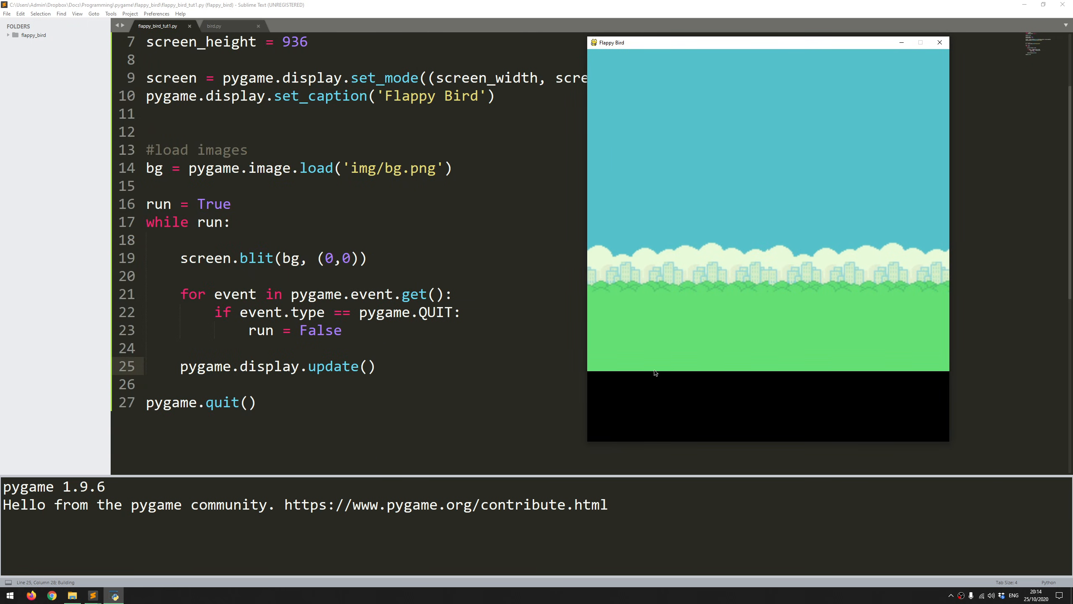
mouse_move(762, 404)
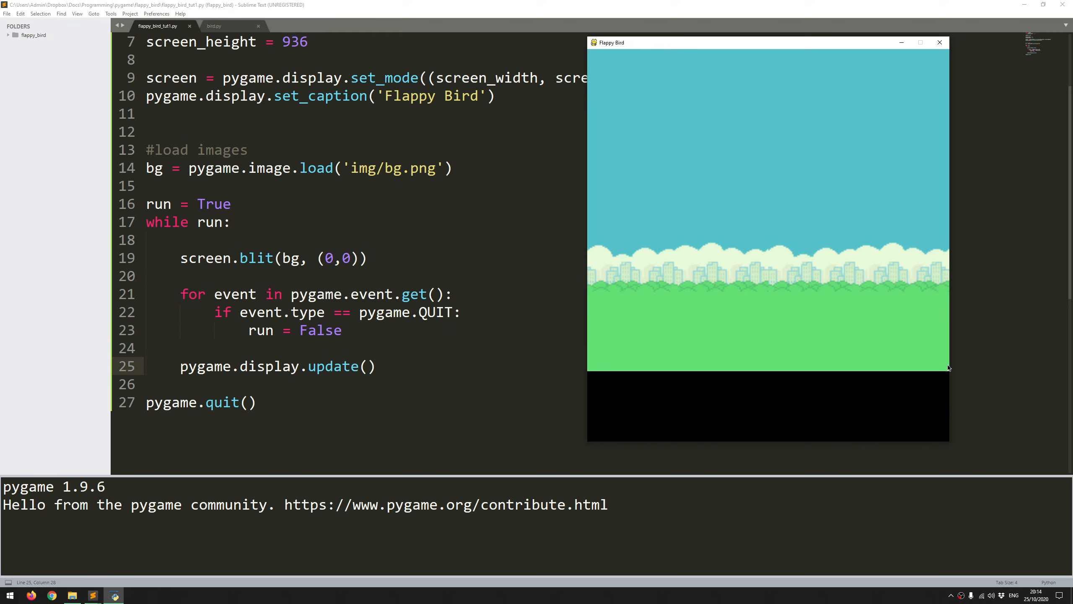
mouse_move(787, 434)
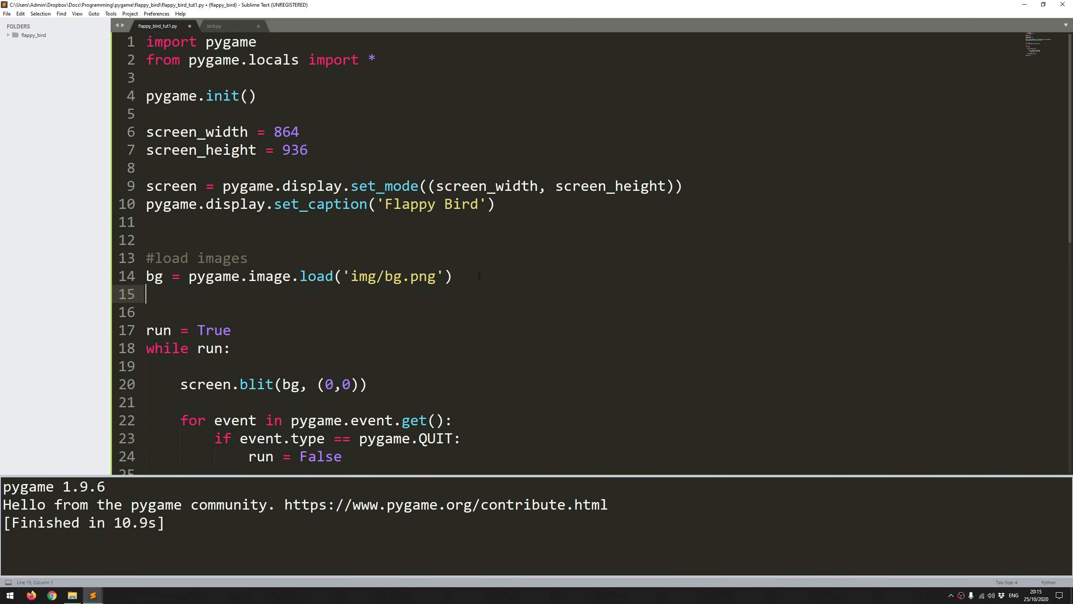
- Set ground_img = pygame.image.load('img/ground.png') and open lines below the background blit
type("ground")
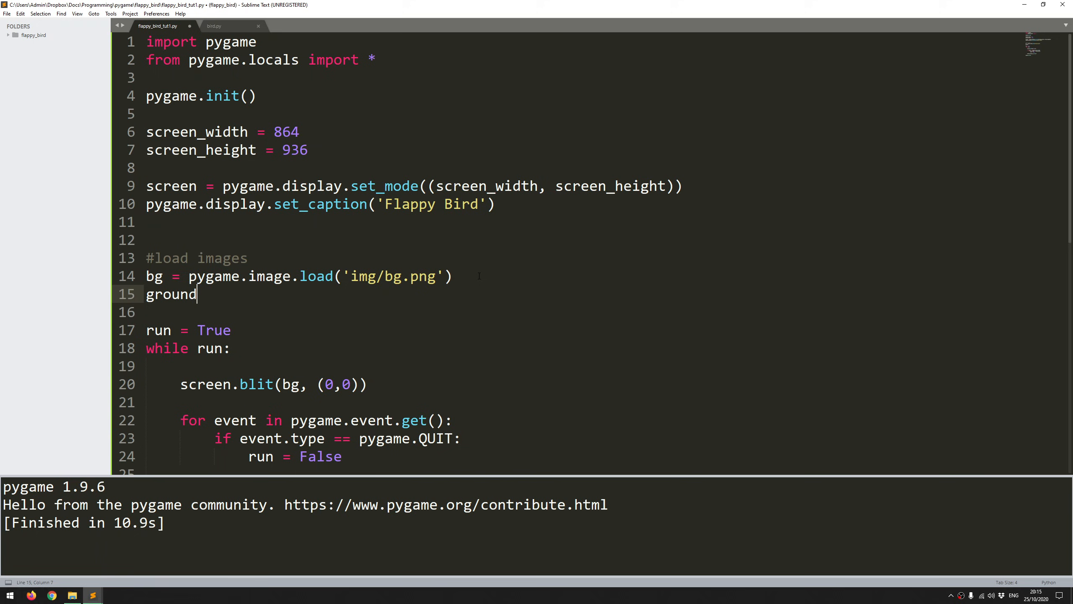
type("_img = p")
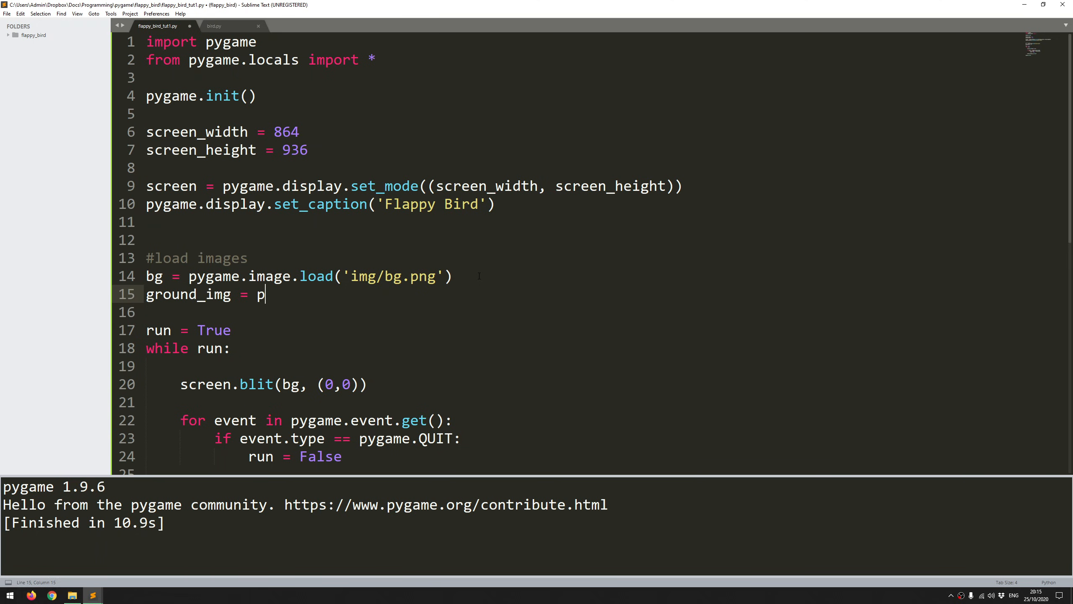
type("ygame.")
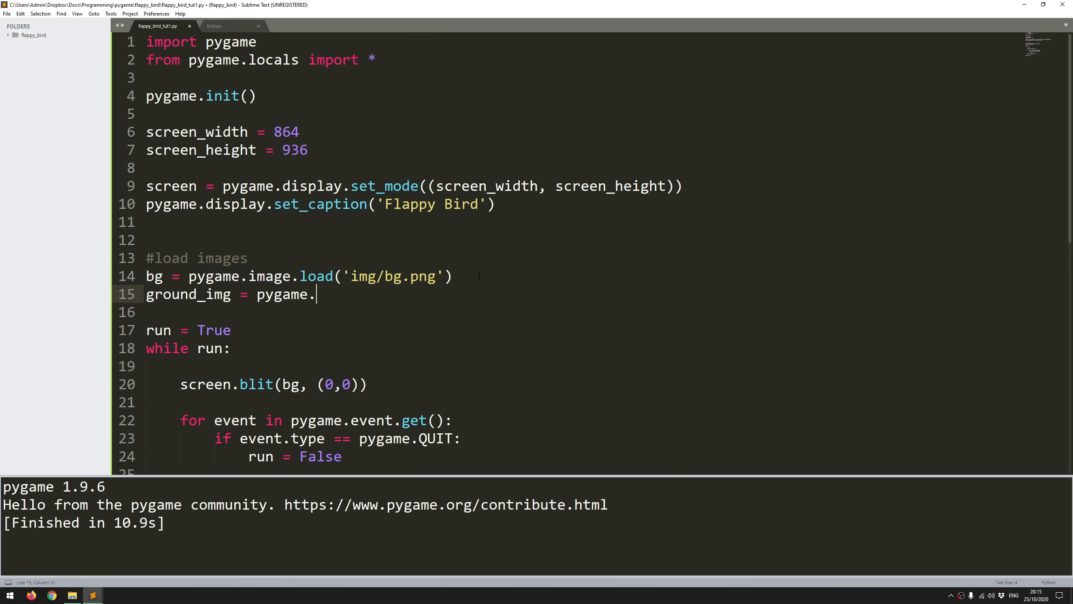
type("image.load(")
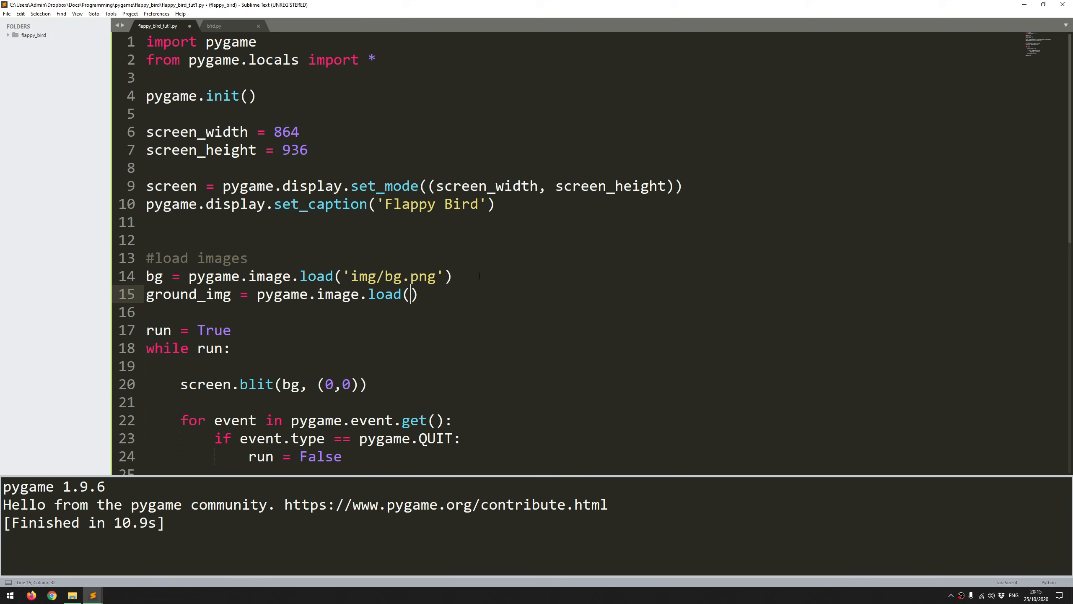
type("'img")
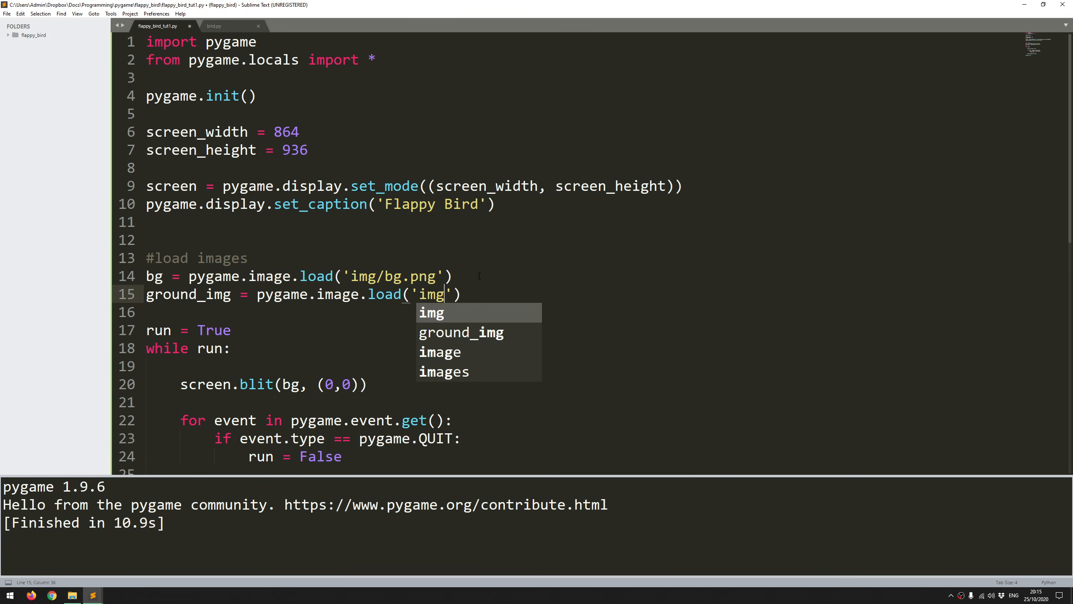
type("/gr")
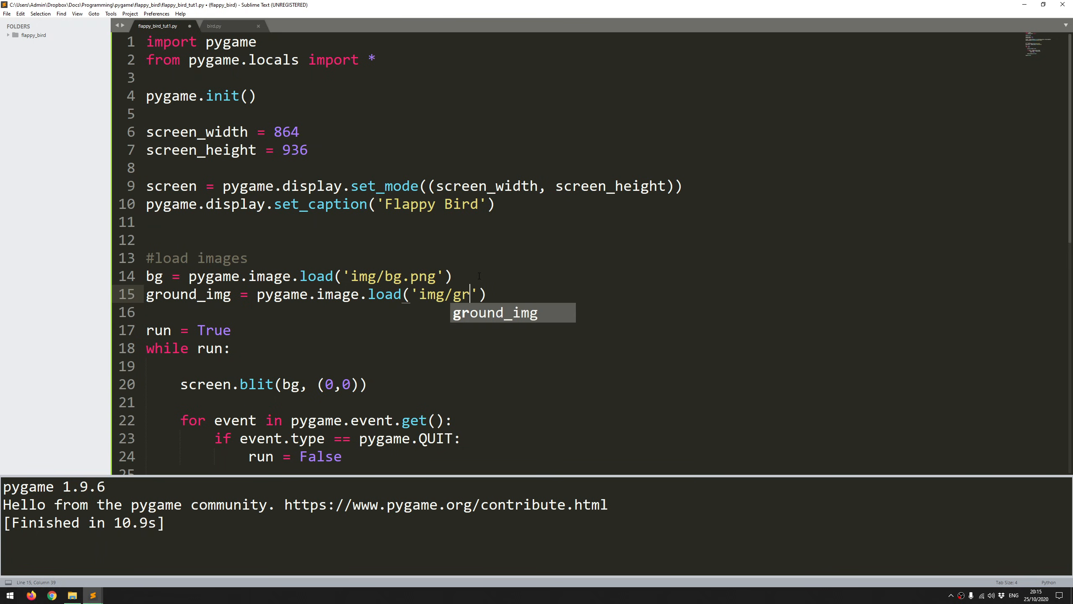
type("ound")
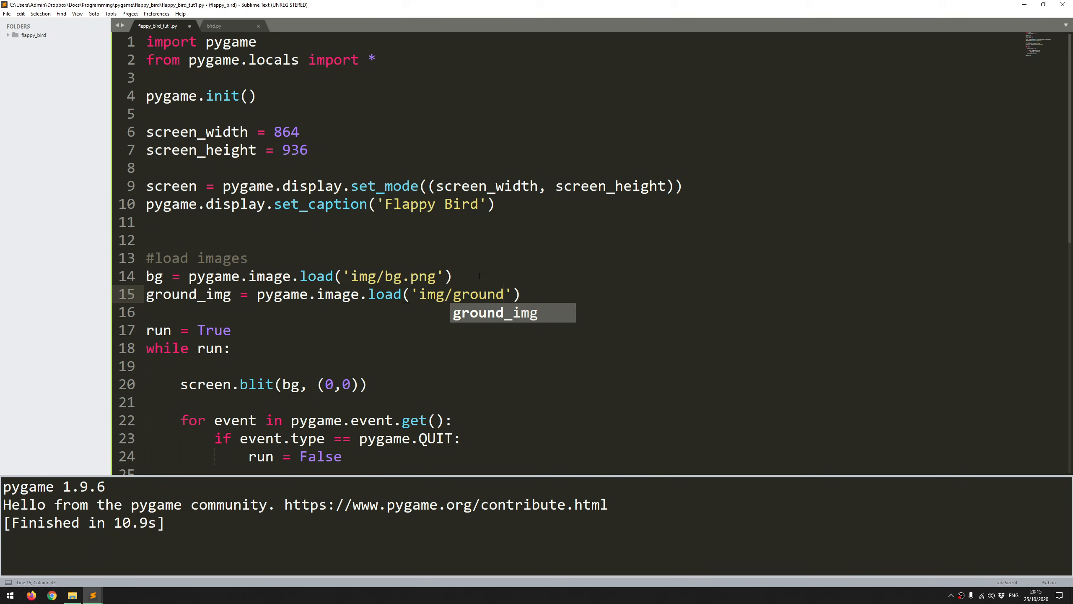
type(".png")
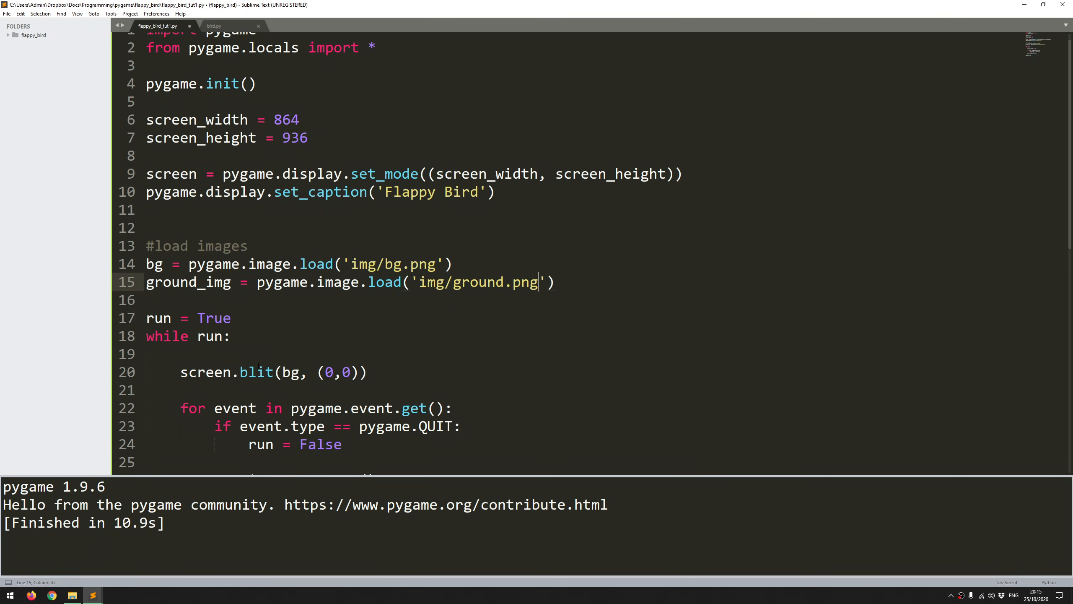
scroll("down", 3)
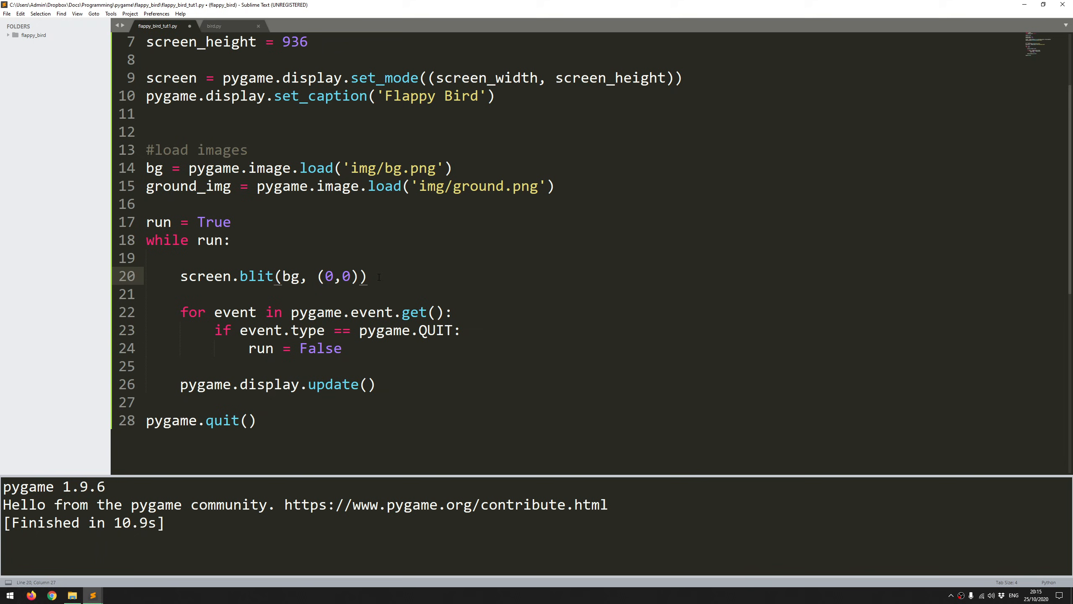
key("enter")
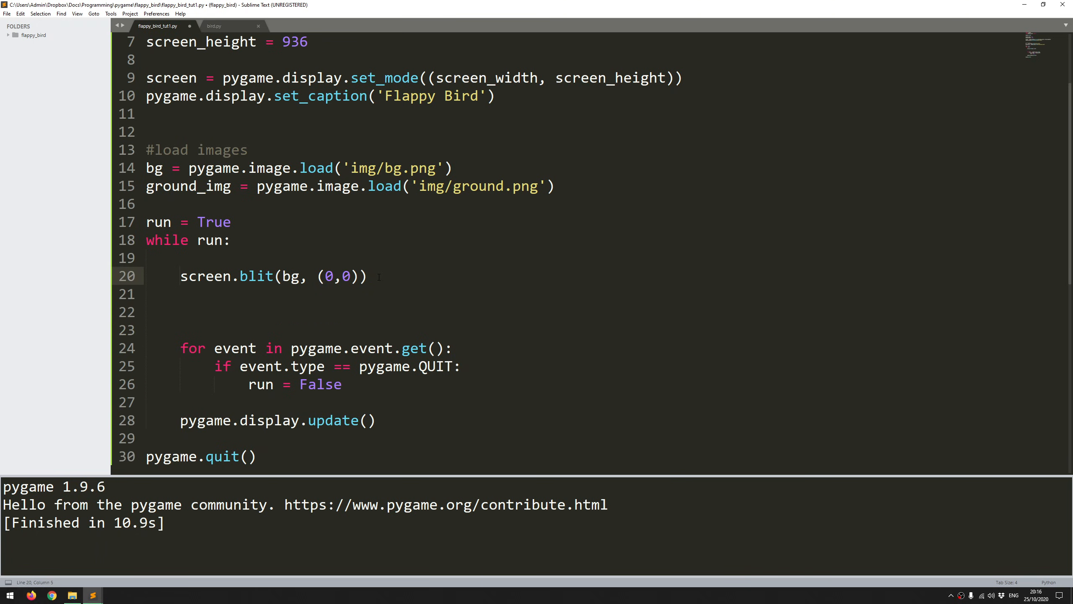
- Add a '#draw and scroll the ground' comment inside the game loop
type("#draw background")
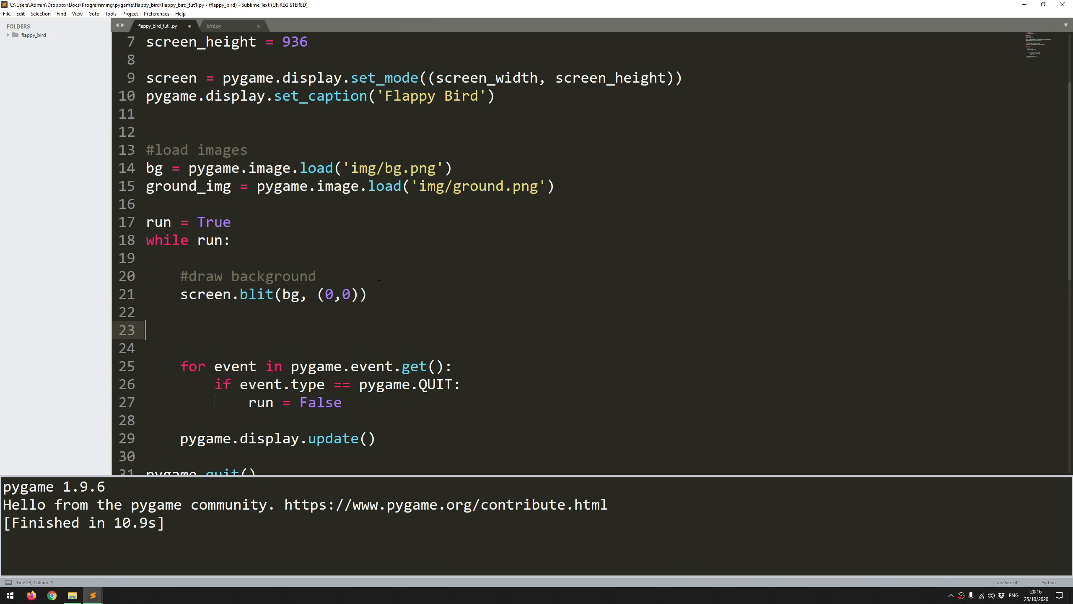
type("#draw and sc")
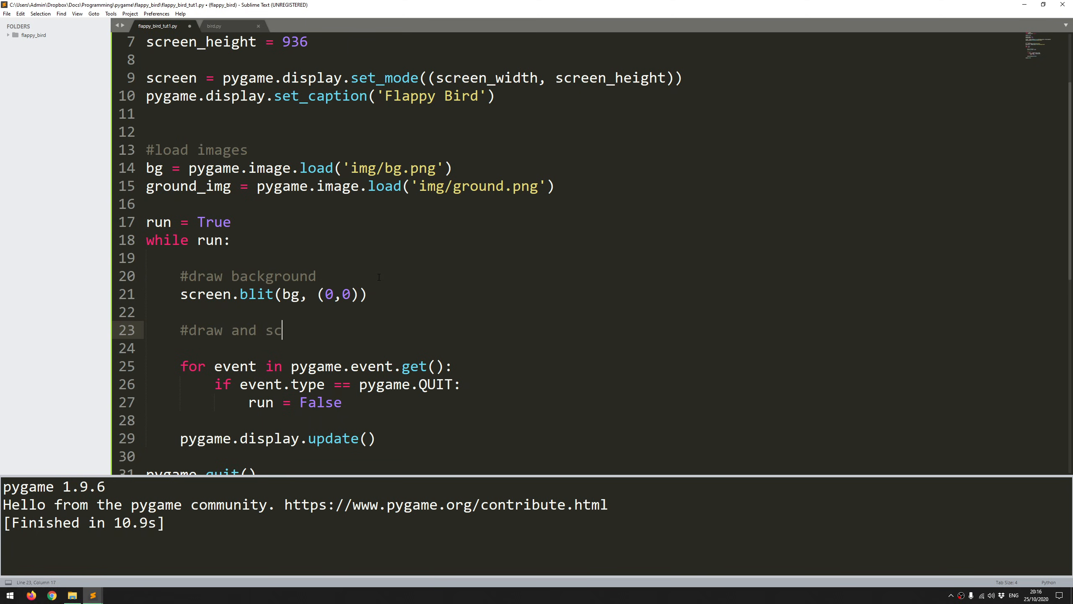
type("roll the ground")
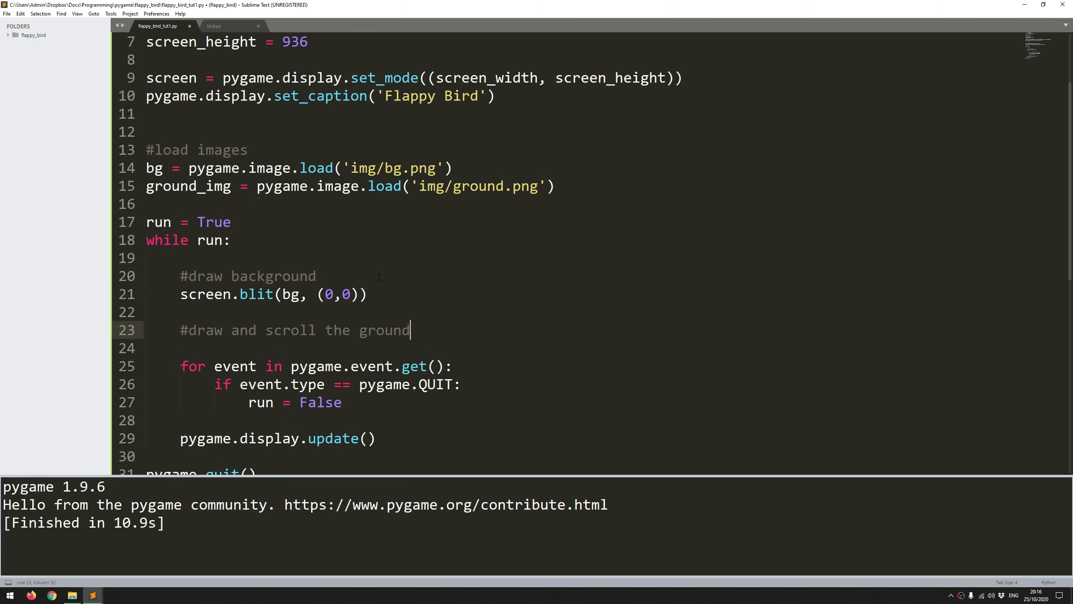
- Blit ground_img onto the screen at position (0, 768)
type("screen.blit")
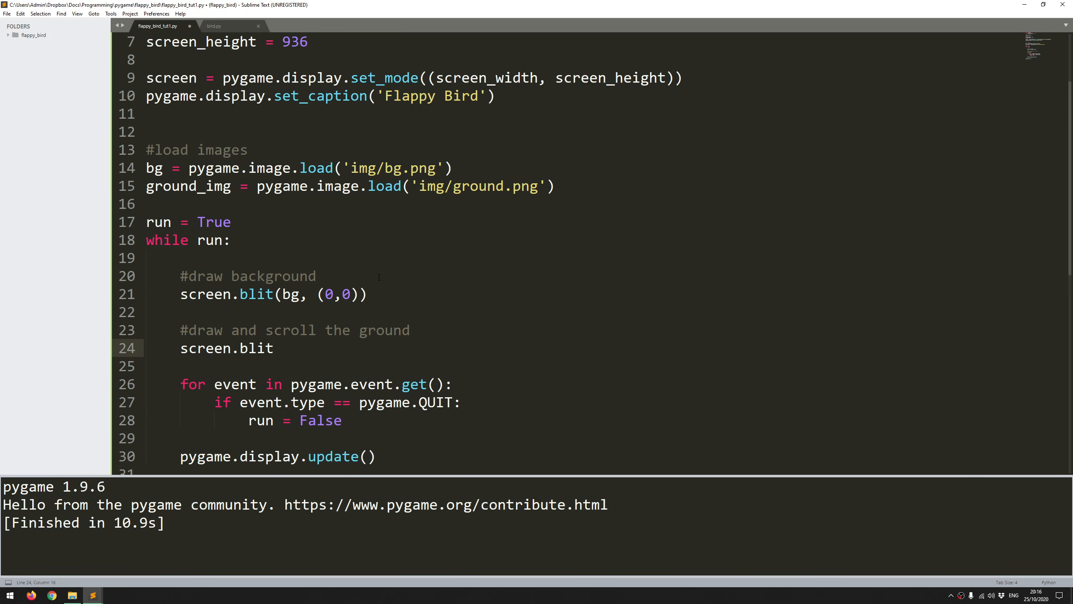
type("()")
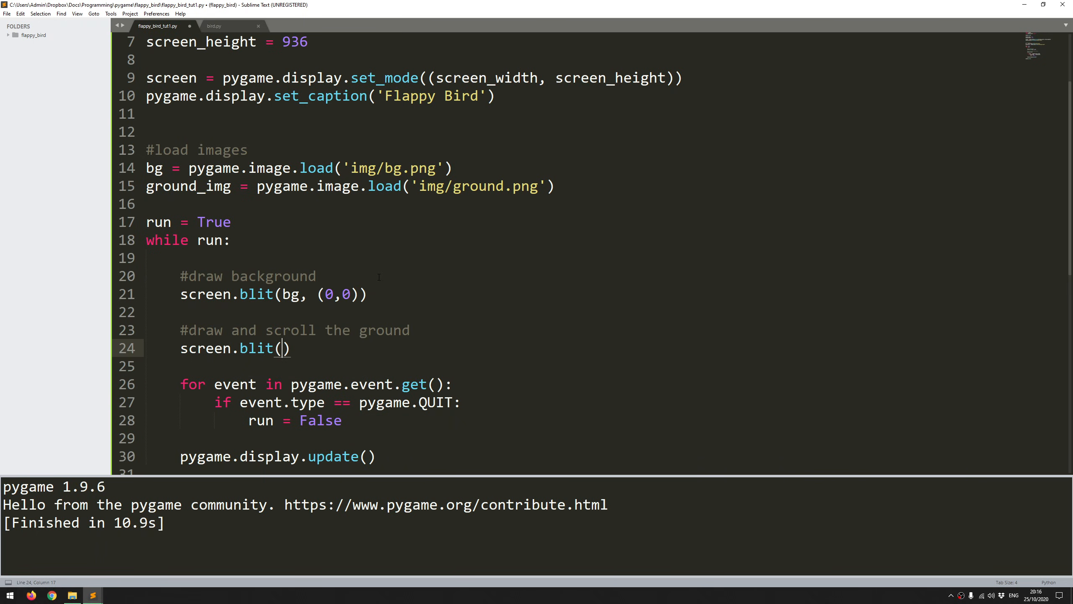
type("ground_img, (")
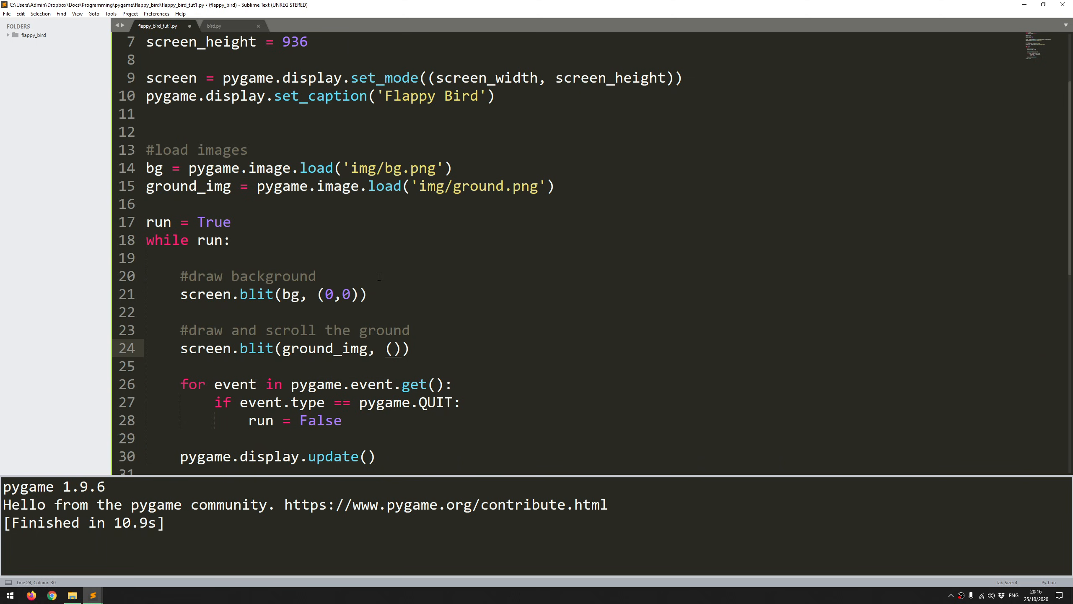
type("0,")
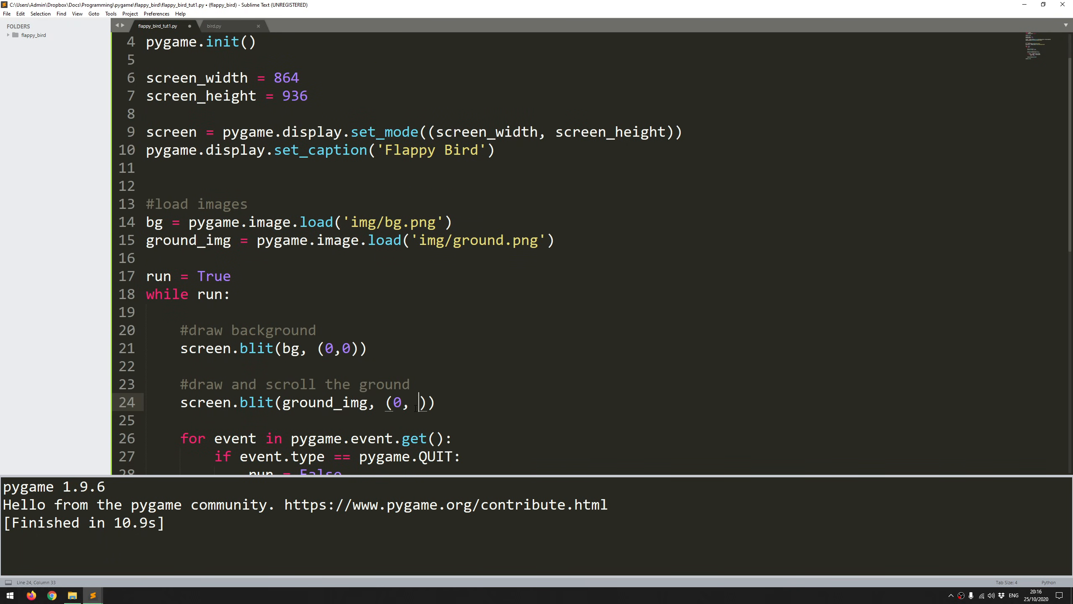
type("76")
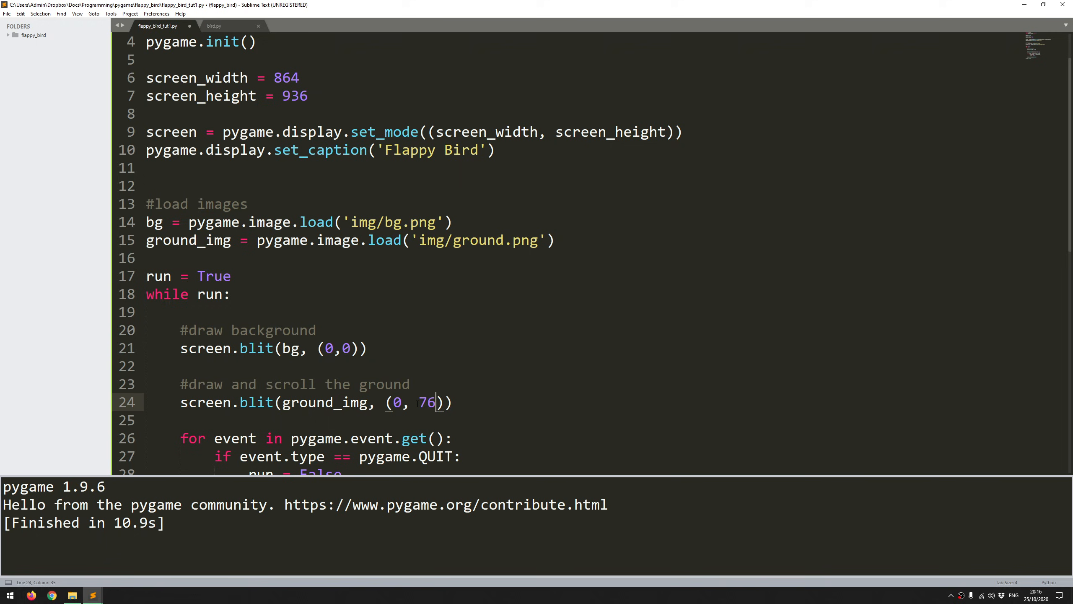
type("8")
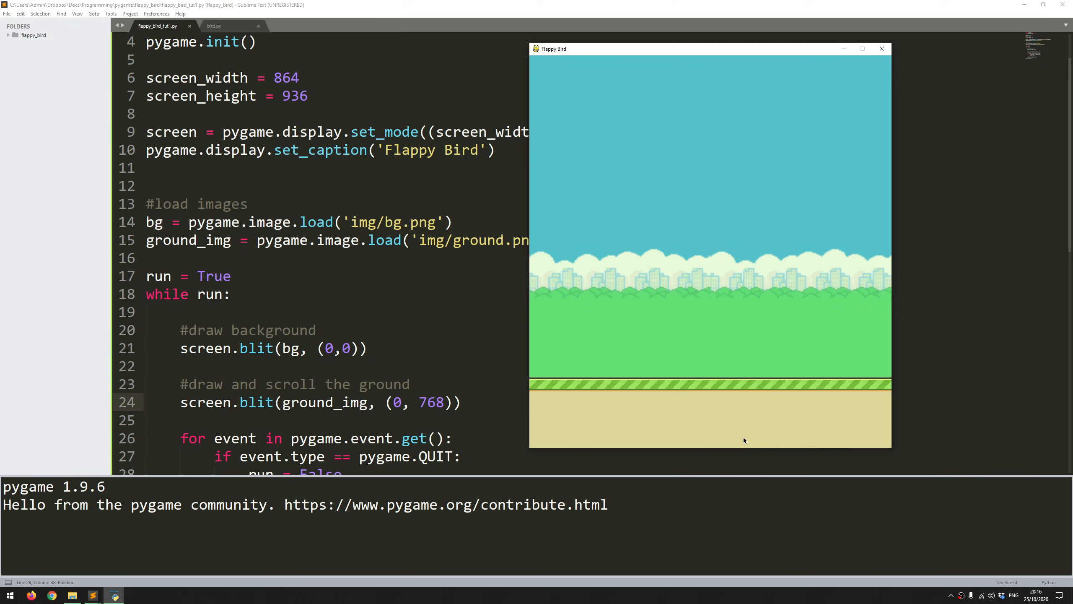
mouse_move(758, 379)
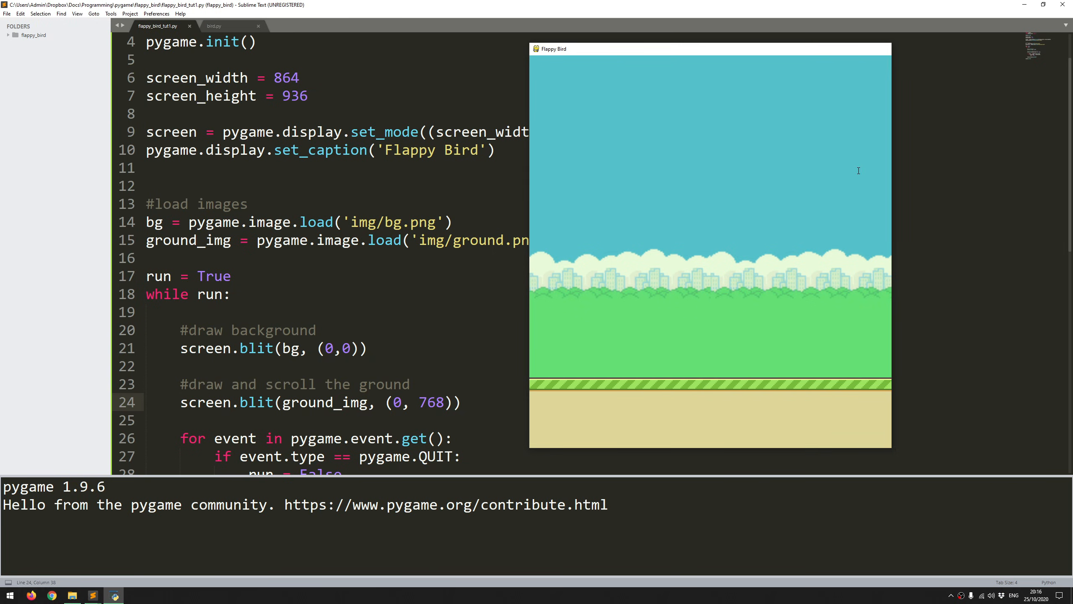
- Close the running Flappy Bird window after checking the ground strip
key("ctrl+b")
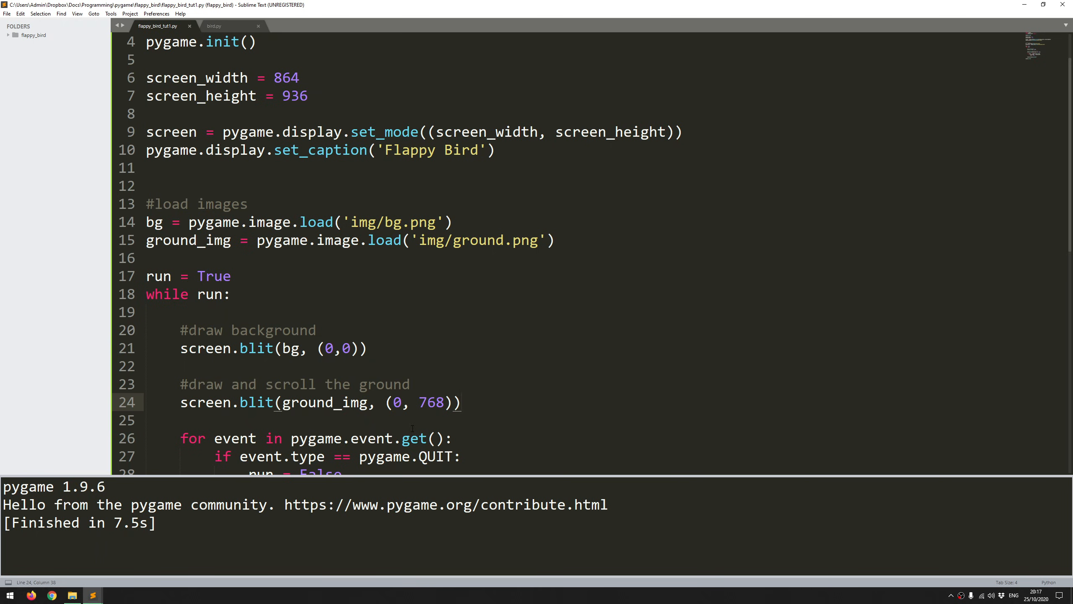
- Replace the ground blit's fixed x value 0 with the ground_scroll variable
left_click(396, 402)
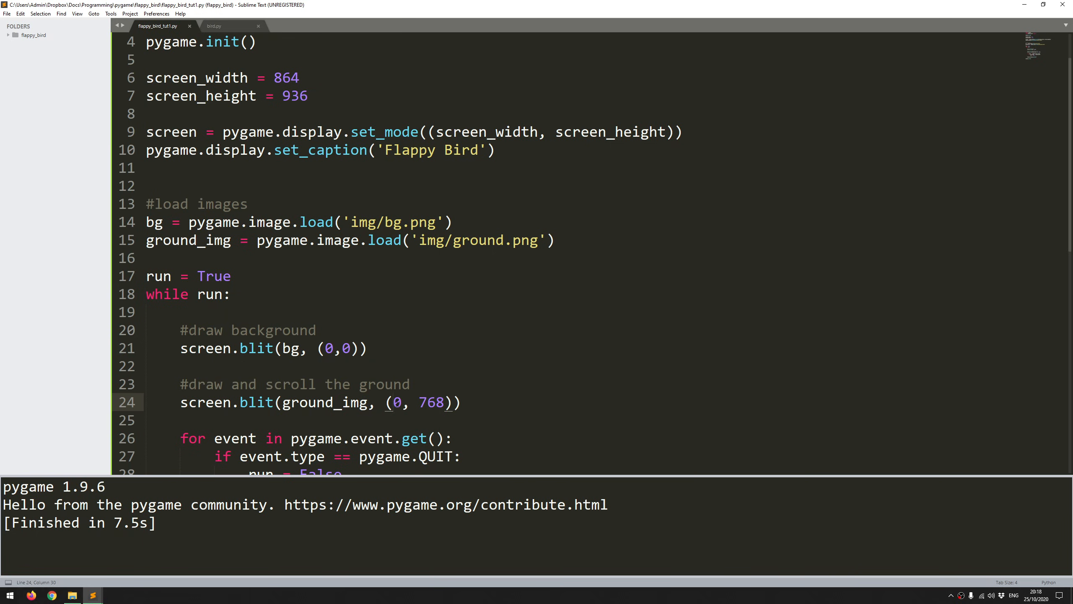
key("Backspace")
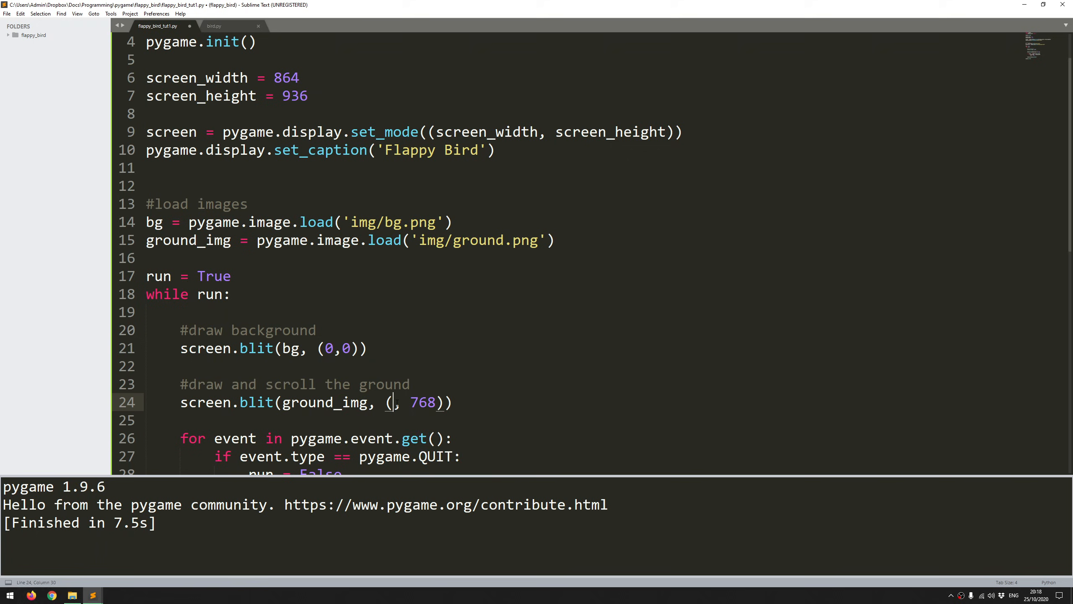
type("ground")
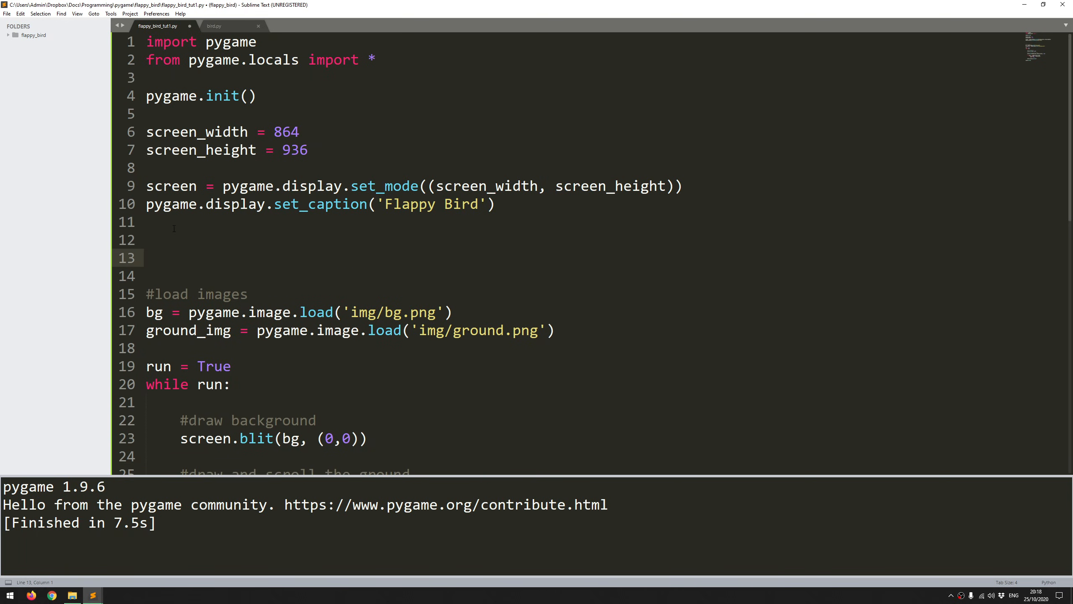
- Add a '#define game variables' section setting ground_scroll = 0
type("#defin")
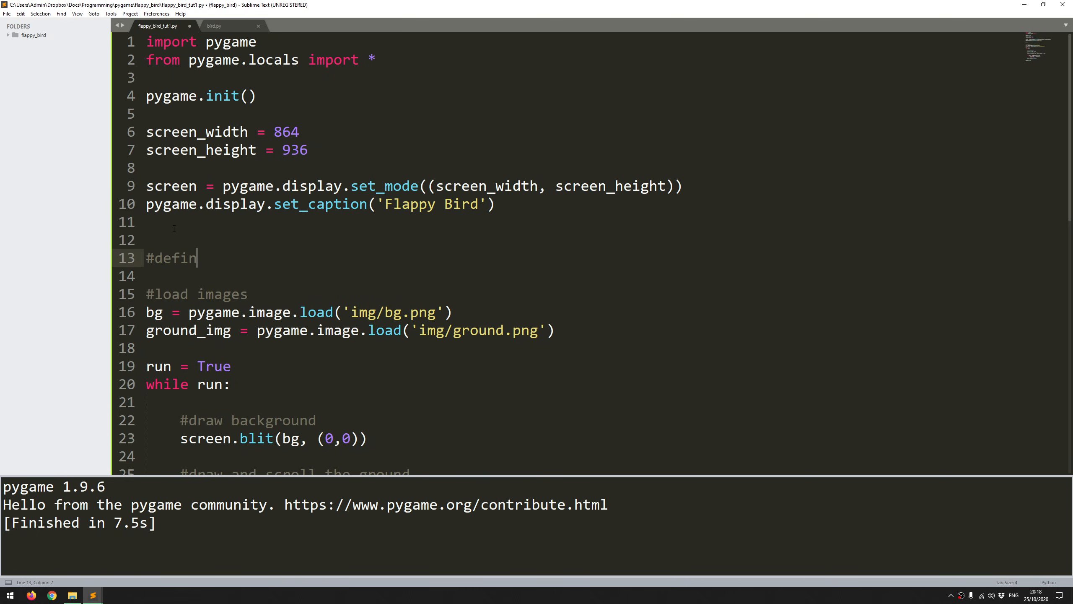
type("e game")
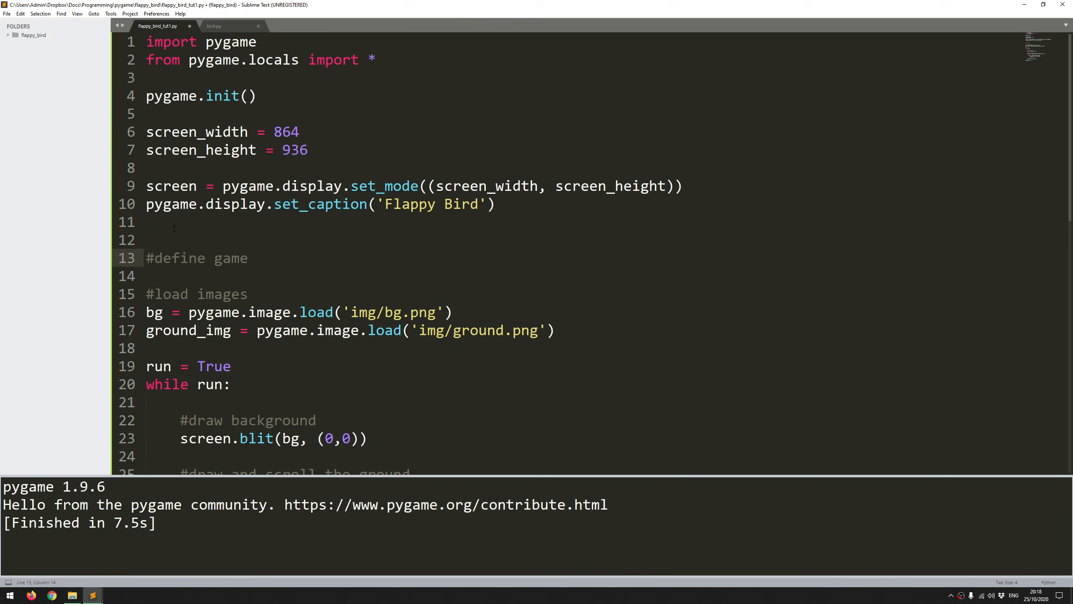
type("variables")
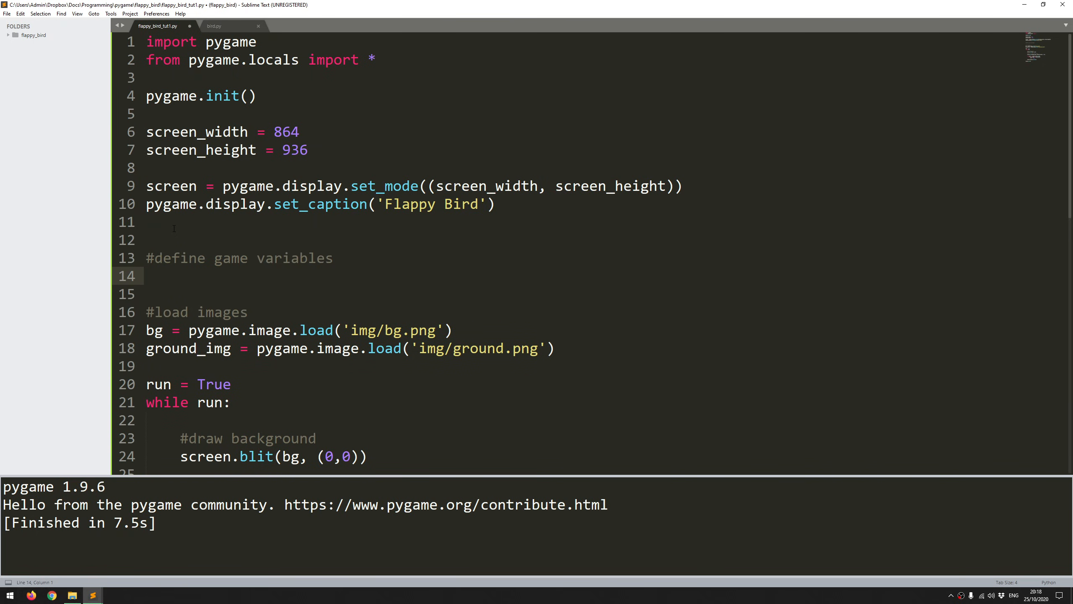
scroll("down", 3)
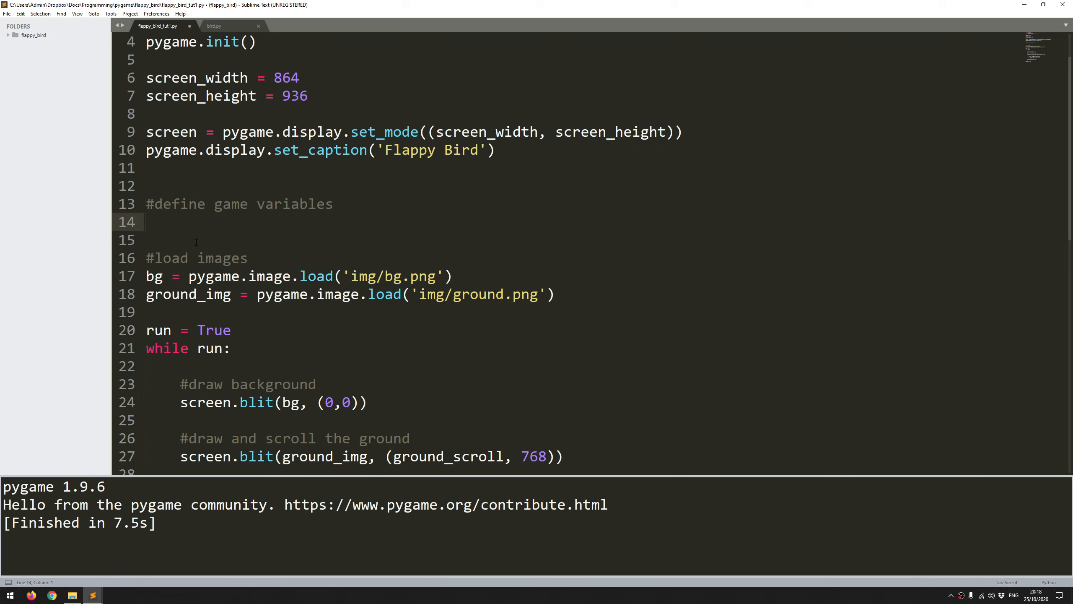
type("ground_scroll =")
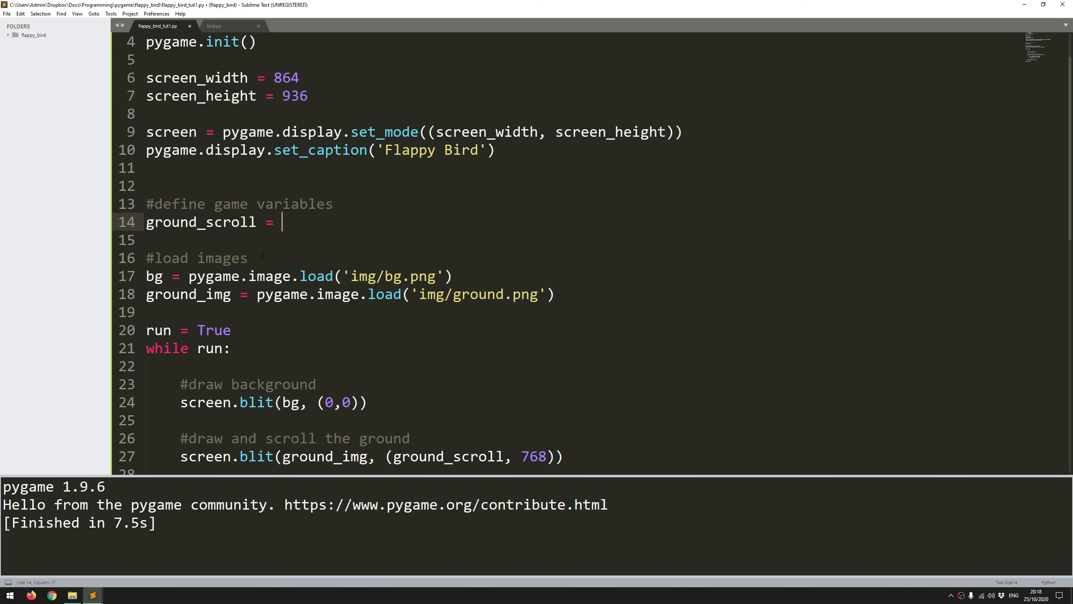
type("0")
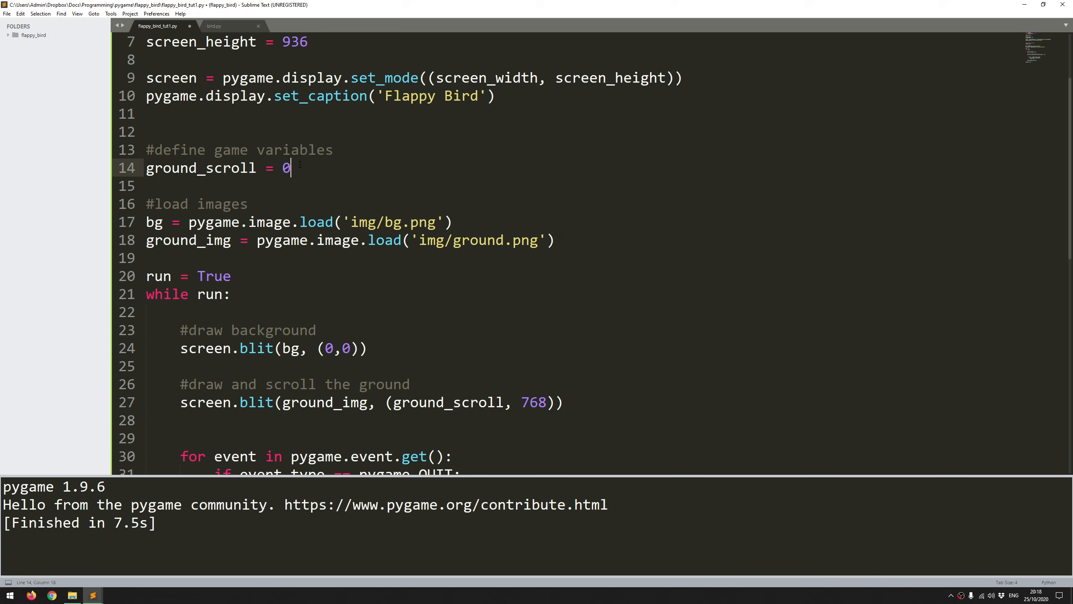
- Define scroll_speed = 4 in the game variables section
type("scree")
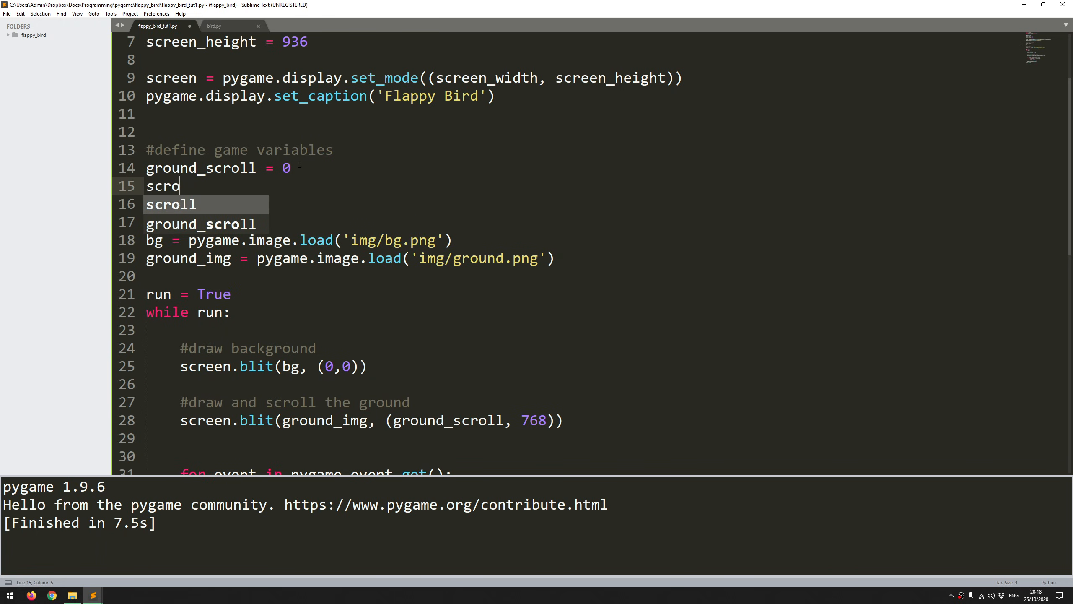
type("ll_speed =")
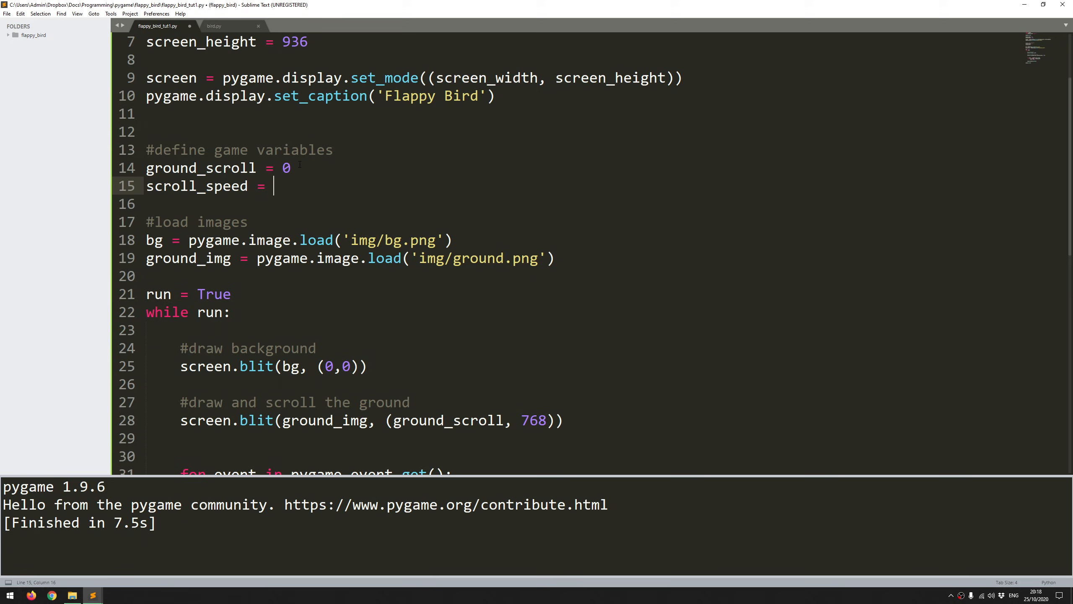
type("4")
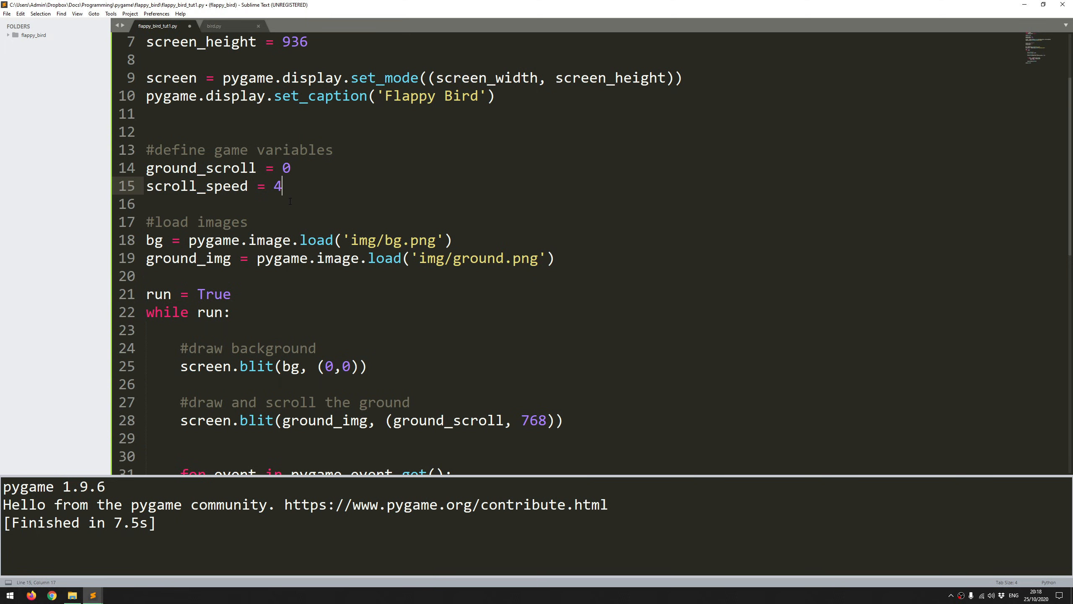
scroll("down", 3)
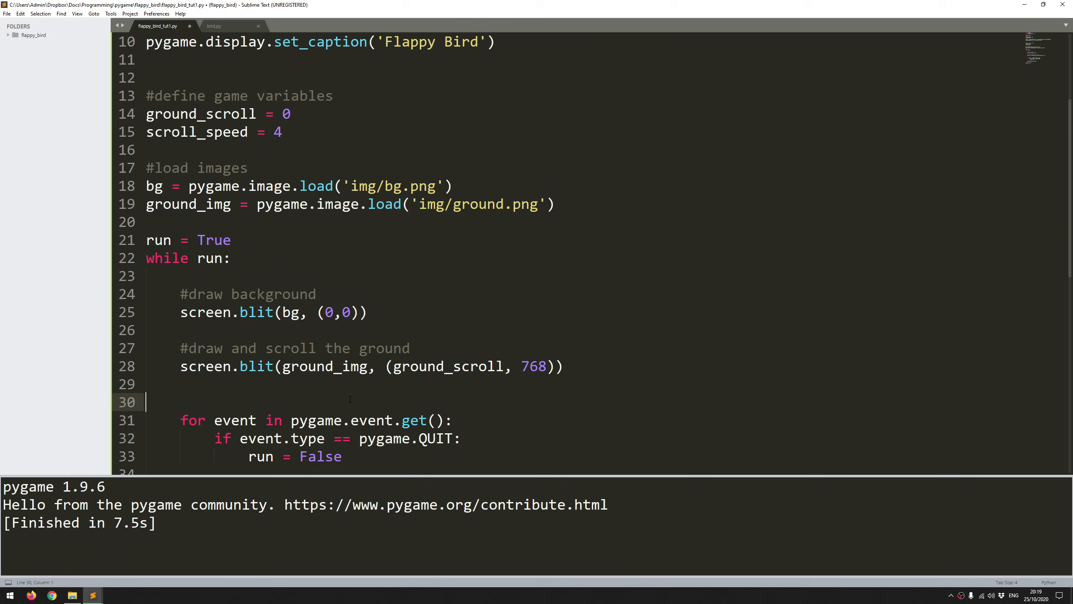
- Add ground_scroll -= scroll_speed after the ground blit line
left_click(181, 384)
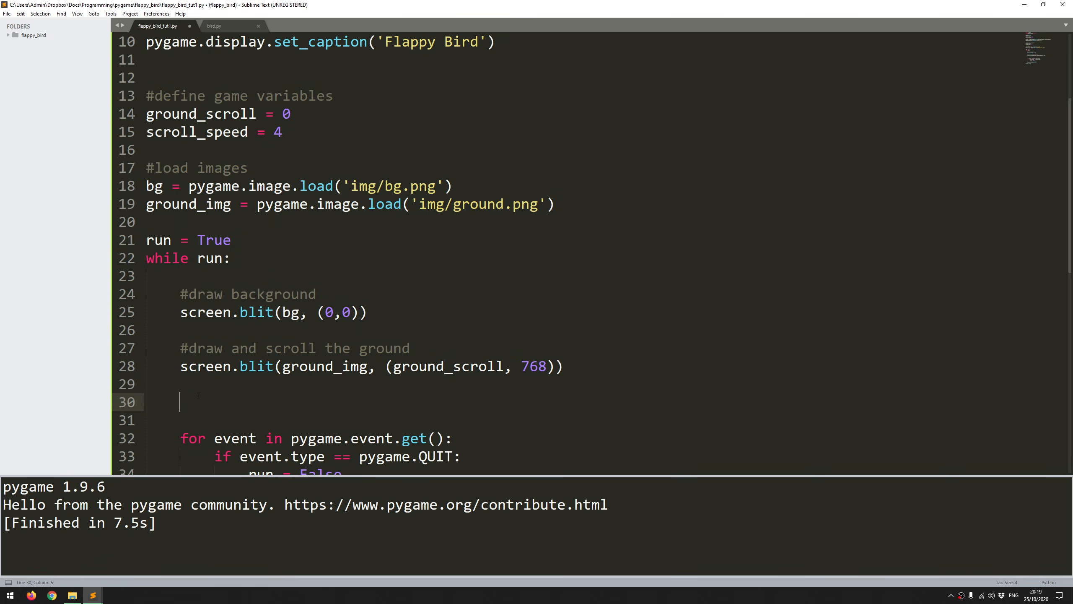
type("groun")
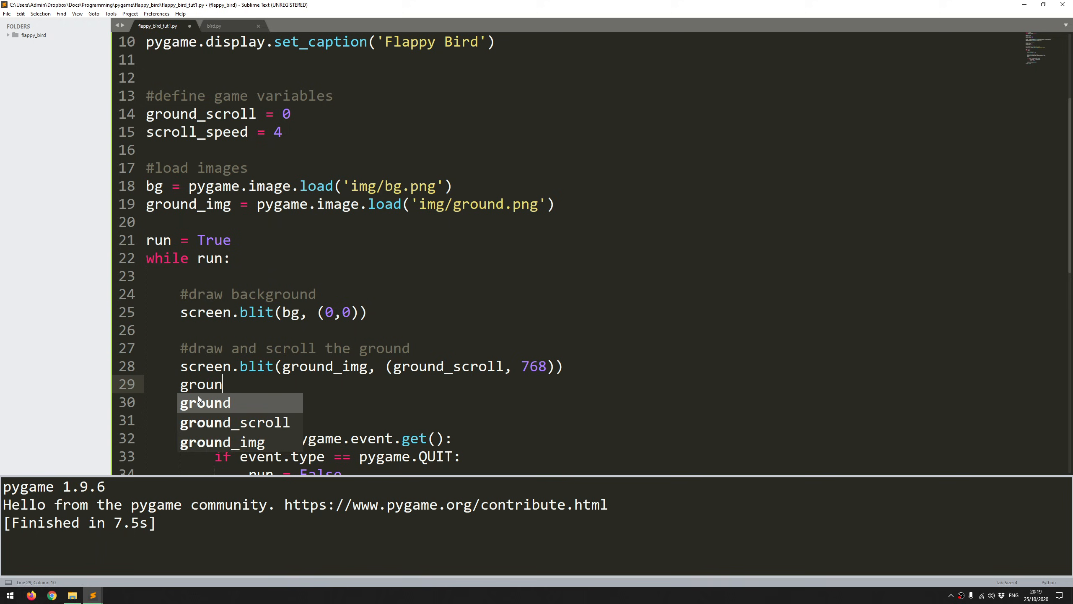
type("d_scroll -=")
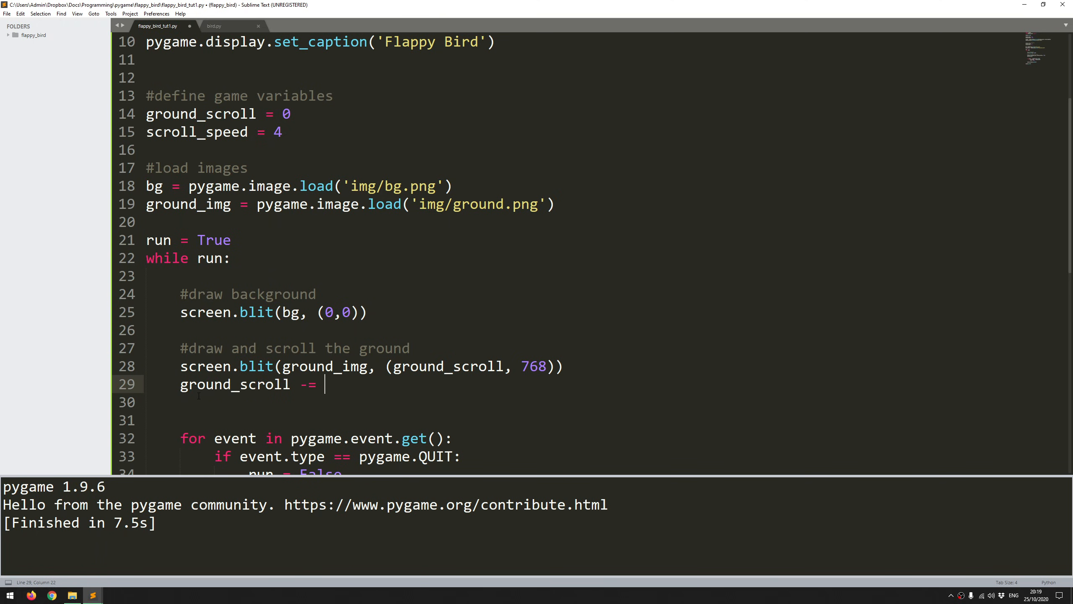
type("scroll_speed")
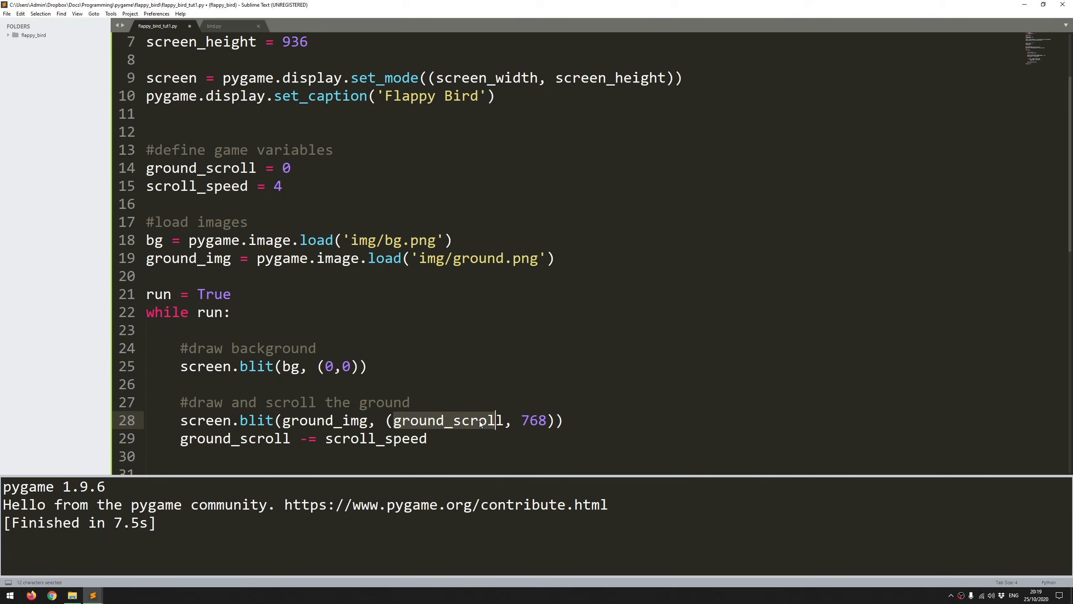
scroll("down", 3)
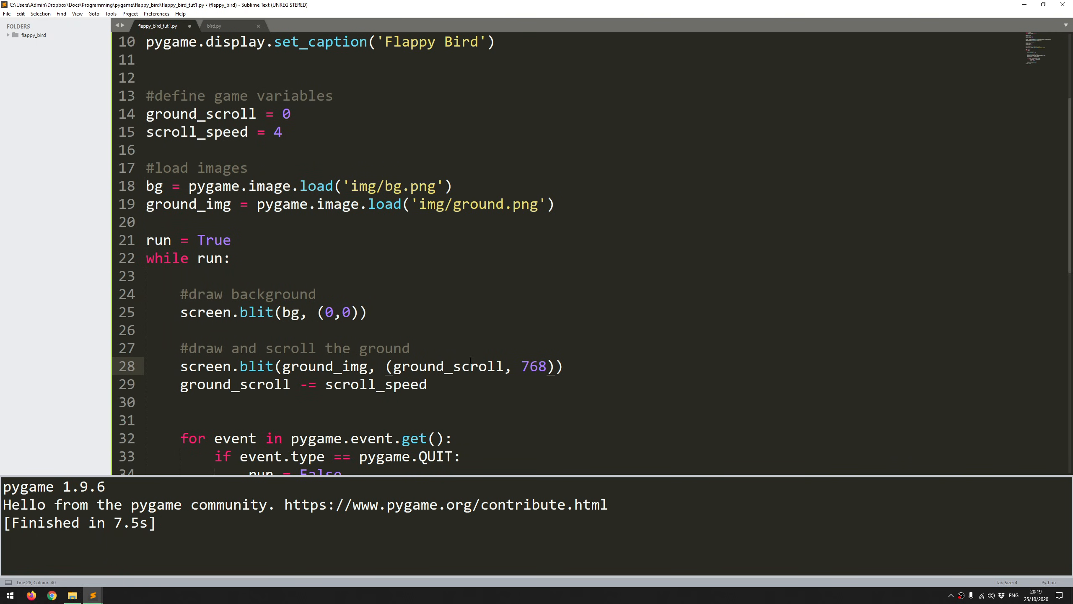
mouse_move(651, 351)
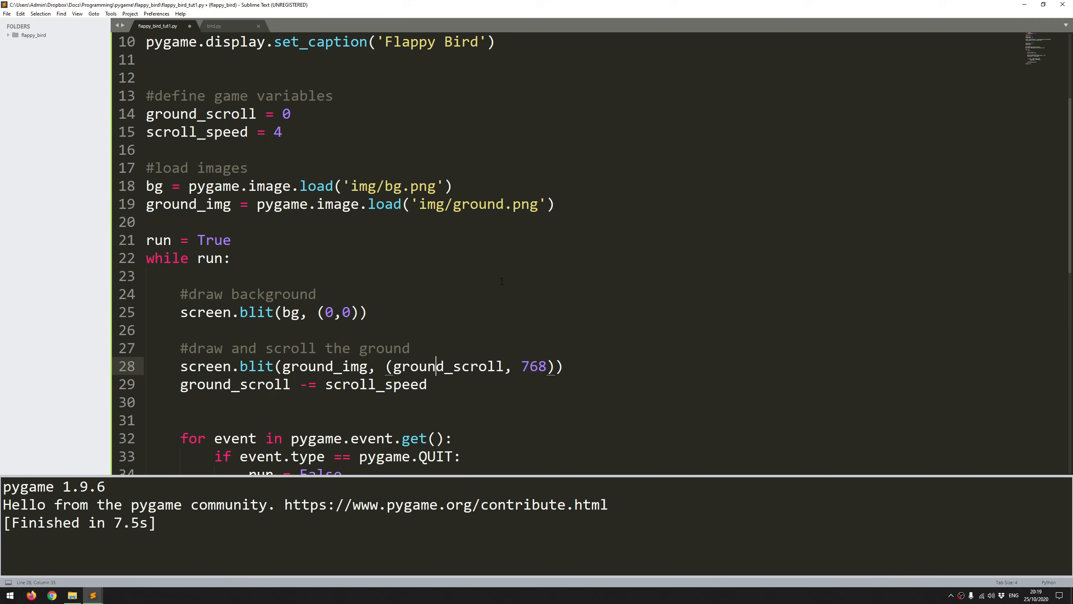
- Run the script to test the scrolling ground, then close the game window
key("ctrl+b")
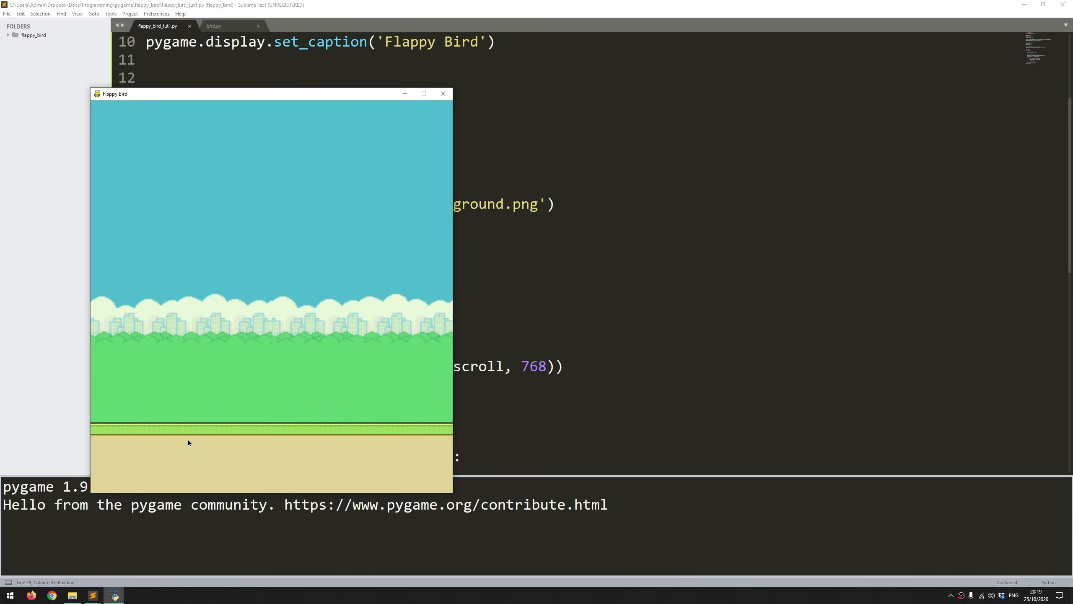
mouse_move(434, 116)
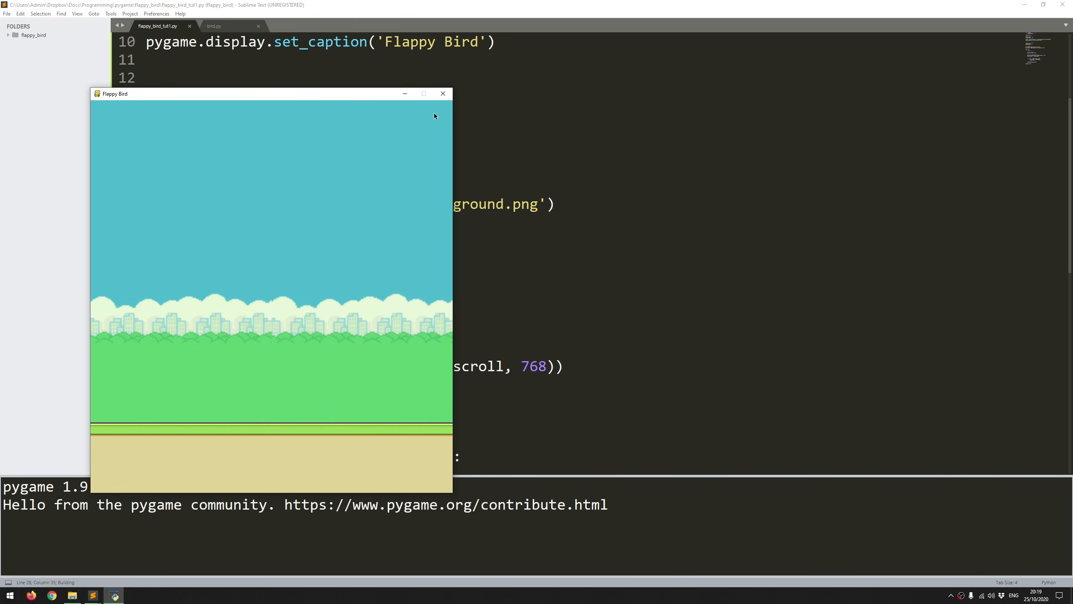
left_click(442, 93)
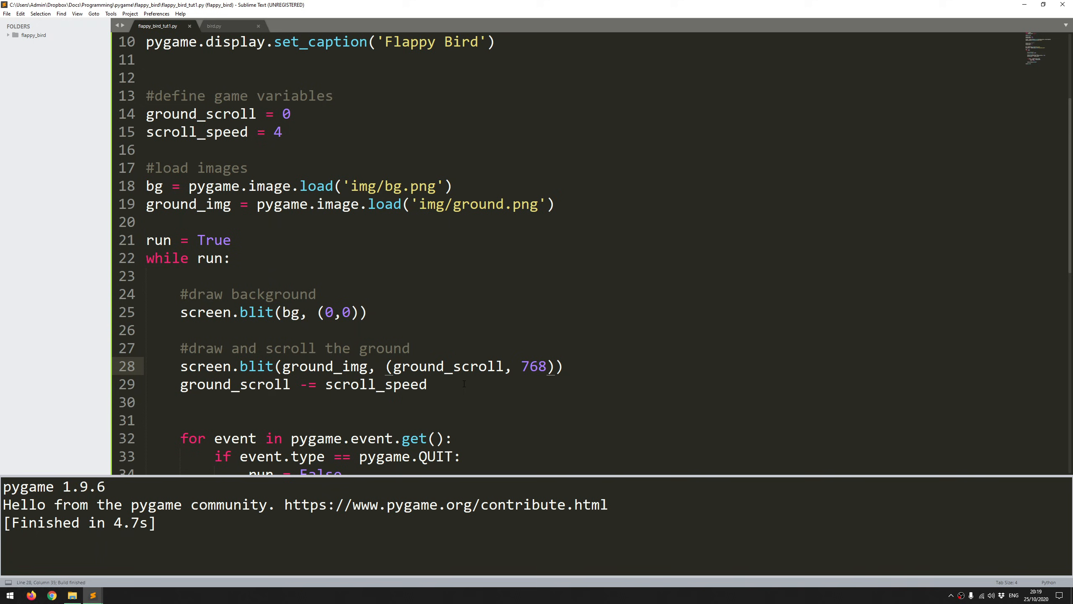
- Create clock = pygame.time.Clock() and fps = 60 after pygame.init()
left_click(386, 312)
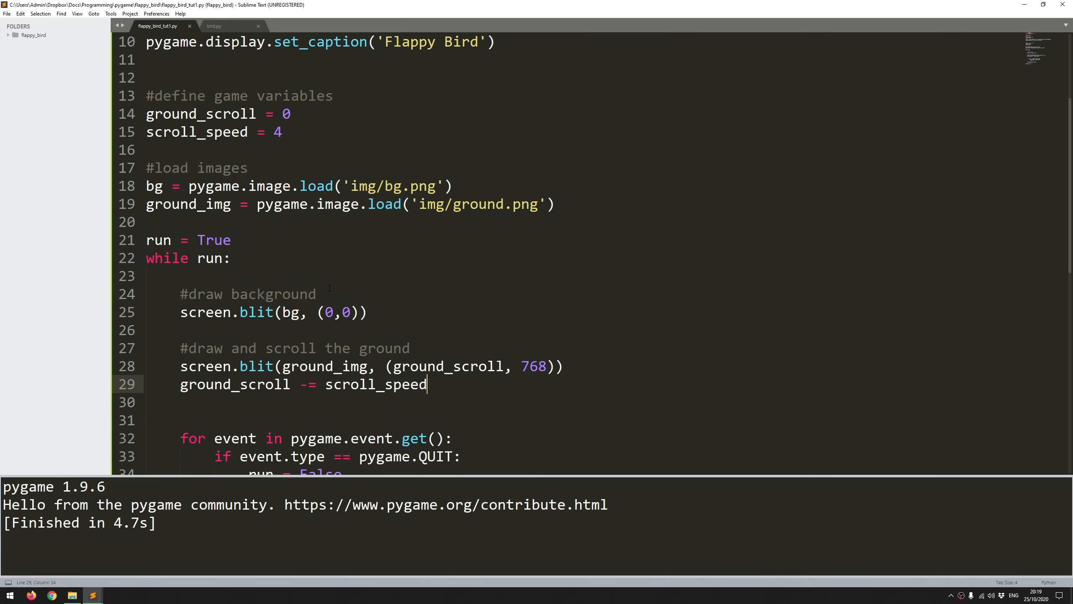
mouse_move(394, 228)
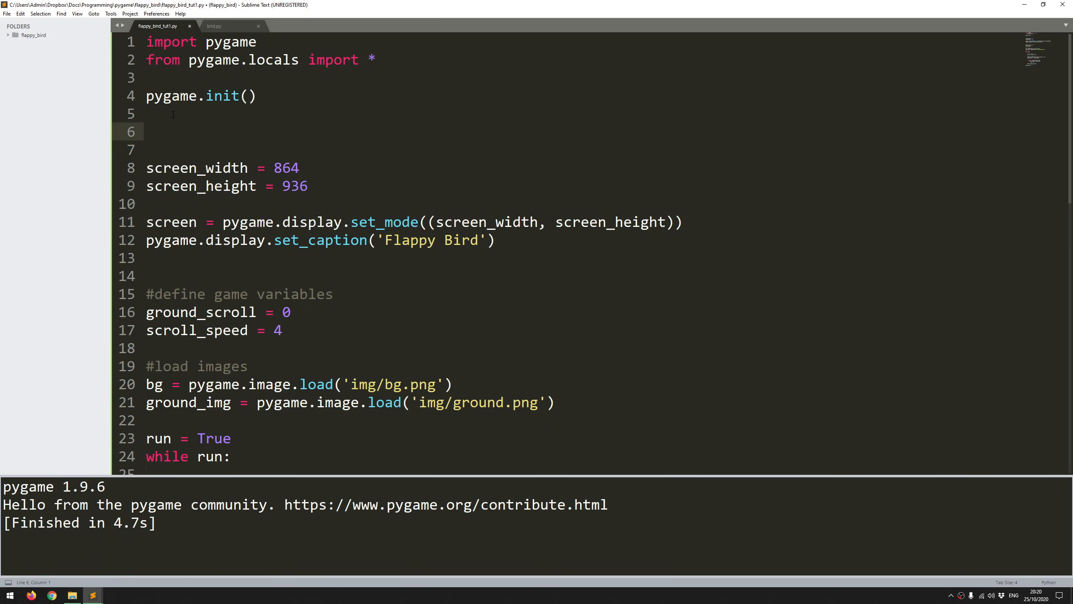
type("clock =")
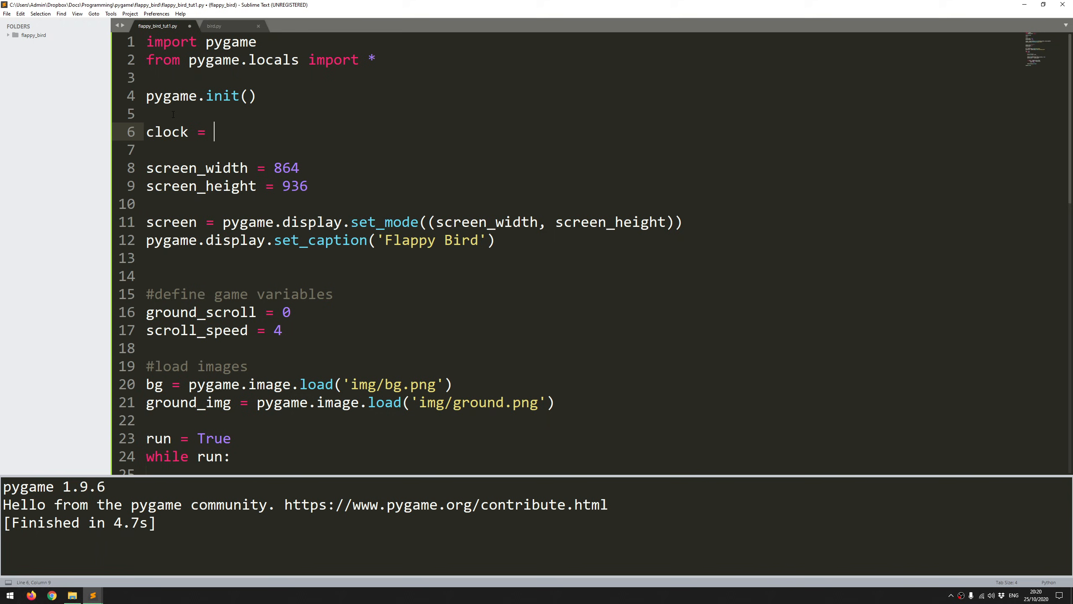
type("pygametime.Clock(")
left_click(568, 149)
type("fps =")
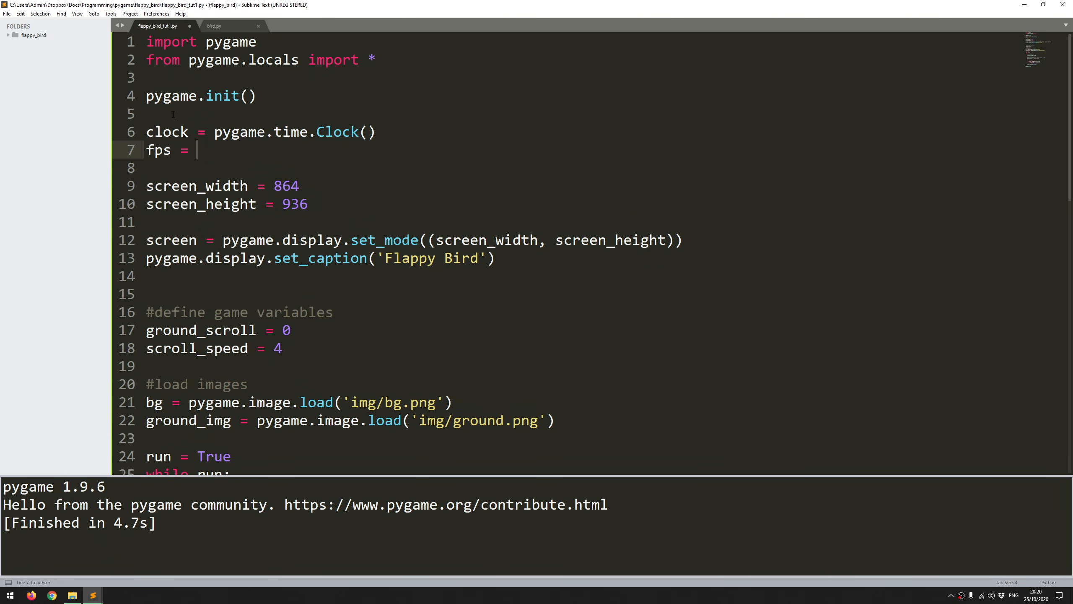
type("60")
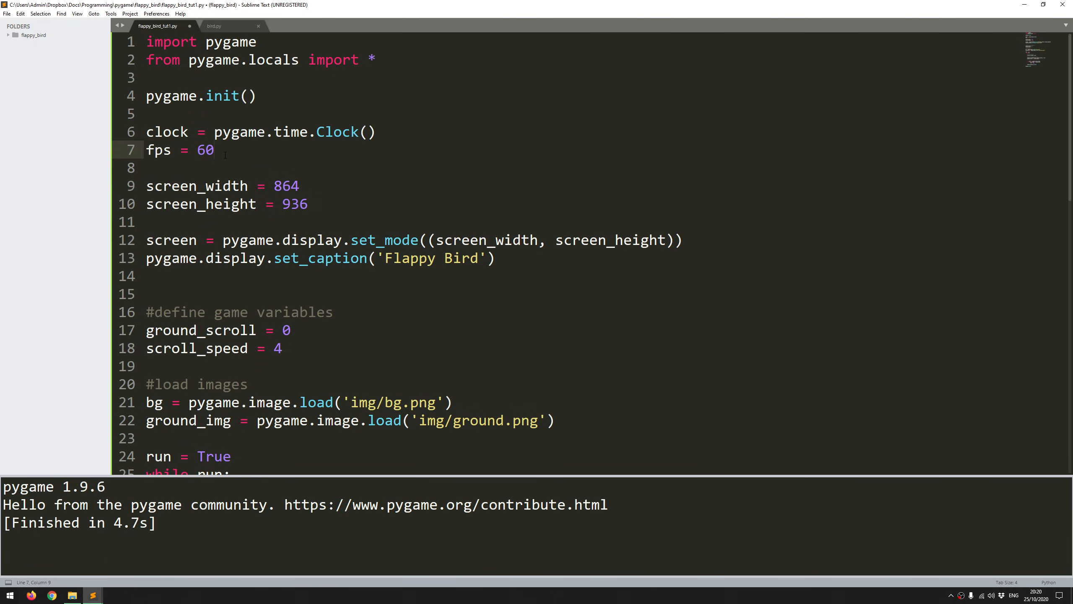
left_click(215, 150)
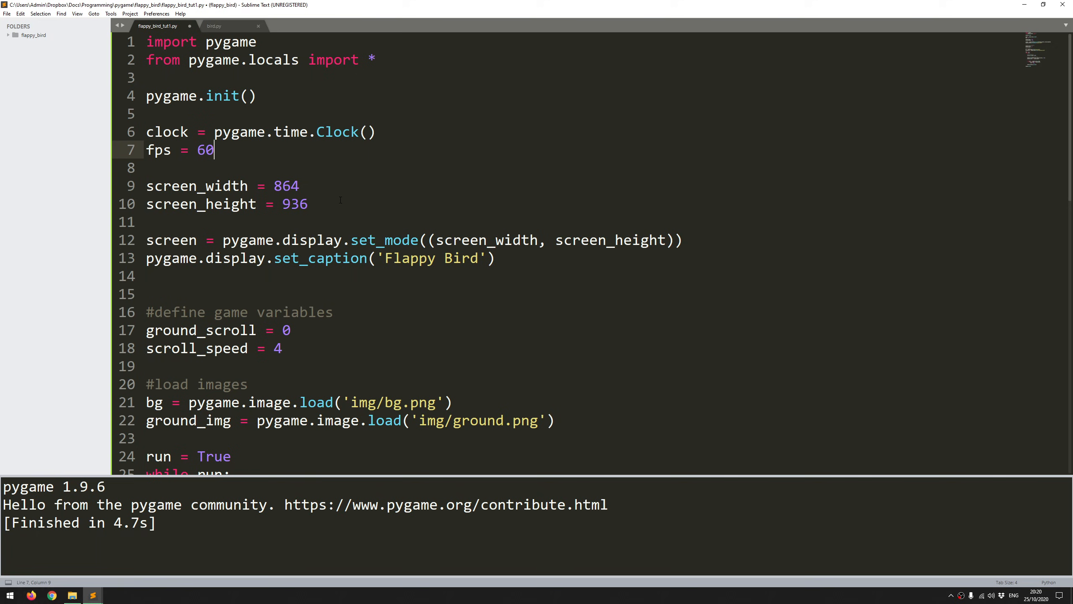
scroll("down", 3)
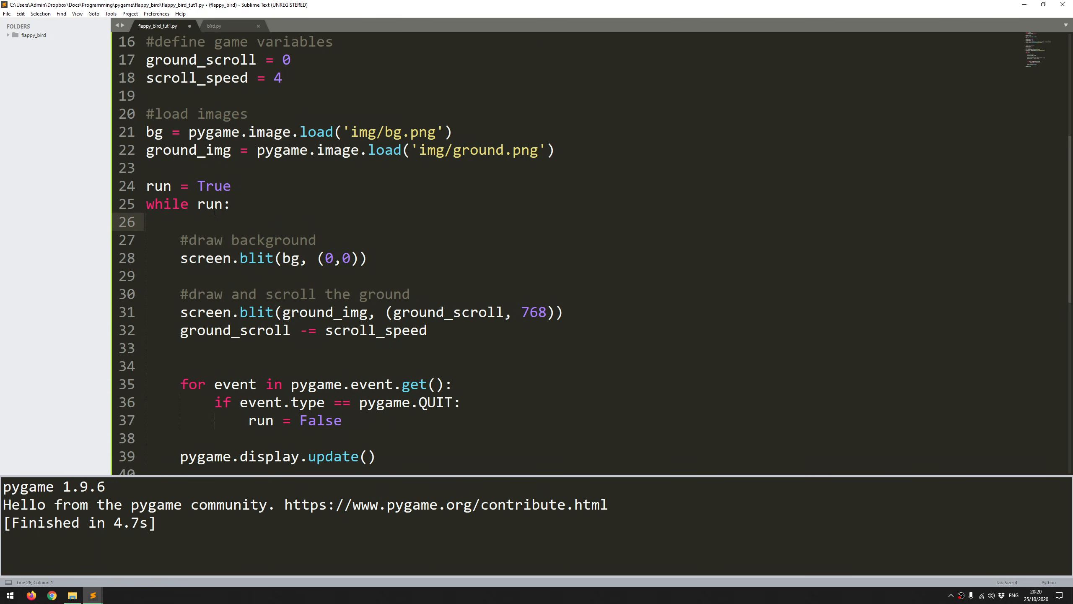
- Add clock.tick(fps) at the top of the game loop
key("enter")
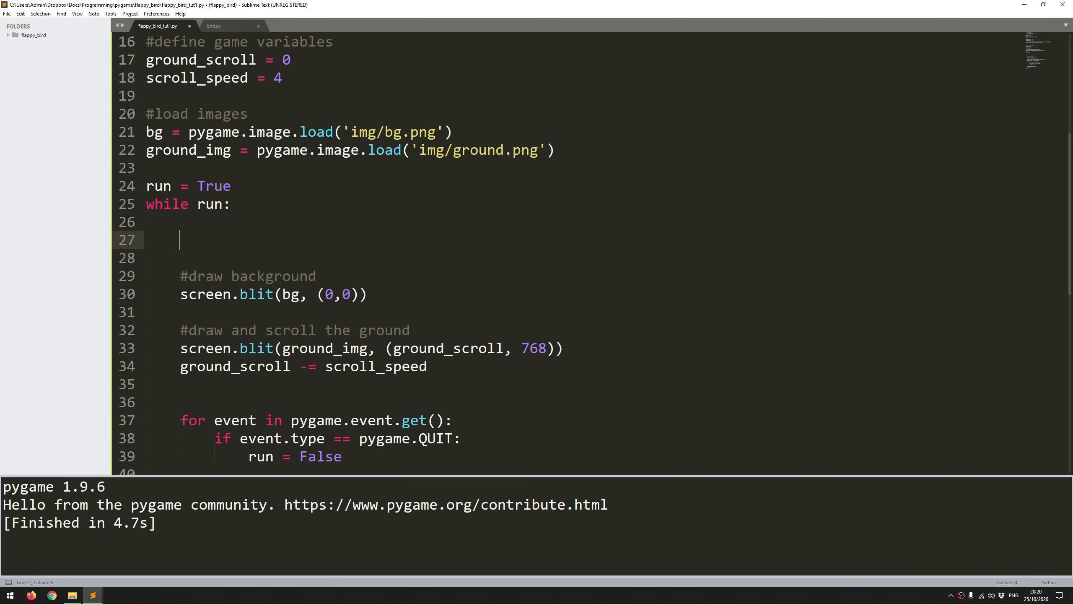
type("clock.")
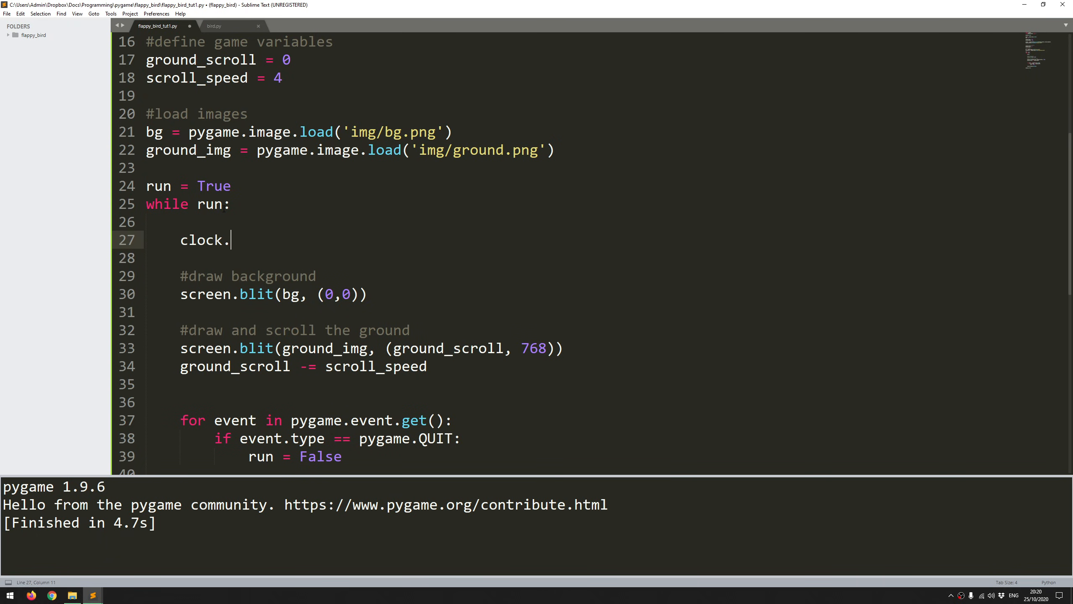
type("tick(f")
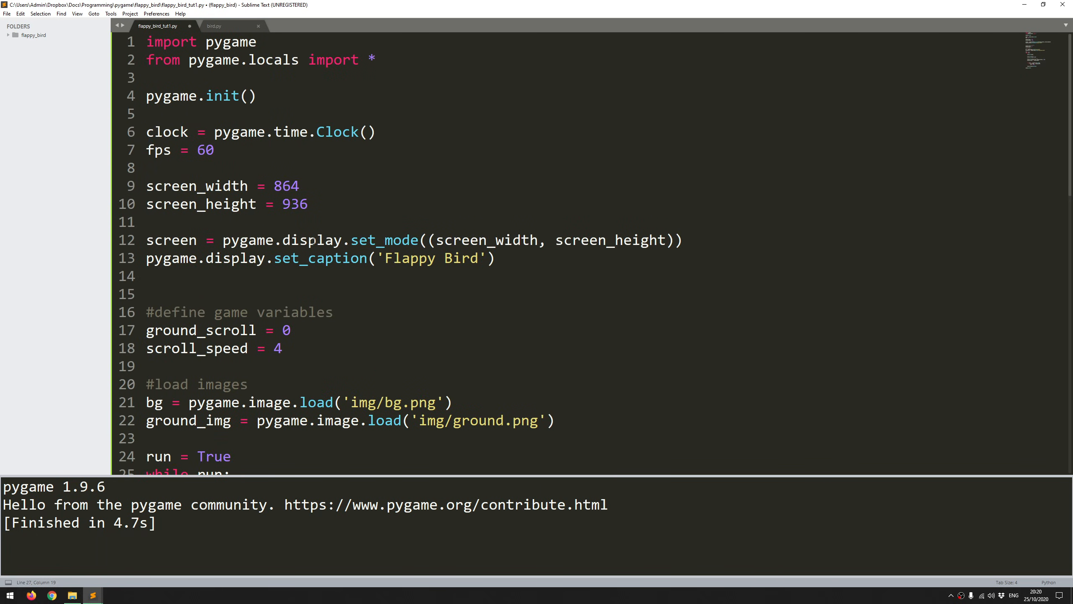
scroll("down", 3)
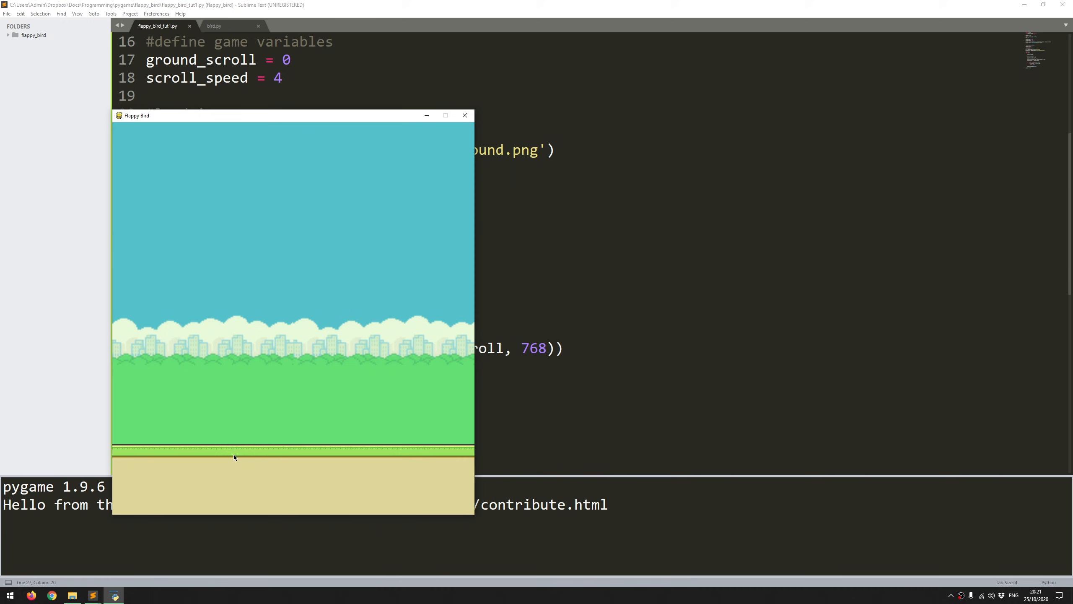
mouse_move(194, 455)
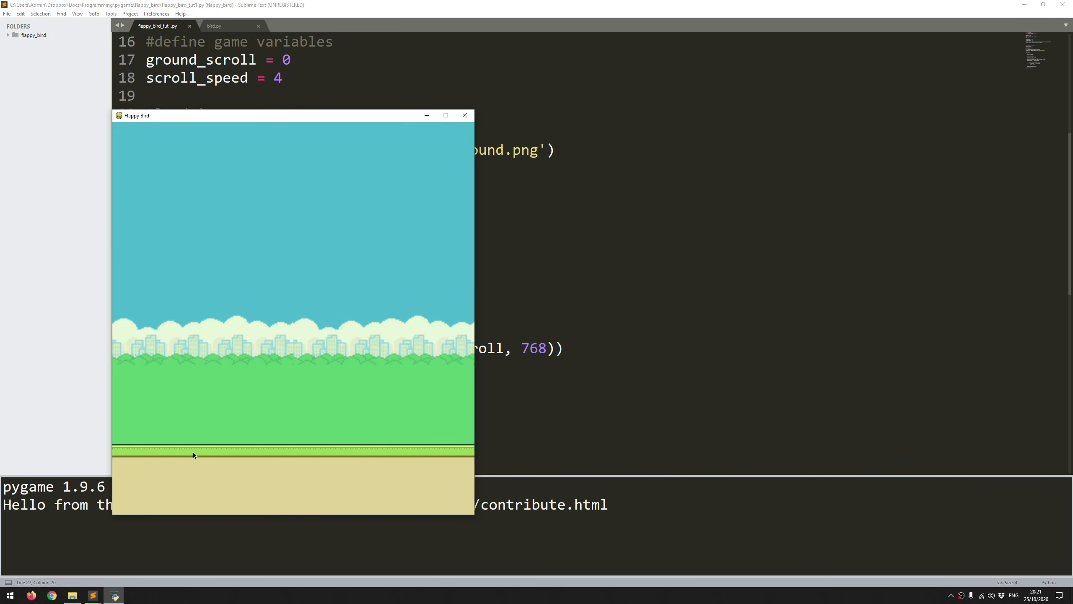
mouse_move(111, 456)
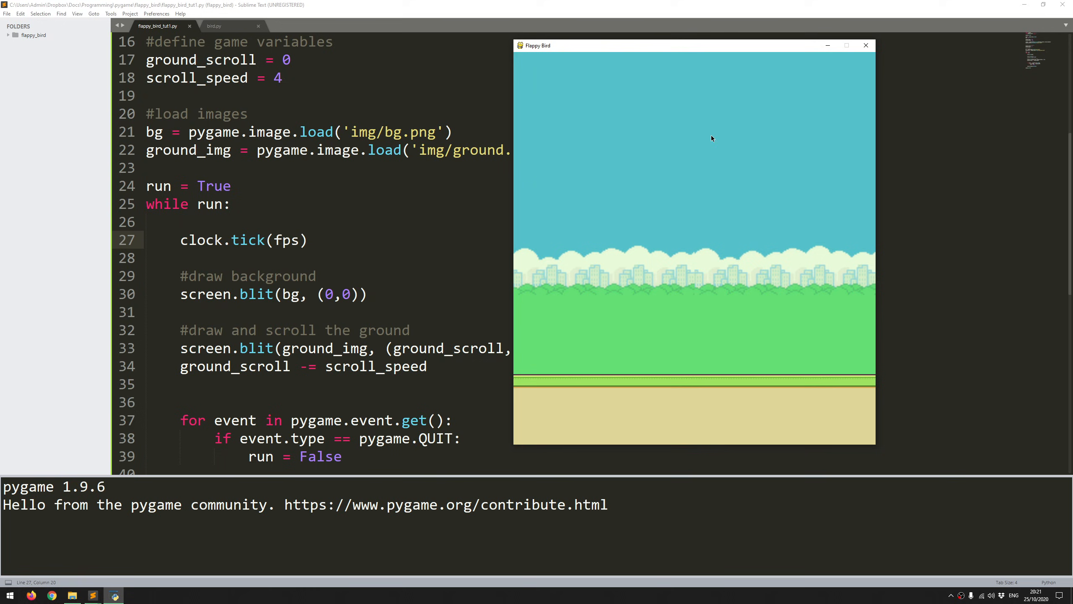
mouse_move(755, 349)
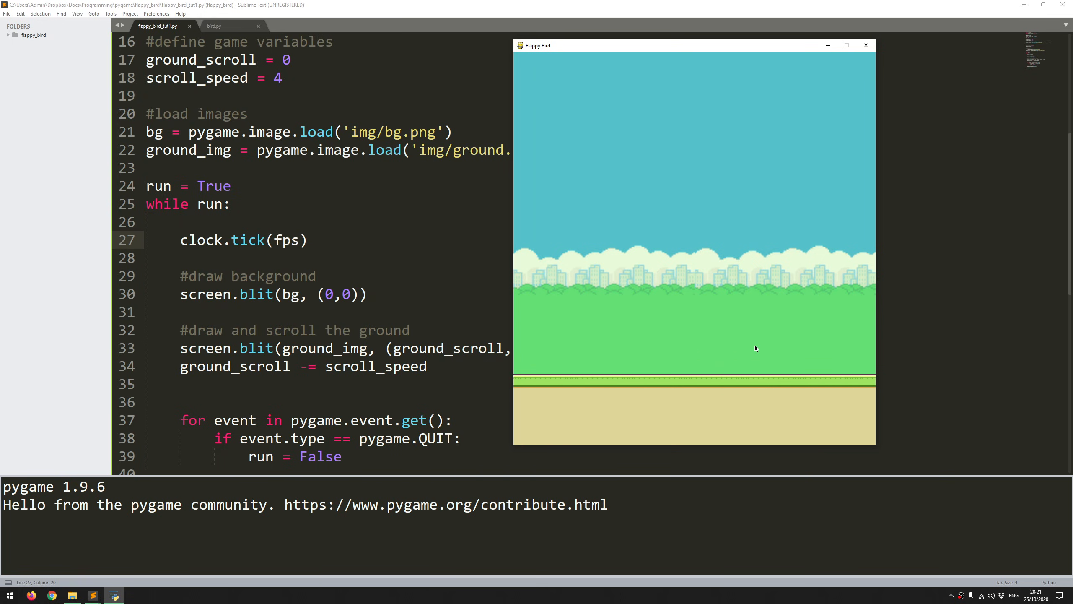
mouse_move(691, 383)
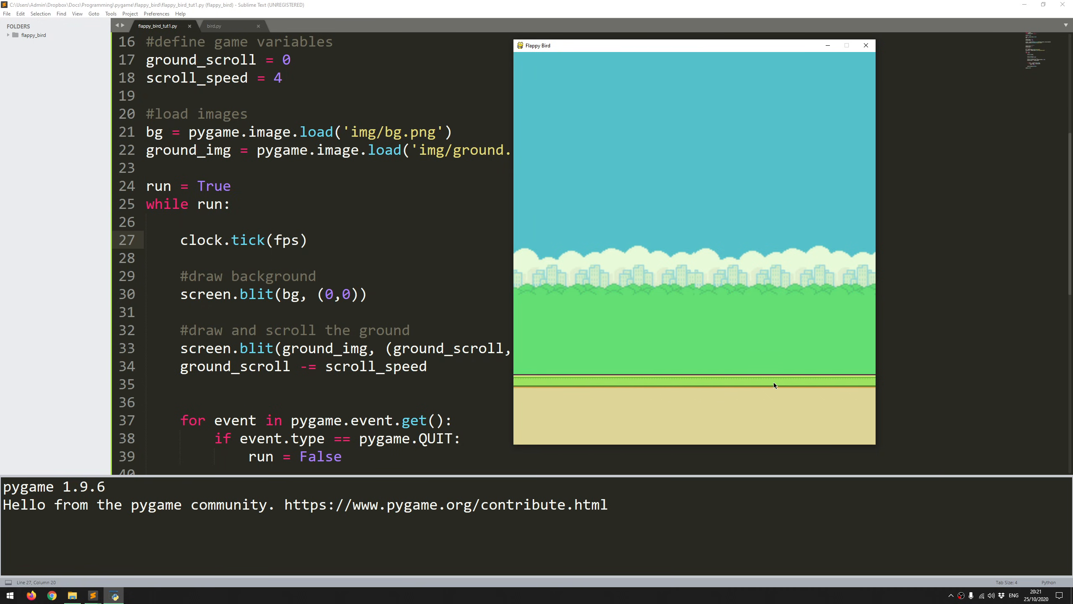
mouse_move(811, 381)
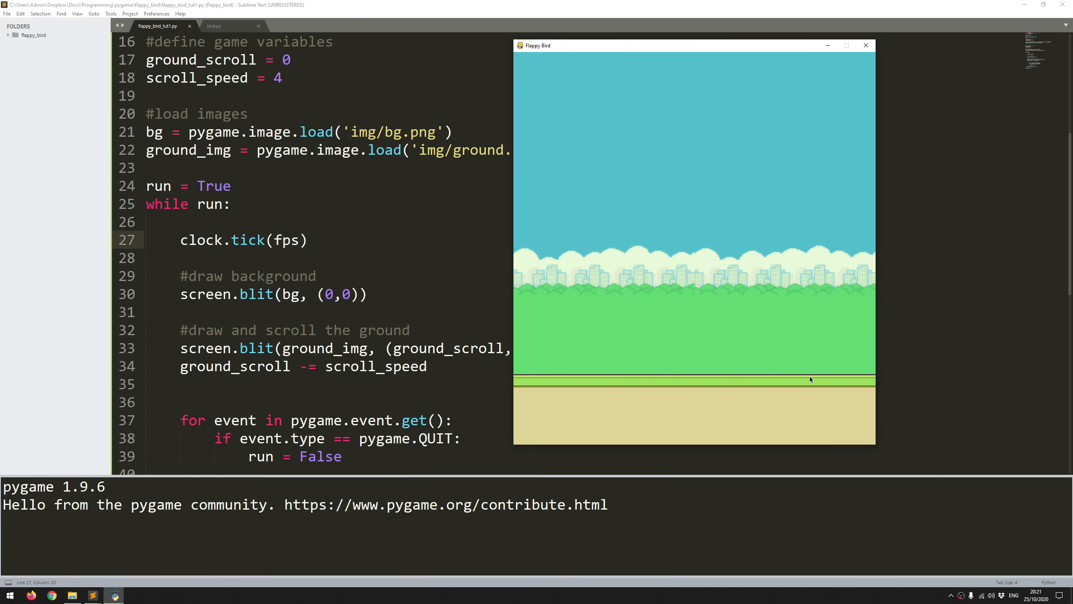
mouse_move(747, 207)
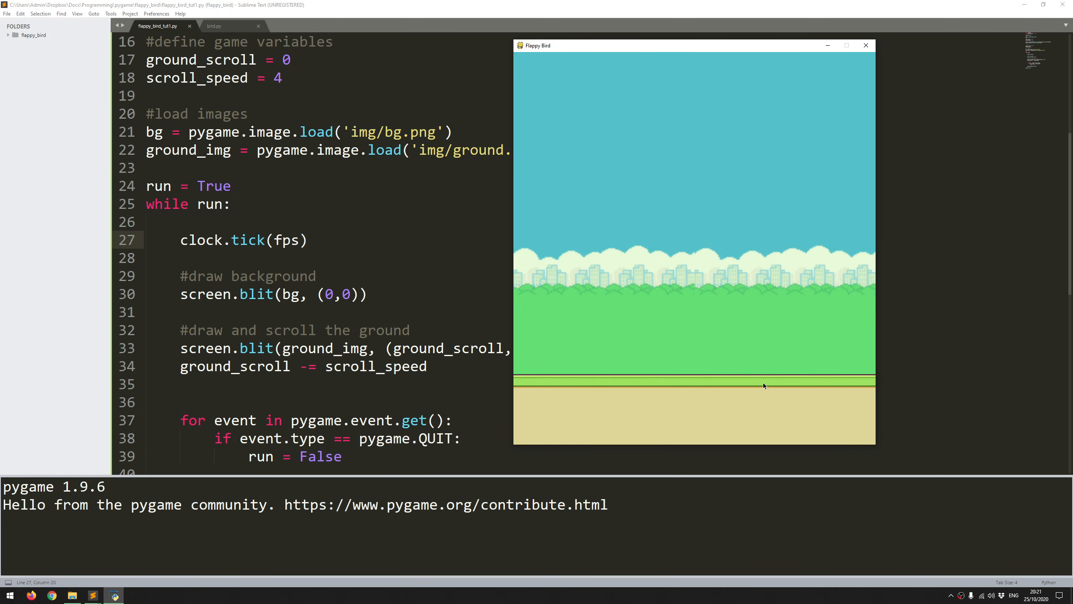
mouse_move(783, 388)
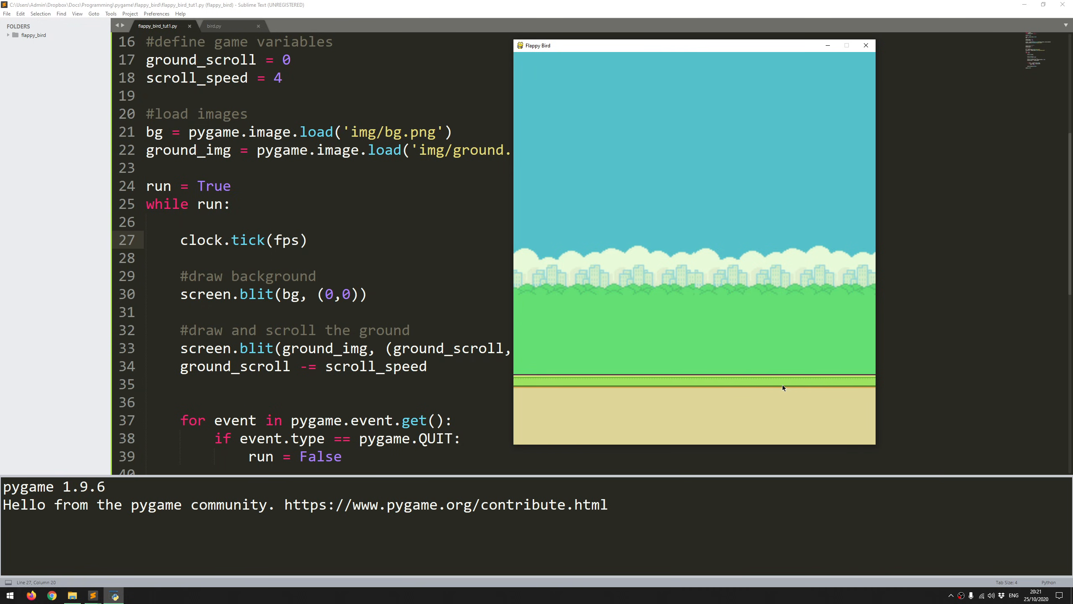
mouse_move(871, 383)
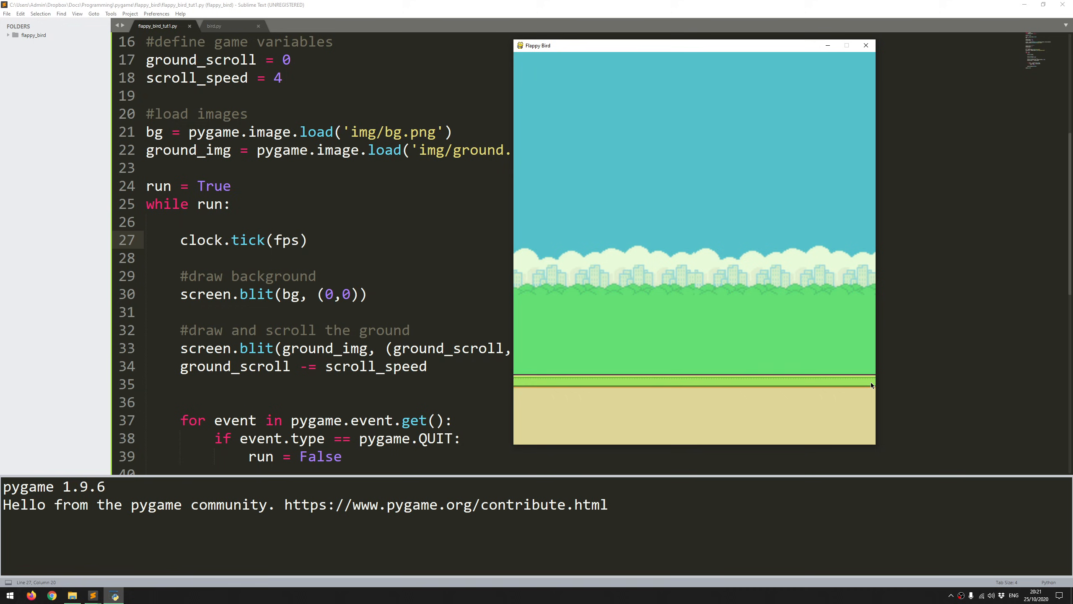
mouse_move(829, 383)
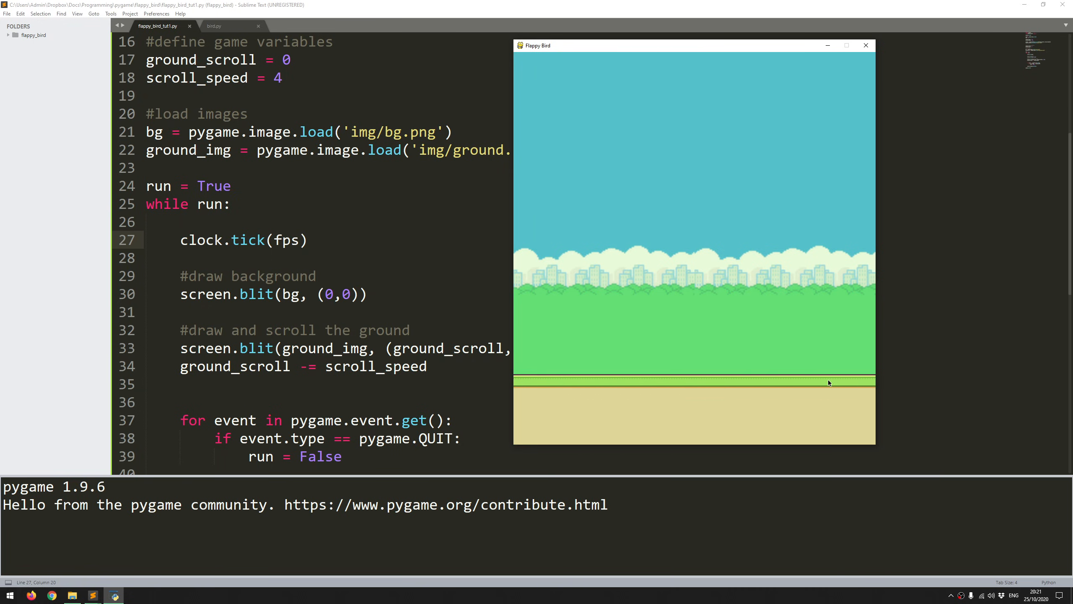
mouse_move(867, 46)
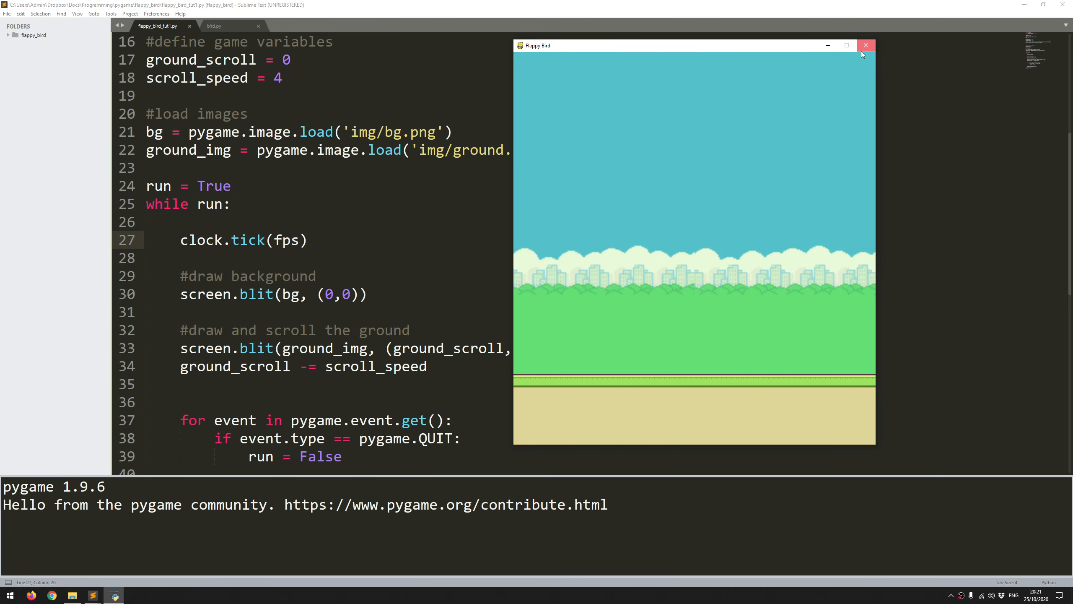
- Close the Flappy Bird window after watching the ground scroll at the capped frame rate
left_click(865, 45)
type("0")
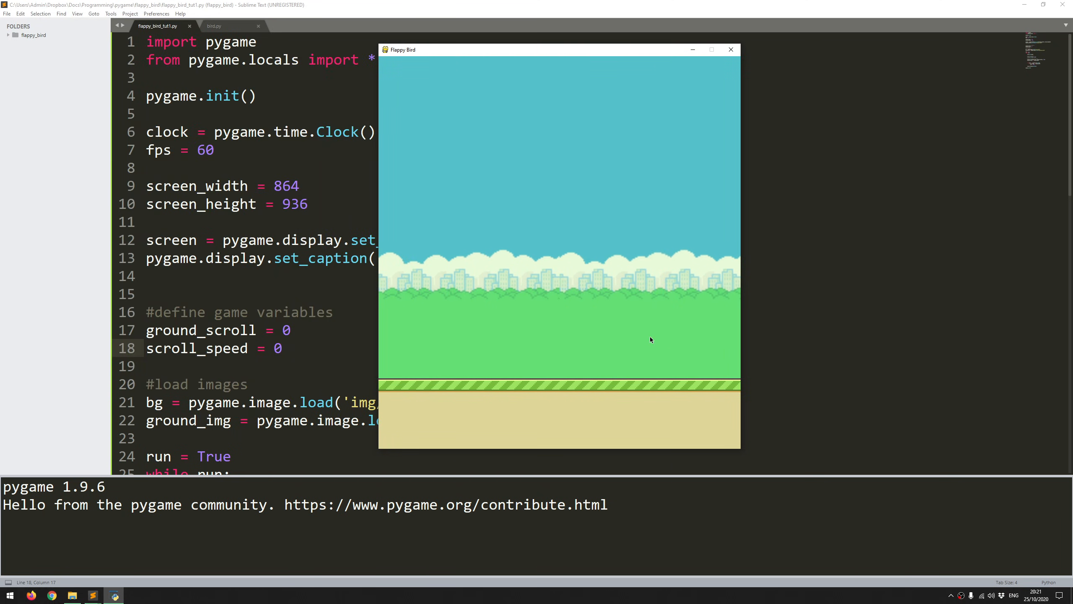
mouse_move(514, 390)
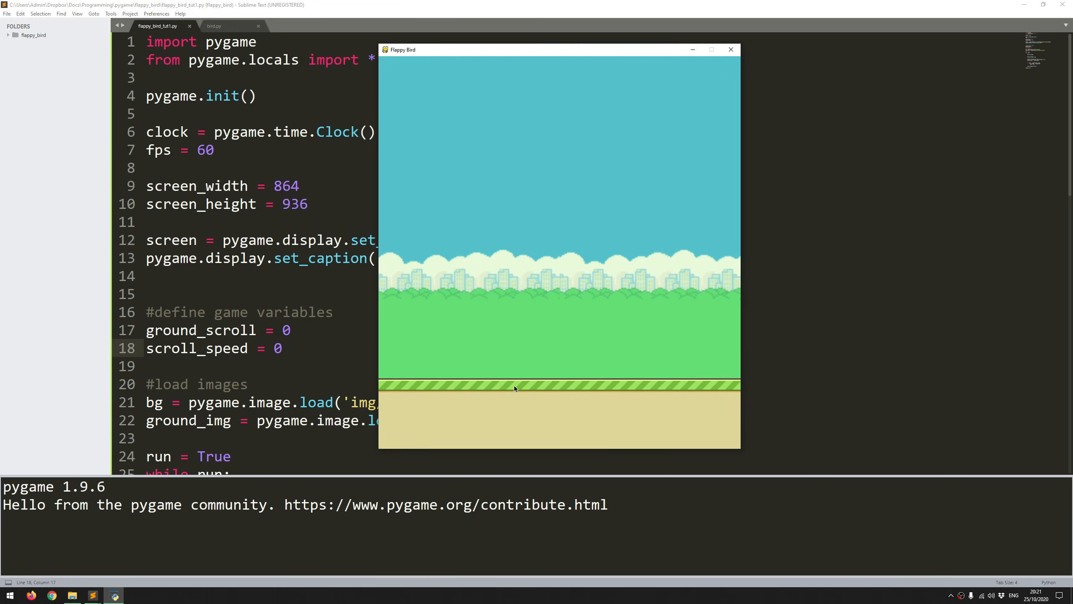
mouse_move(520, 390)
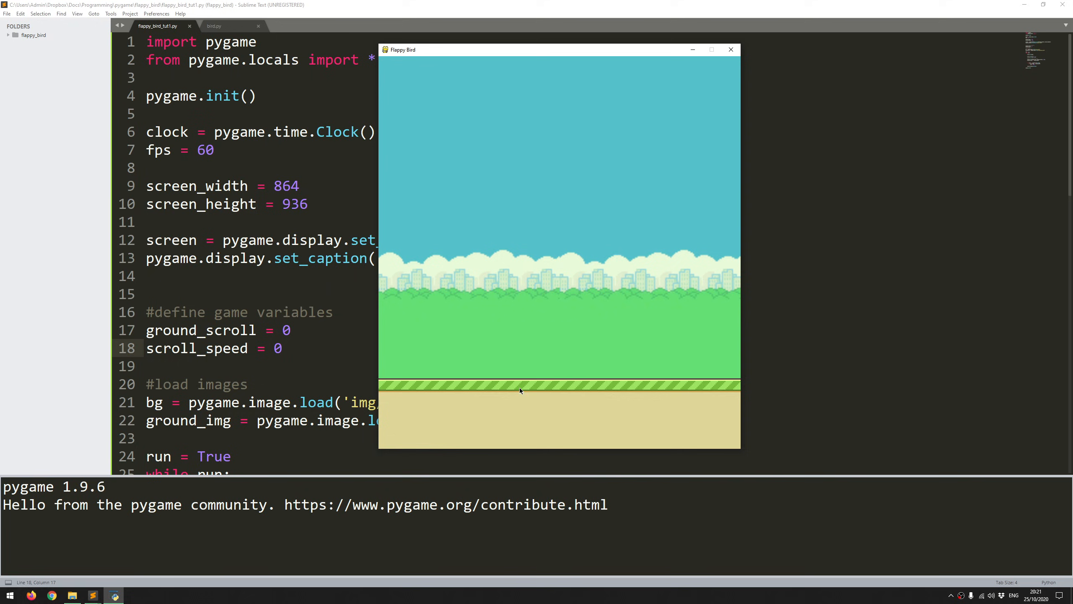
mouse_move(586, 384)
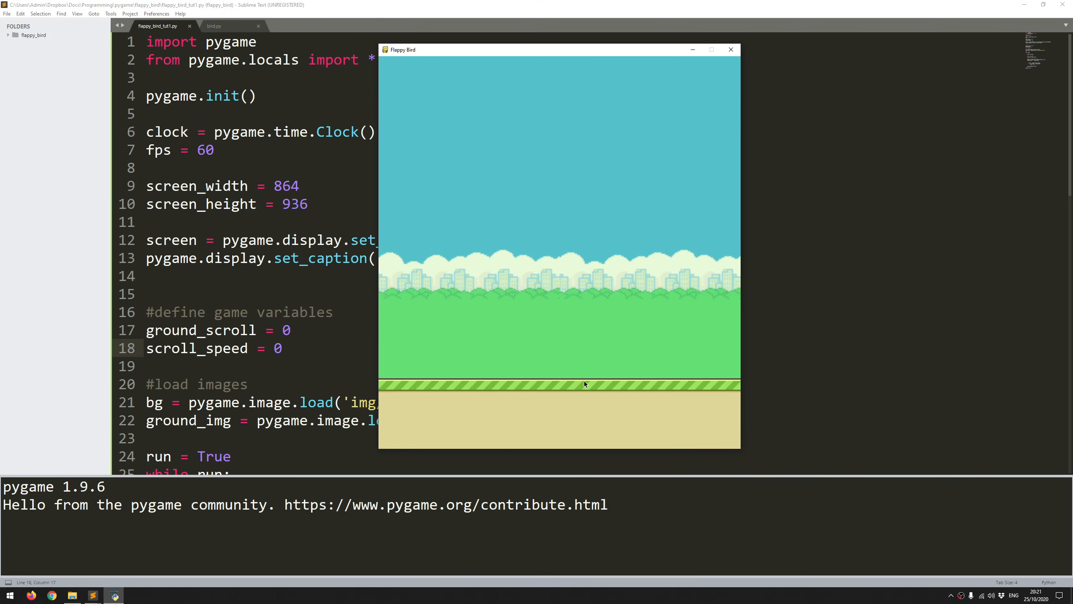
mouse_move(634, 396)
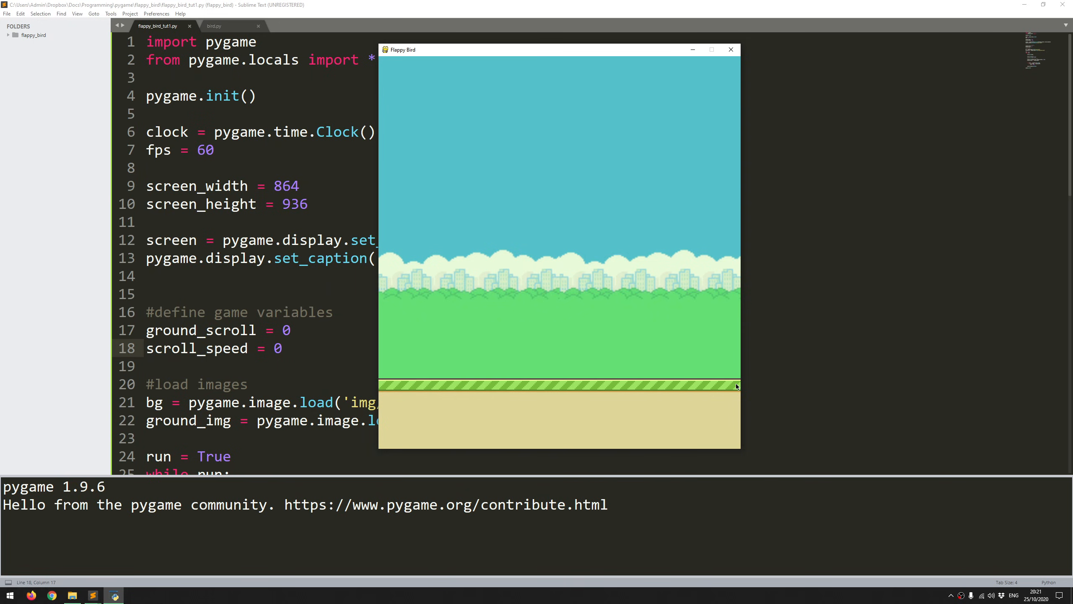
mouse_move(734, 384)
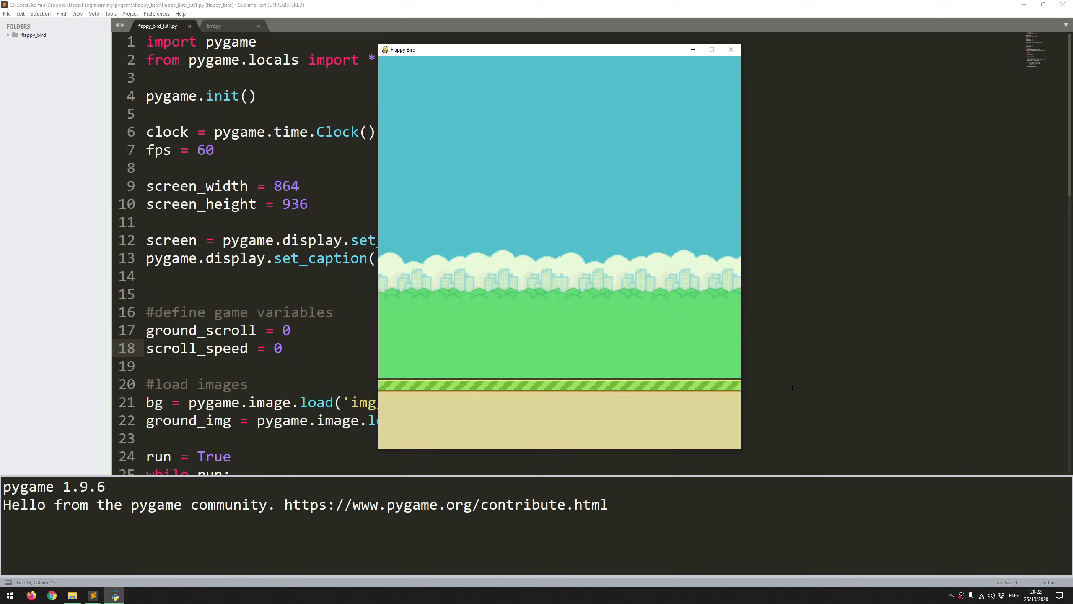
mouse_move(713, 390)
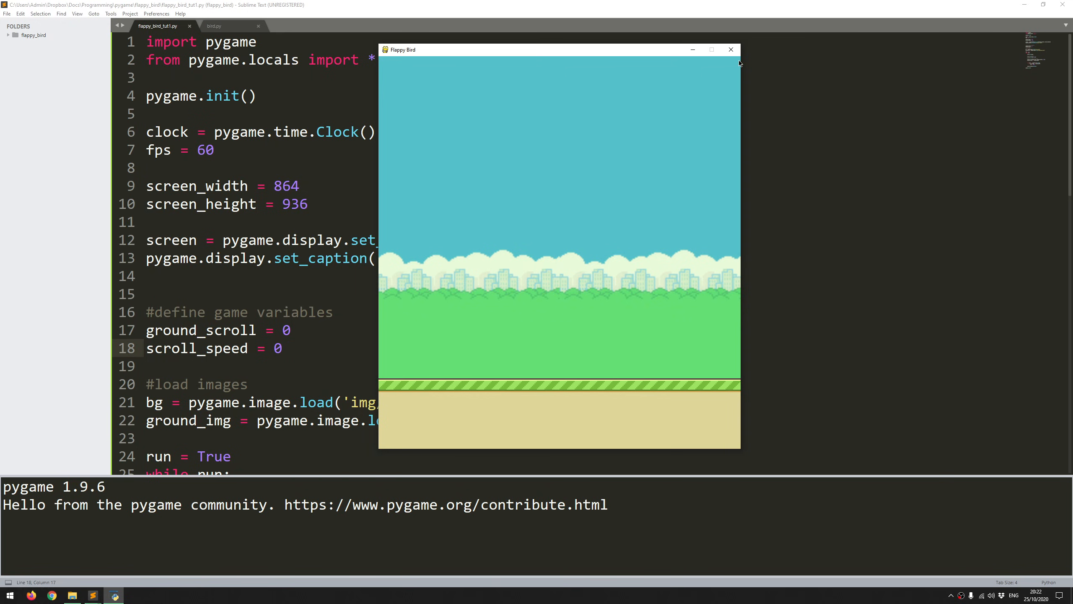
- Close the game window showing the still ground to return to the code
left_click(729, 49)
type("#")
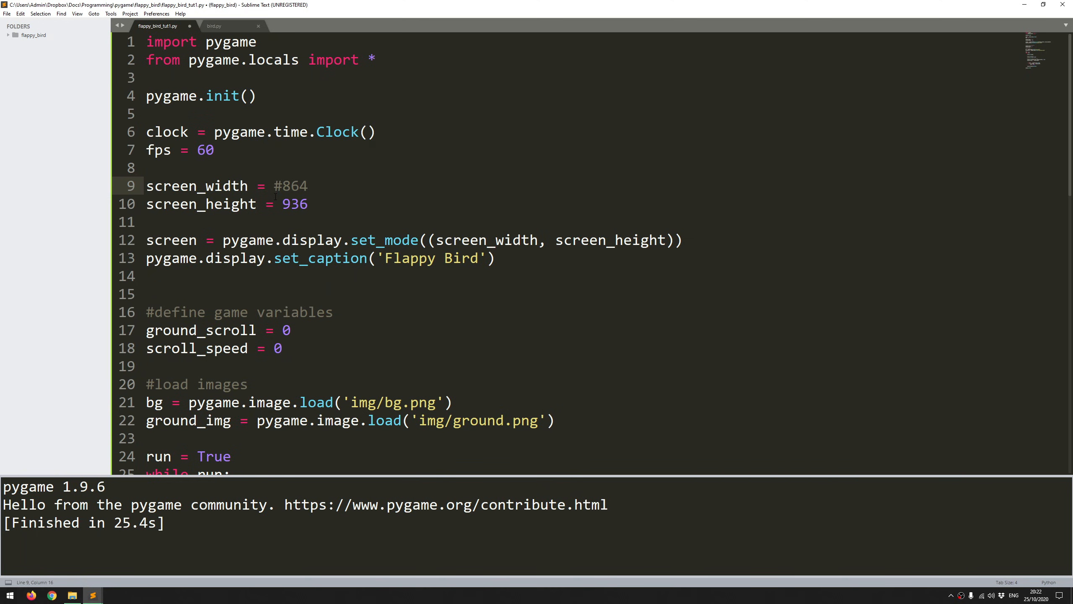
- Change screen_width to 1000
type("1000")
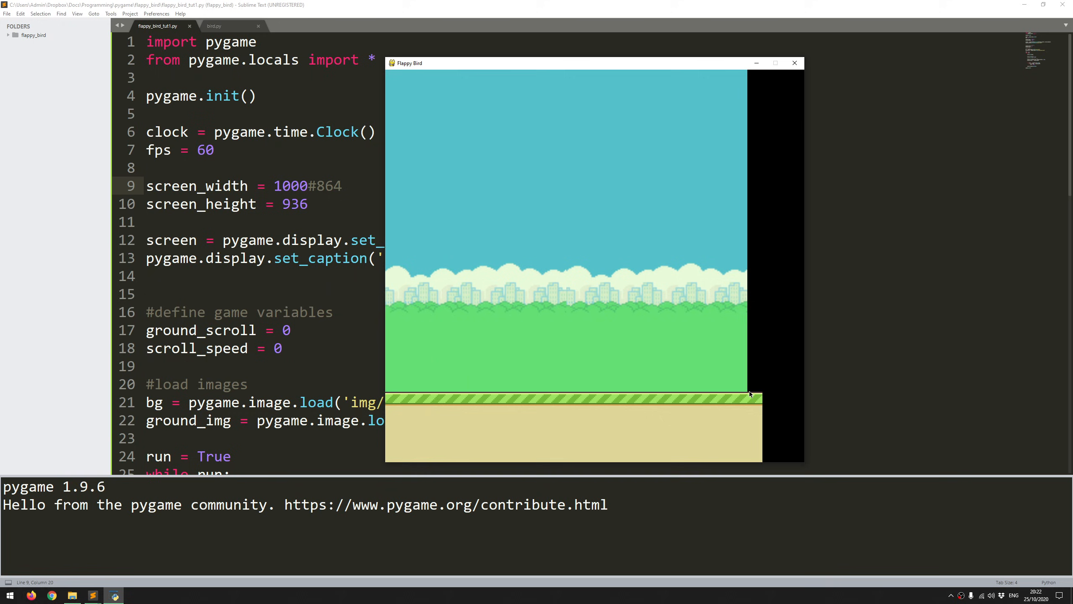
mouse_move(751, 403)
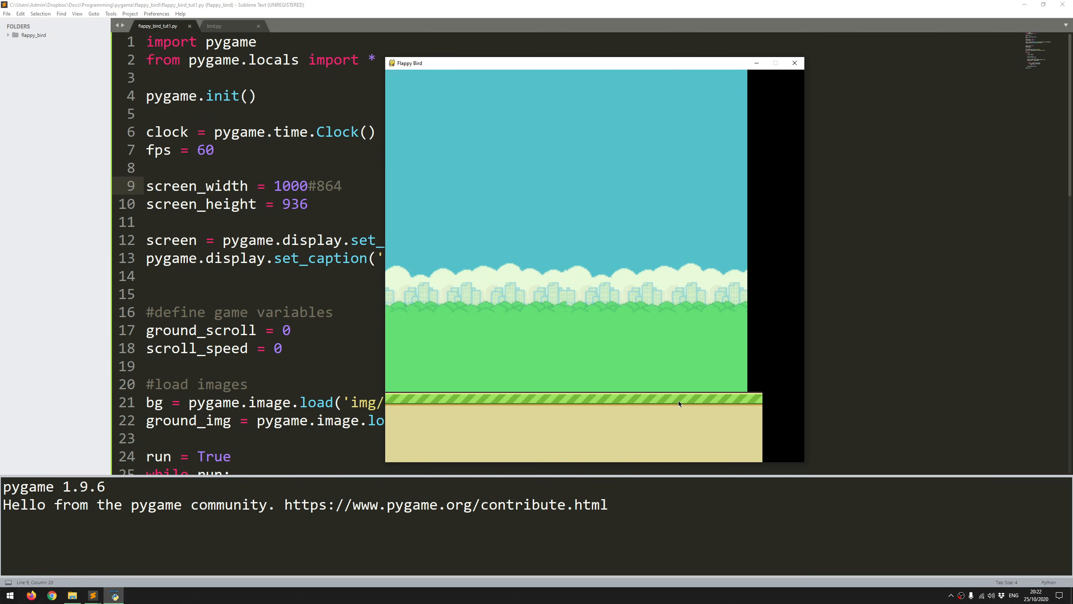
mouse_move(498, 393)
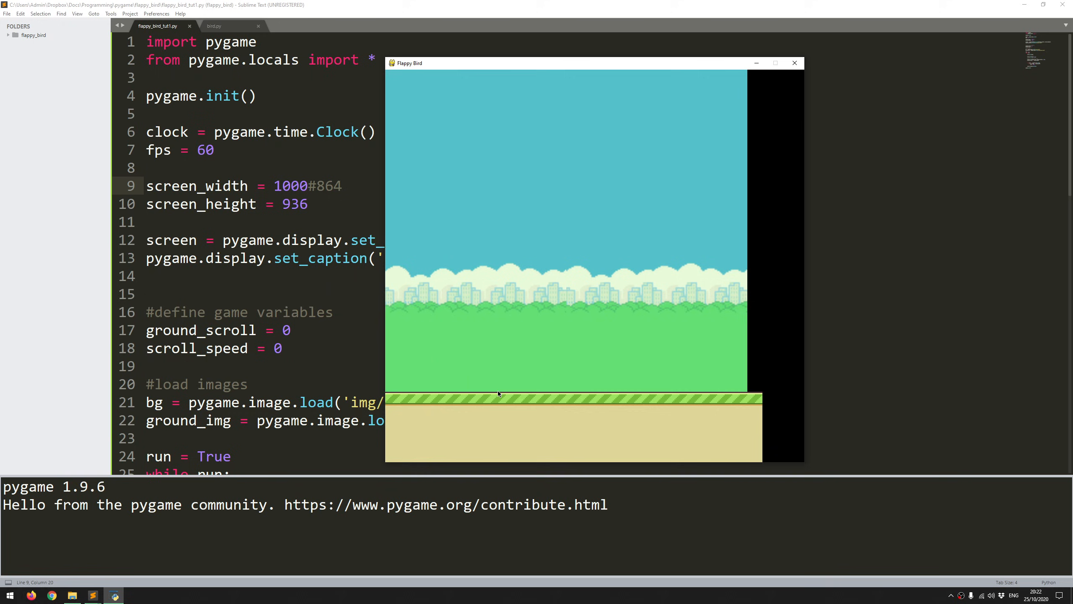
mouse_move(758, 397)
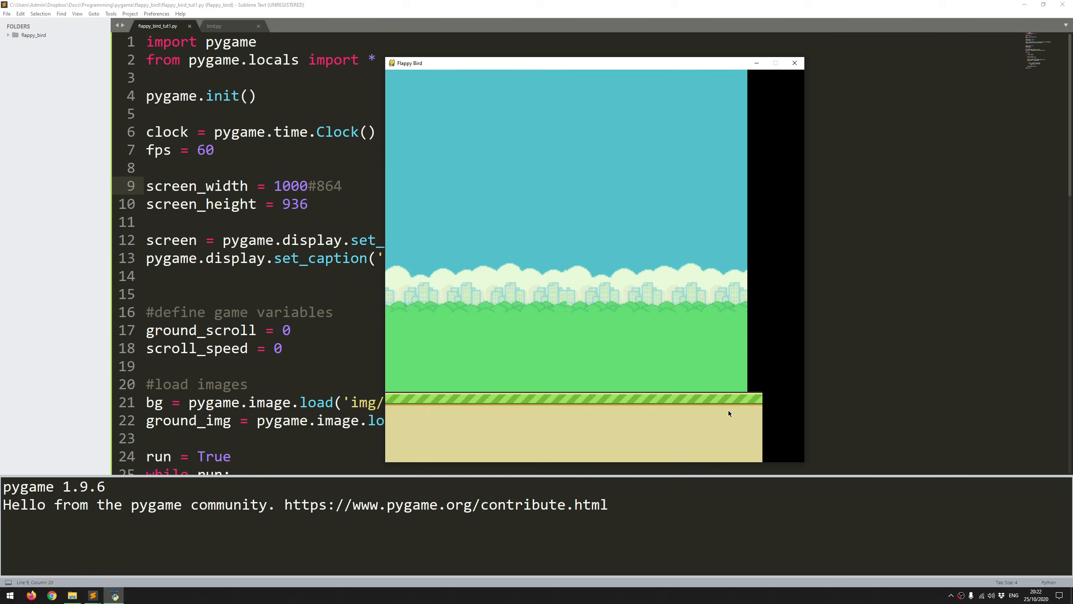
mouse_move(718, 402)
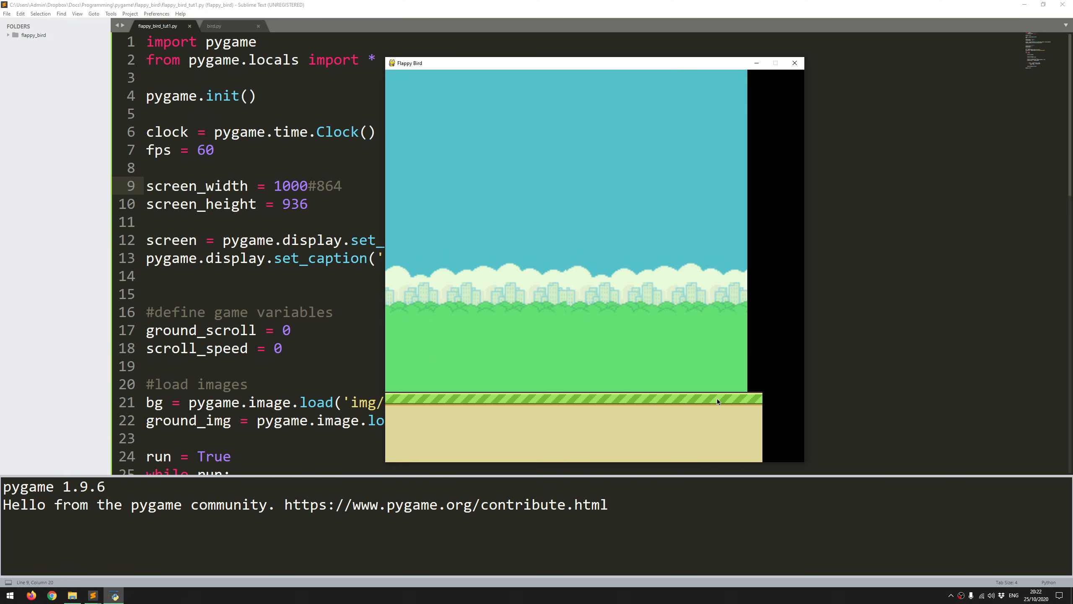
mouse_move(764, 397)
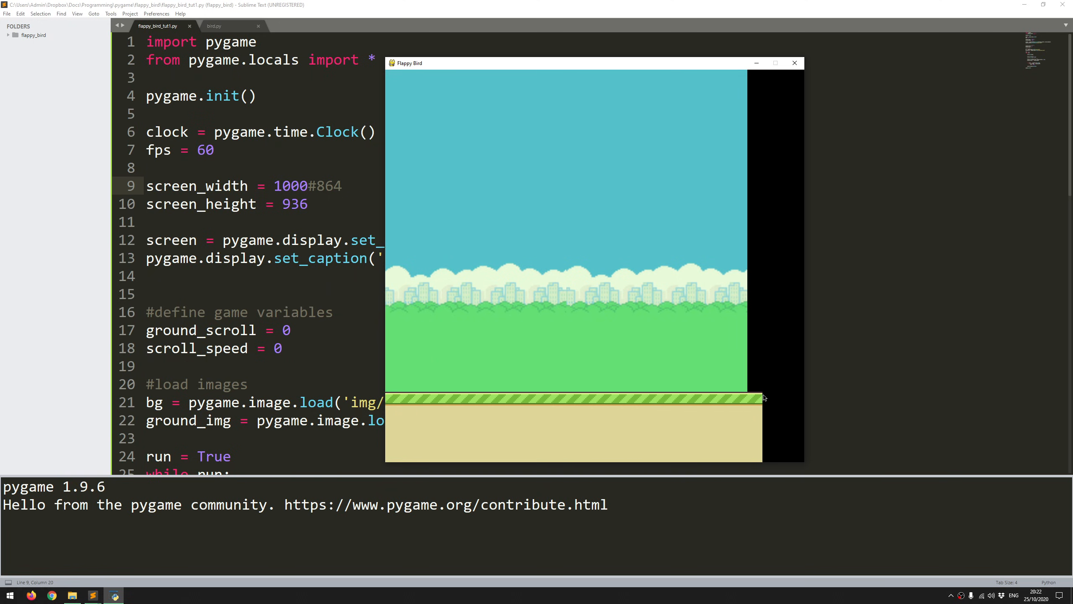
mouse_move(748, 397)
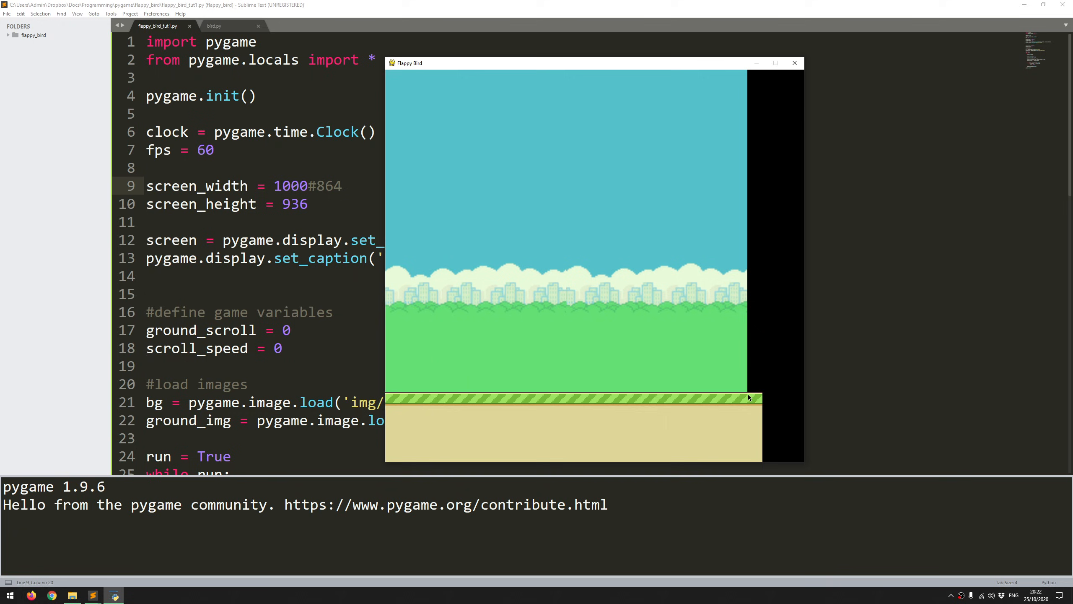
mouse_move(710, 404)
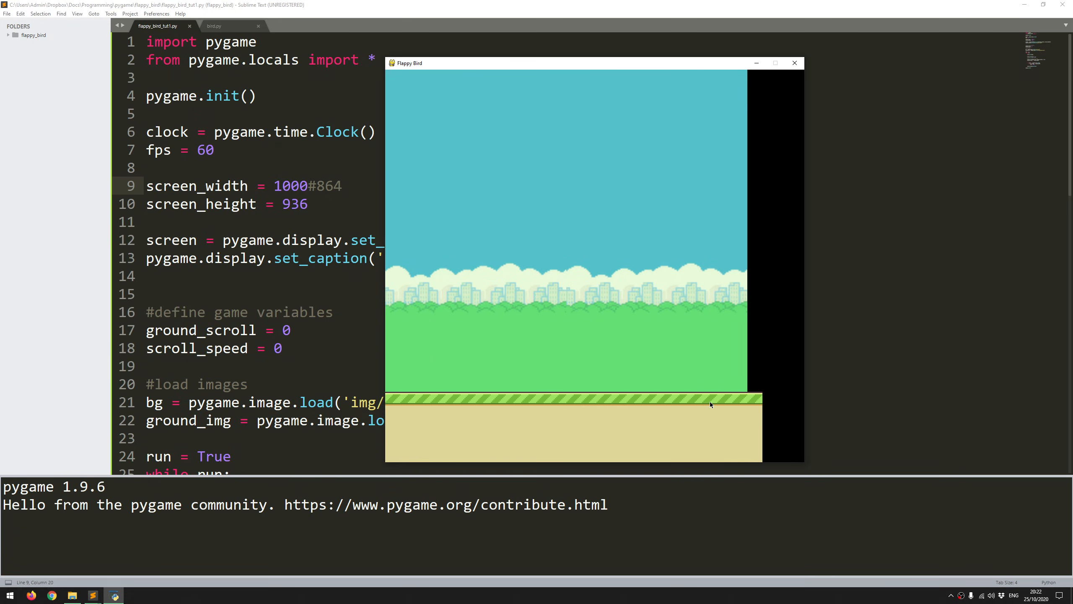
mouse_move(748, 265)
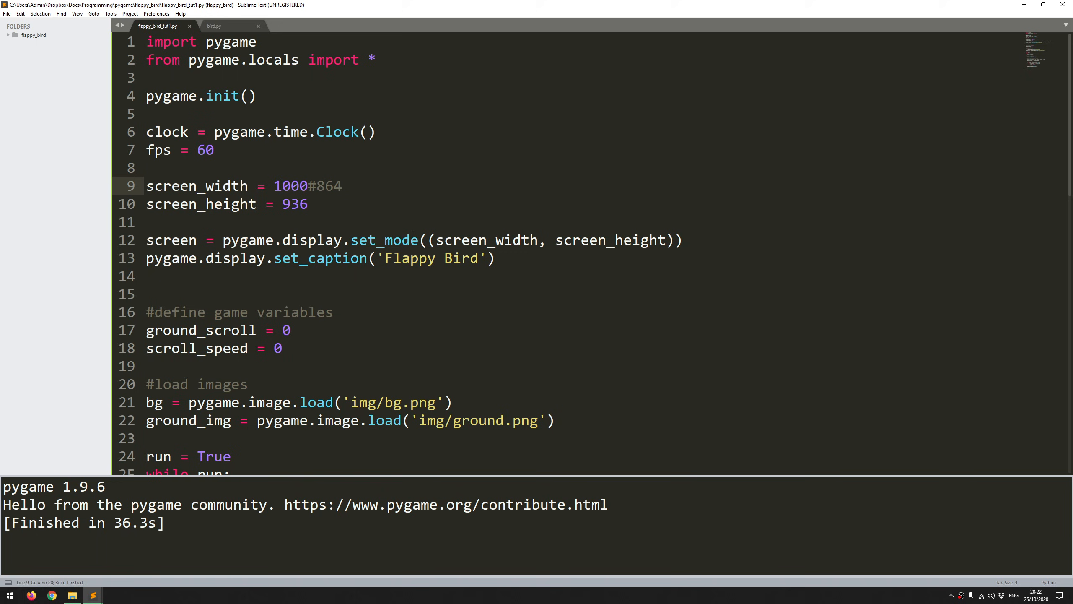
- Set scroll_speed back to 4
scroll("down", 3)
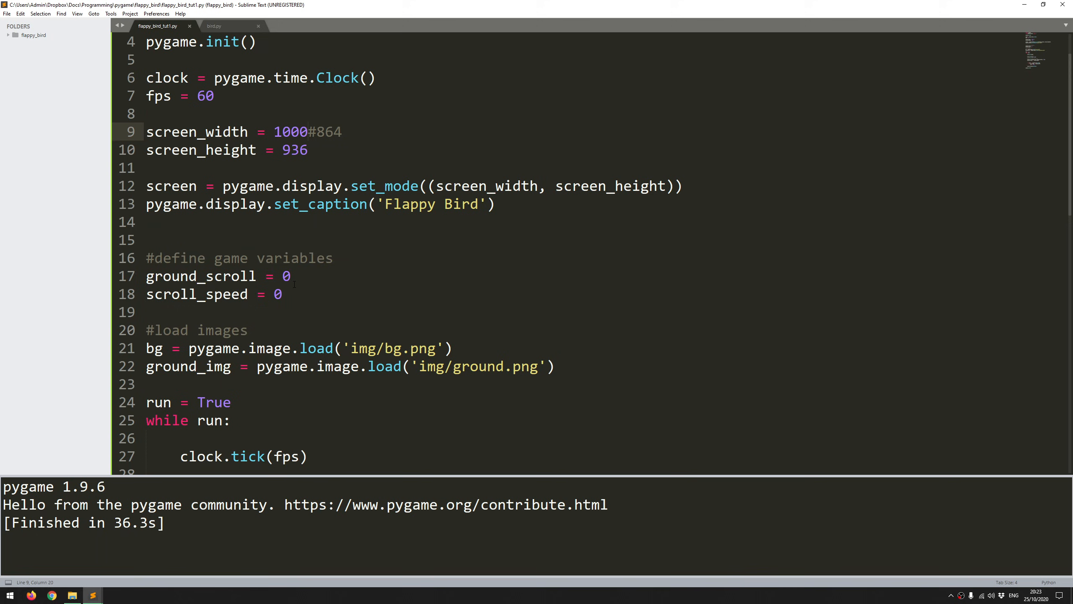
type("4")
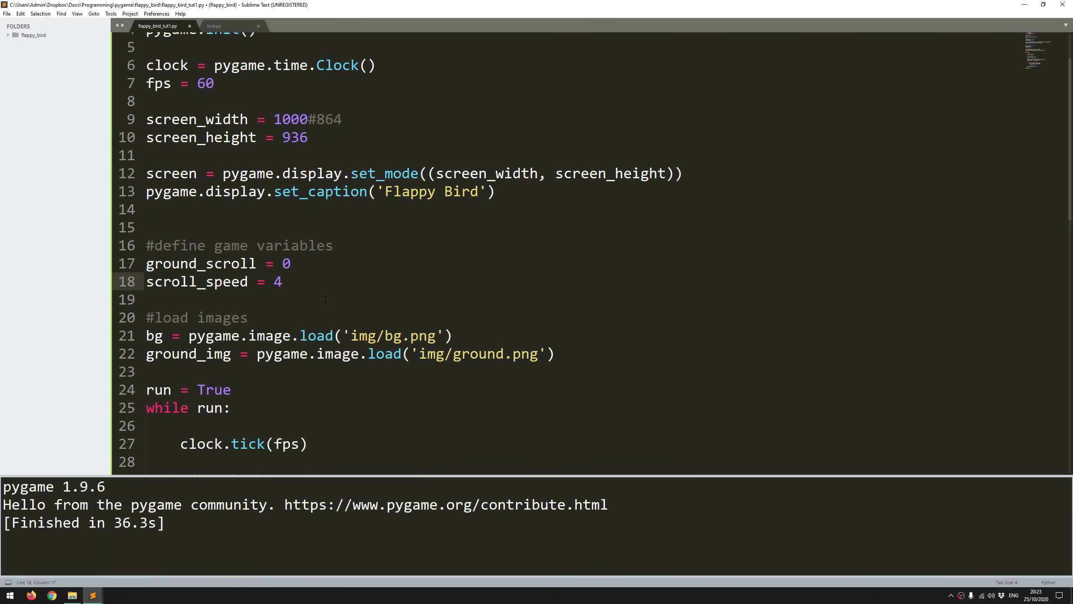
scroll("down", 3)
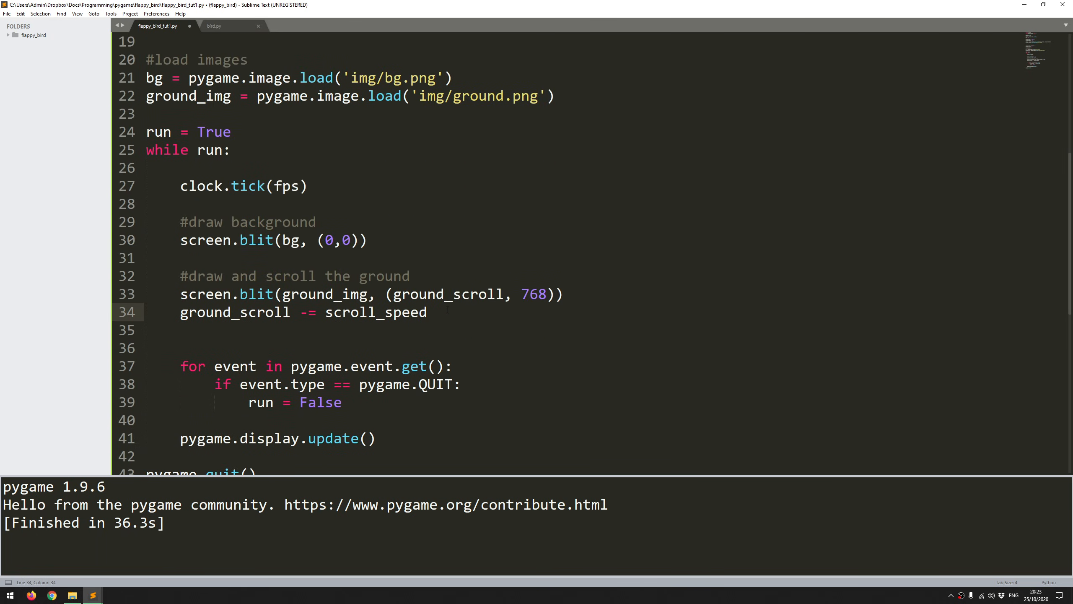
- Add an 'if abs(ground_scroll) > 35:' check and start resetting ground_scroll inside it
key("enter")
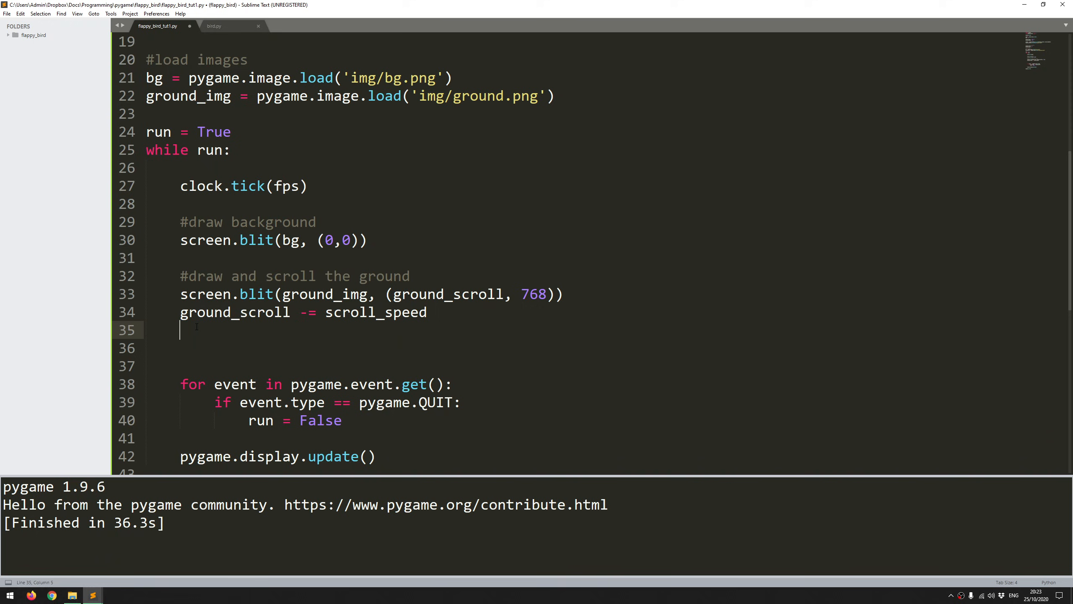
type("if")
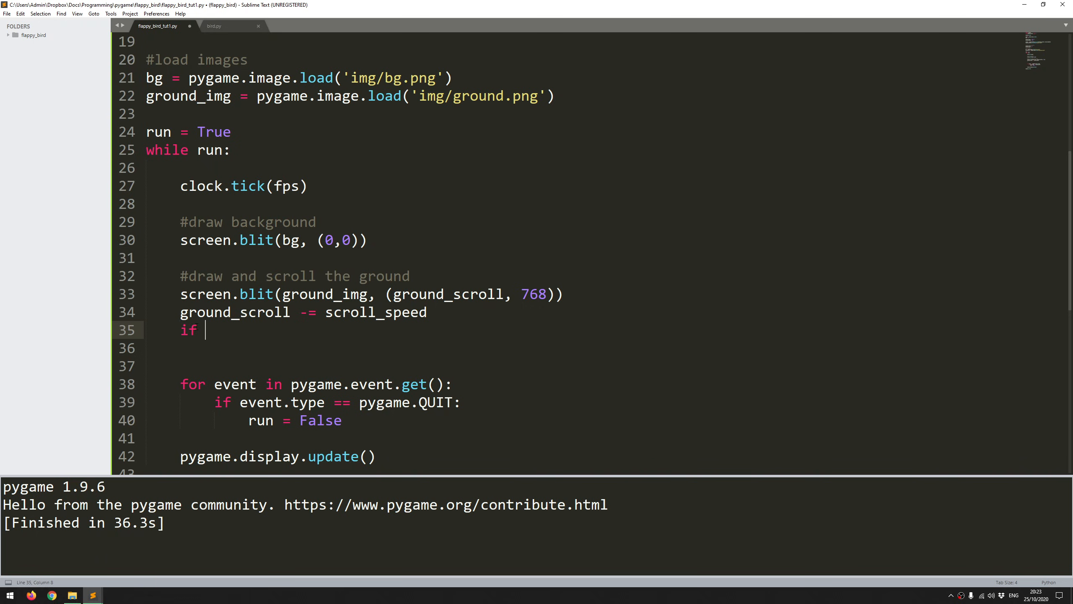
double_click(263, 311)
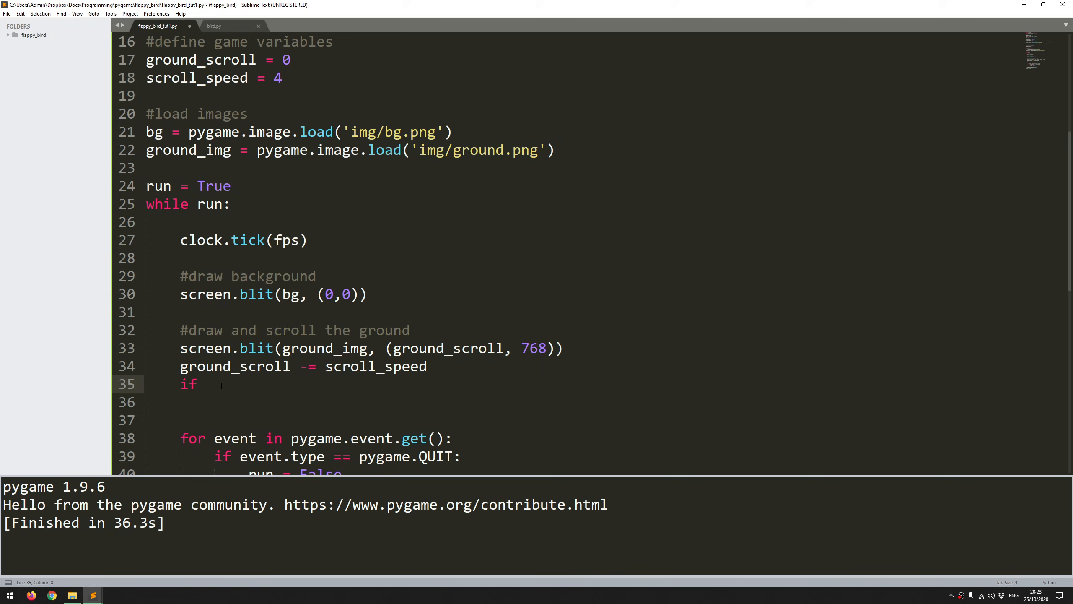
type("abs")
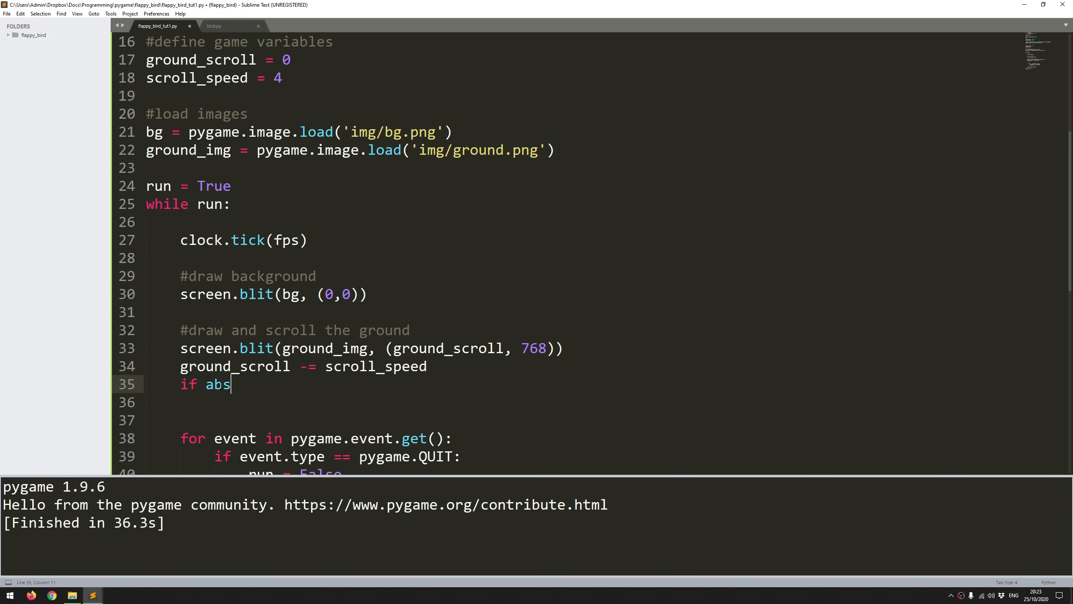
type("()")
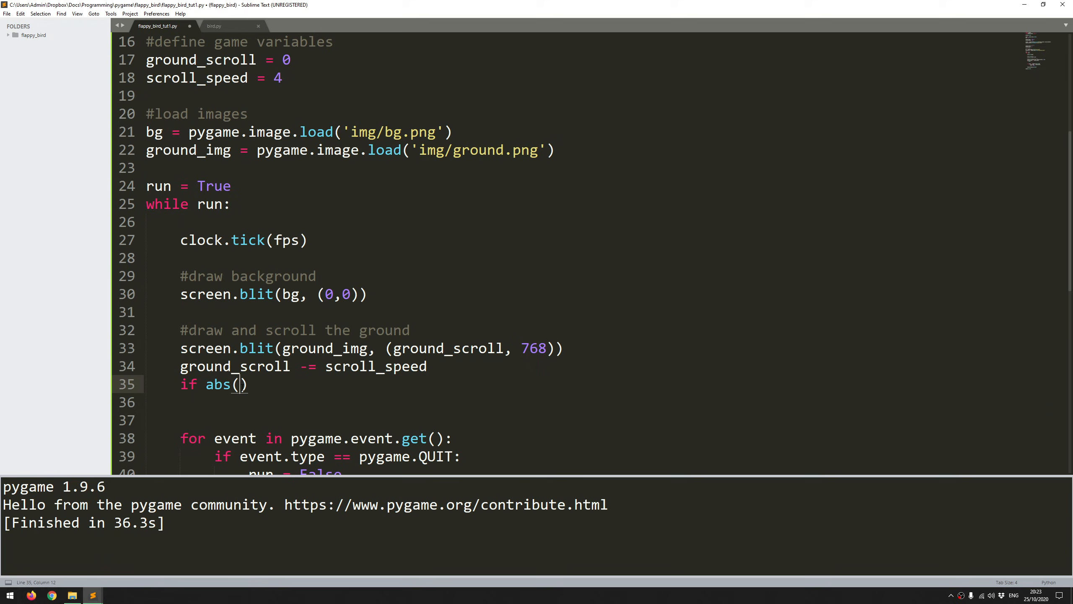
type("ground)")
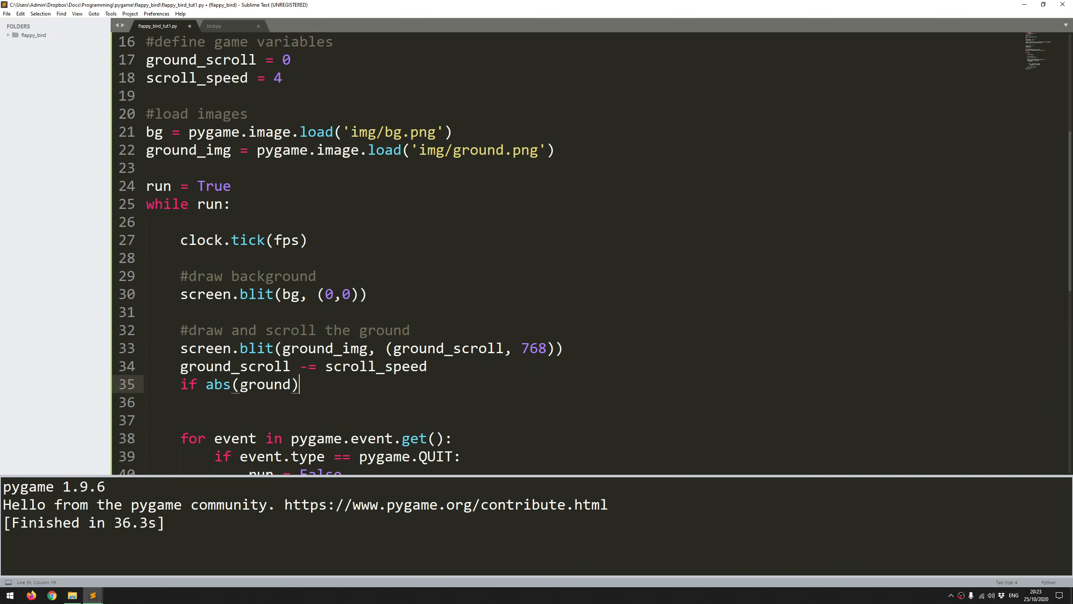
type("_scroll")
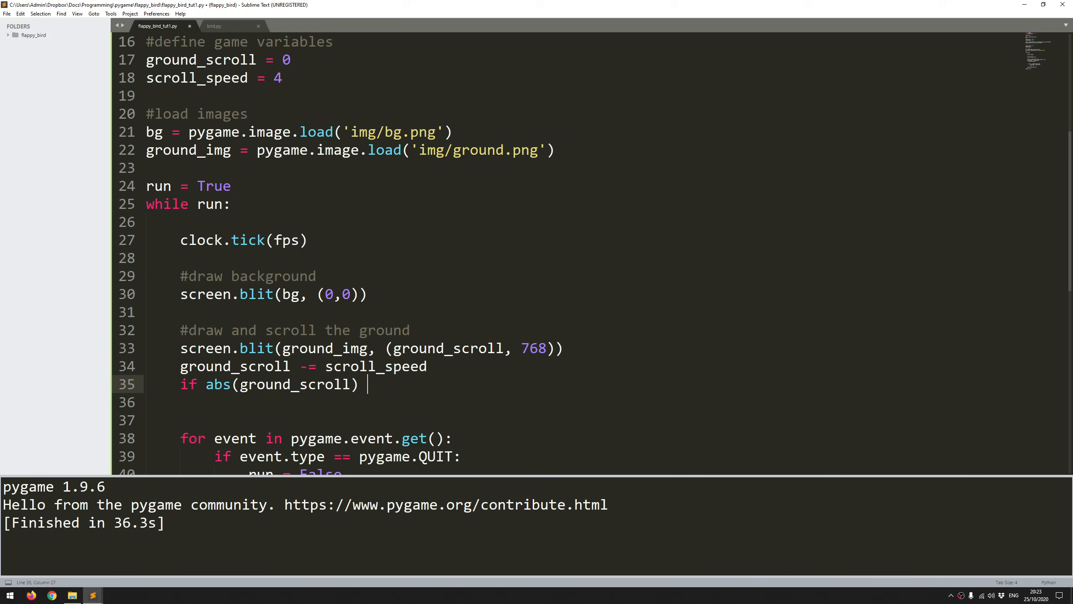
type("> 35:")
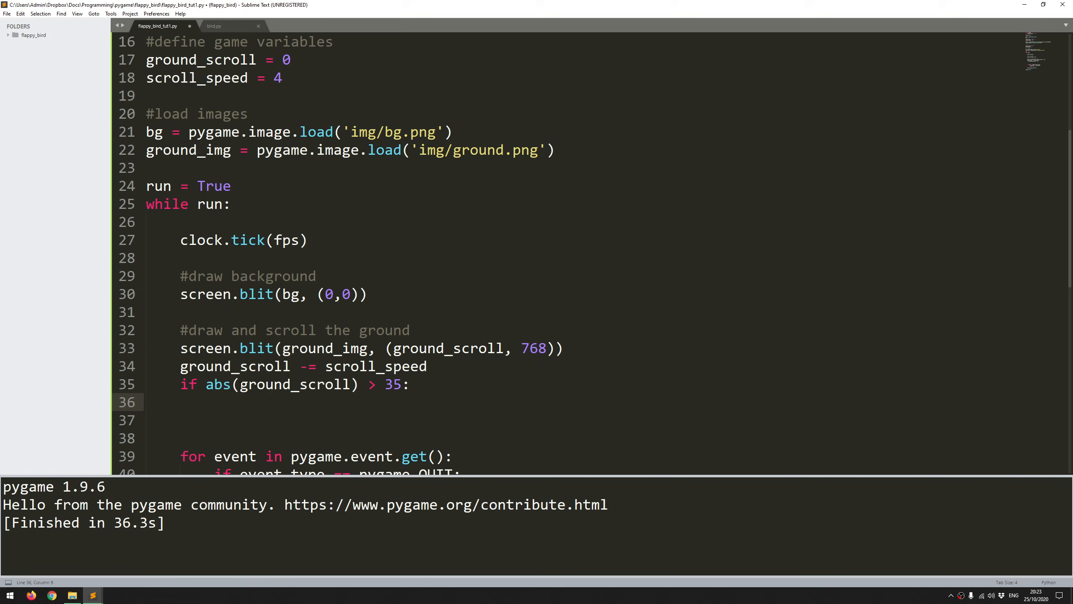
type("ground_sc")
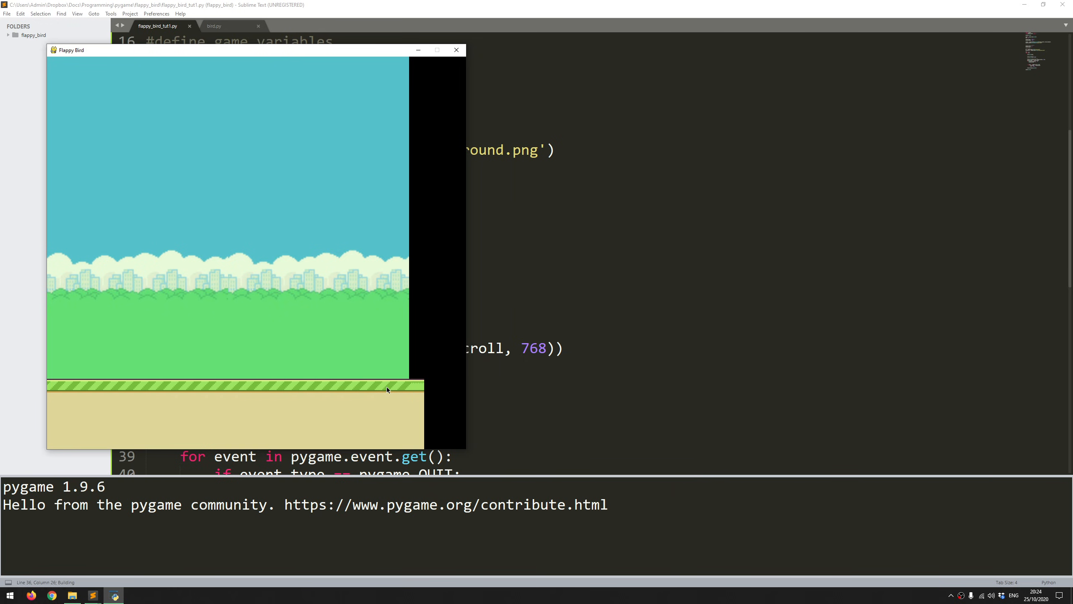
mouse_move(297, 57)
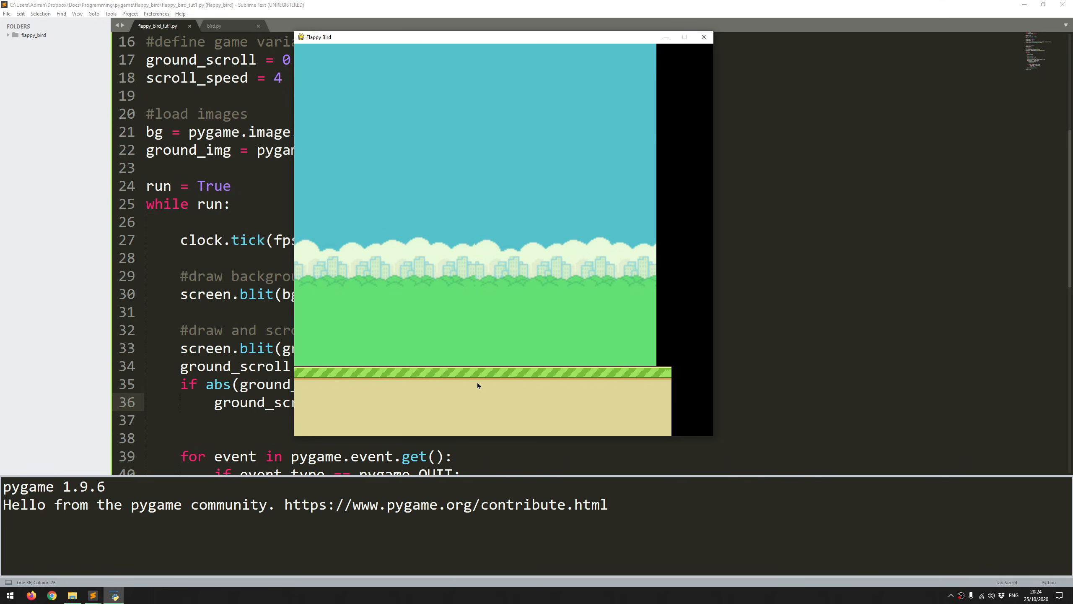
mouse_move(590, 377)
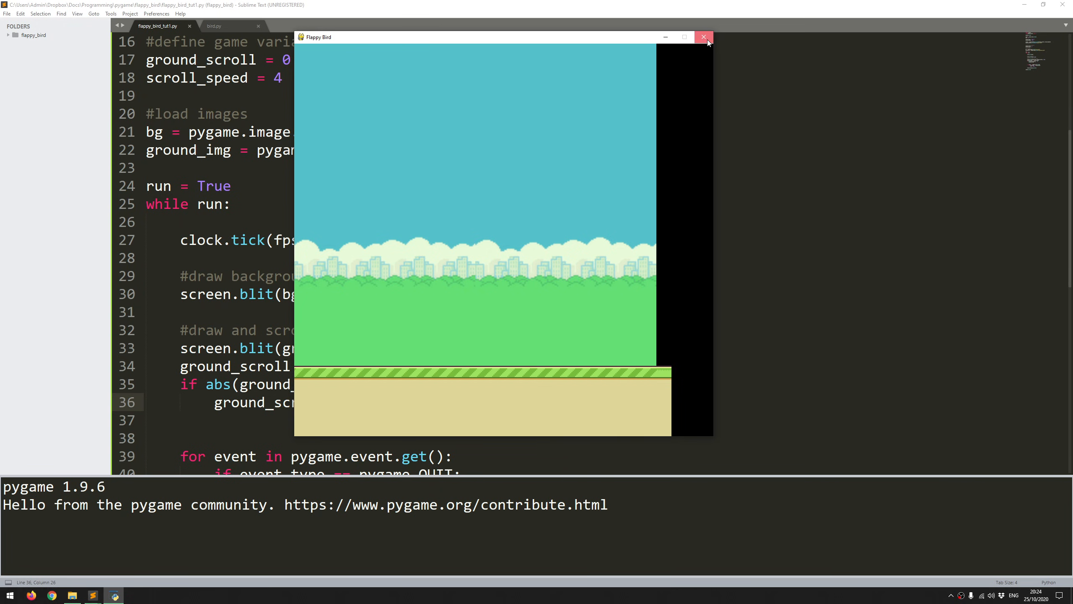
- Add the ground_scroll reset under the 35-pixel check, test the scrolling ground, then close the game
left_click(704, 37)
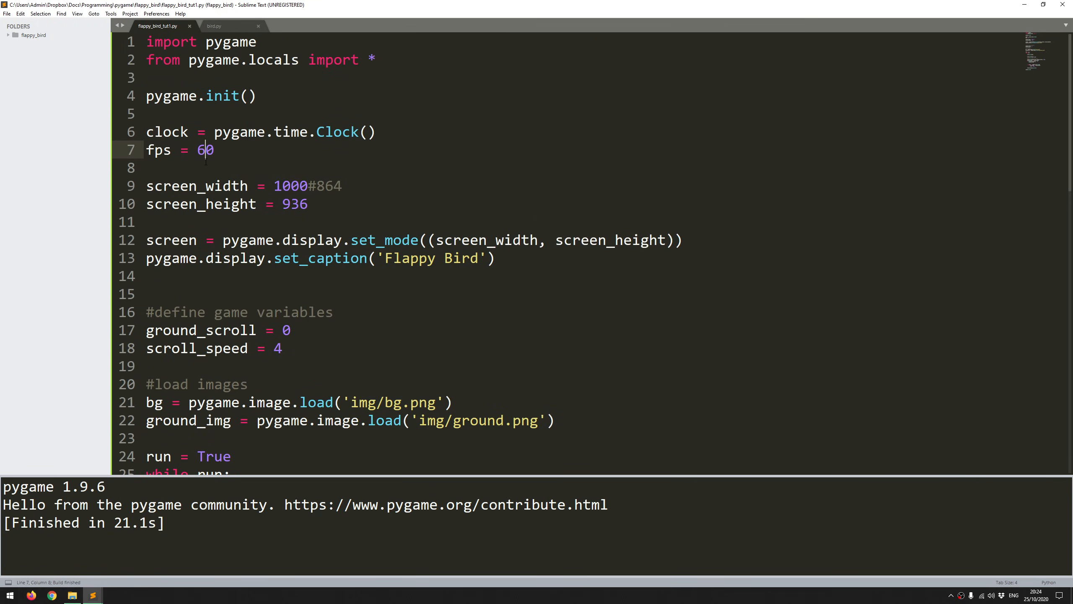
- Lower fps to 10, watch the ground scroll slowly over two test runs, closing the game each time
type("1")
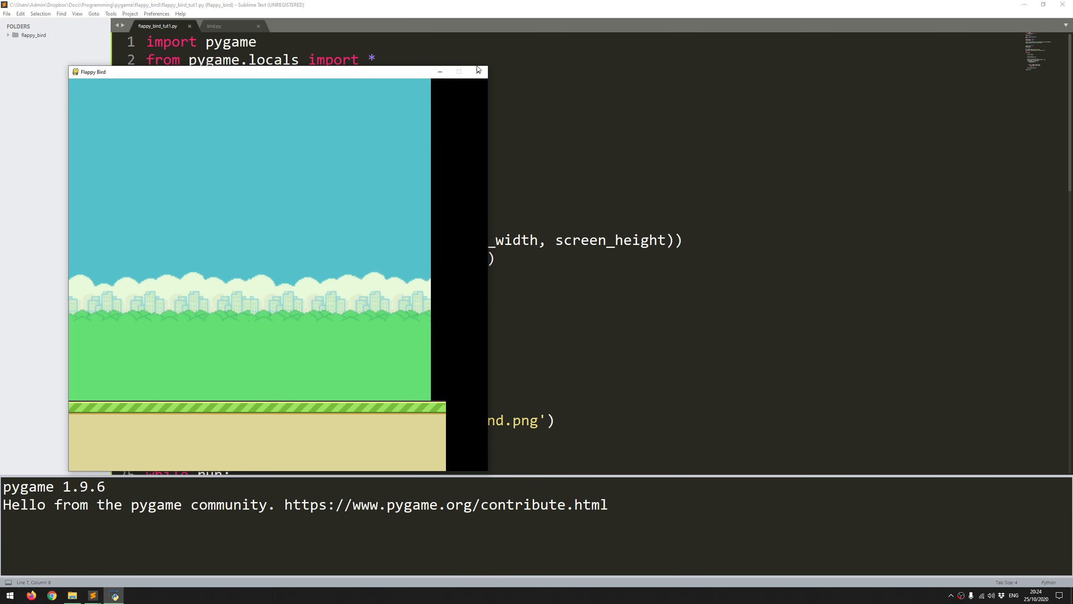
left_click(478, 71)
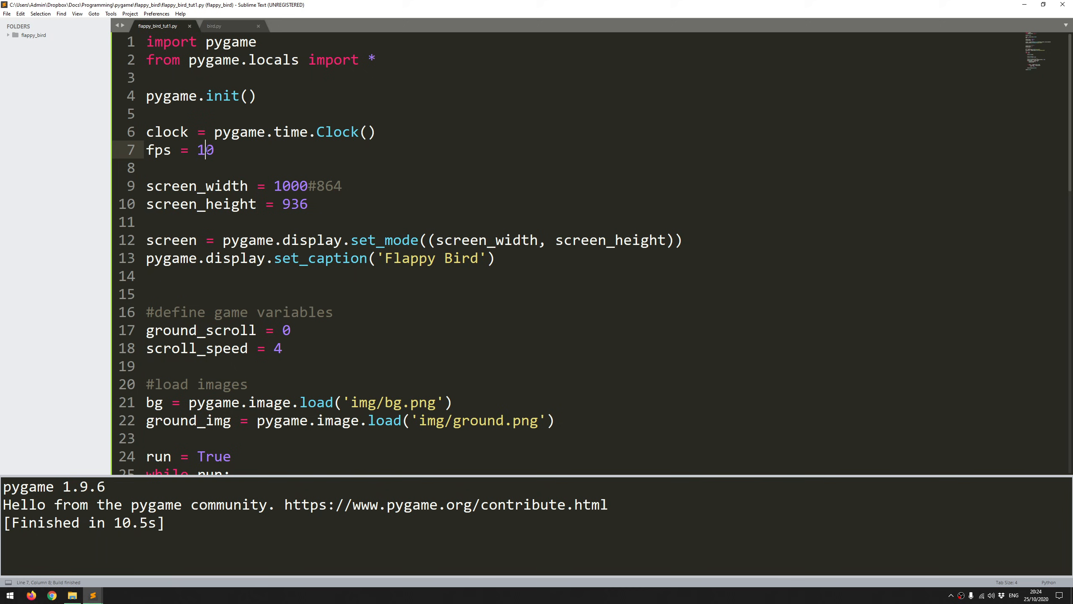
scroll("down", 3)
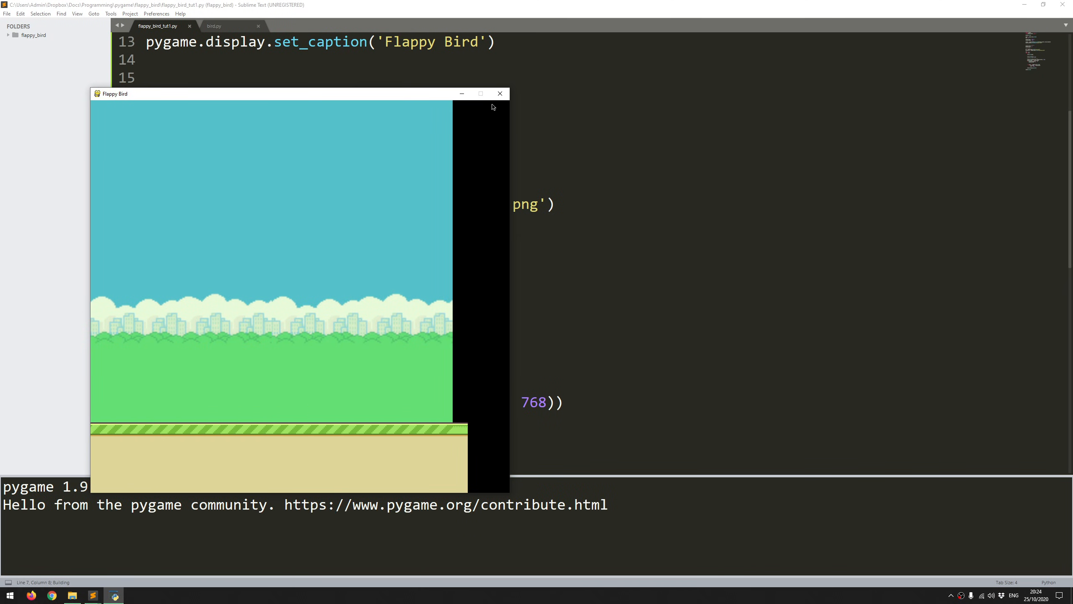
left_click(500, 93)
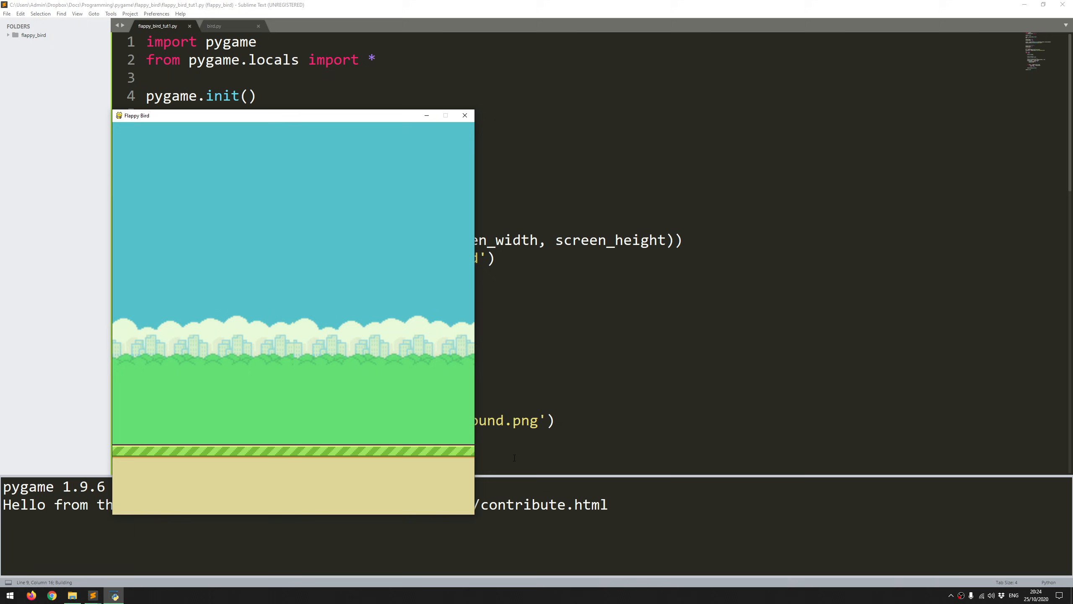
- Restore fps to 60 and screen_width to 864, run once, and close the game window
left_click(464, 115)
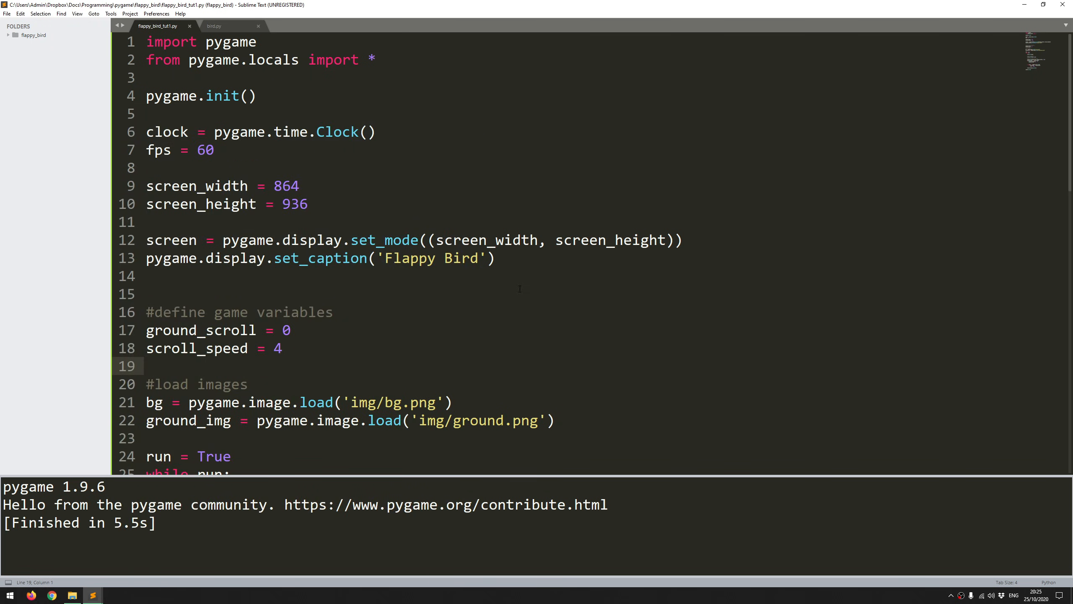
mouse_move(387, 316)
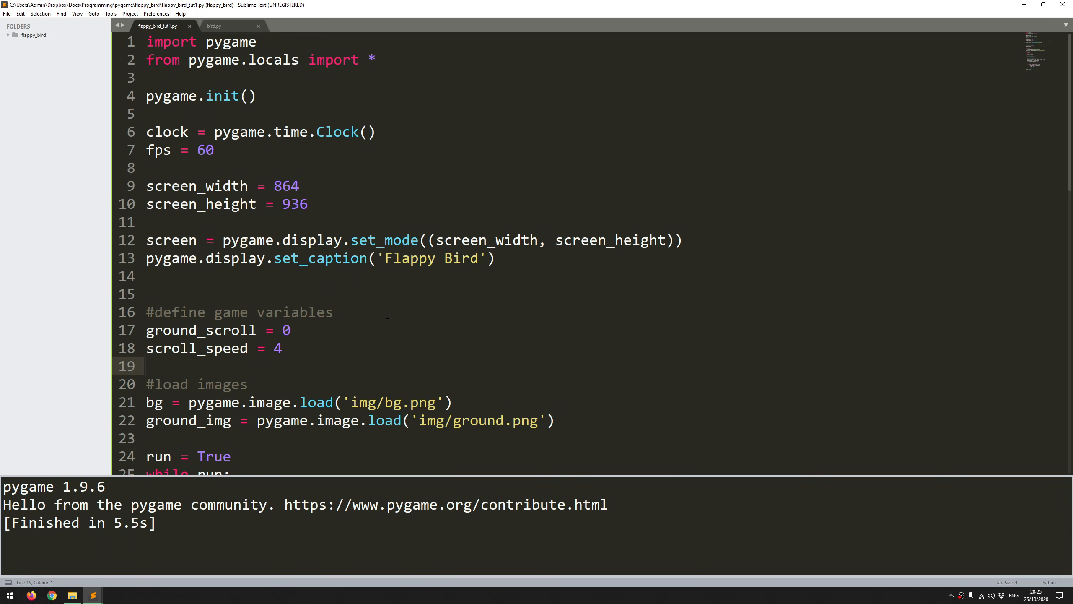
left_click(146, 365)
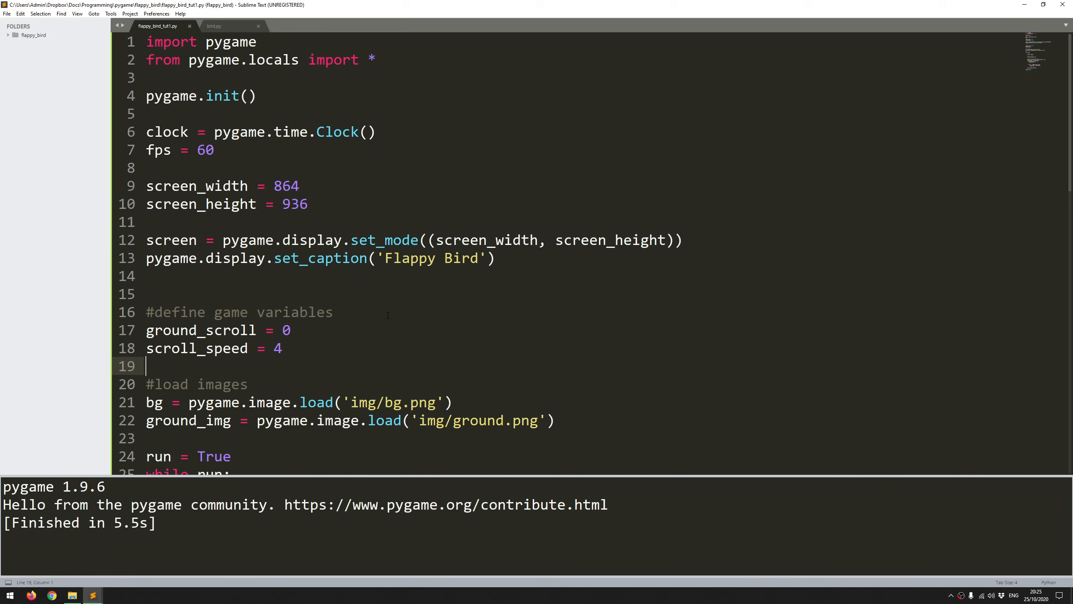
mouse_move(369, 269)
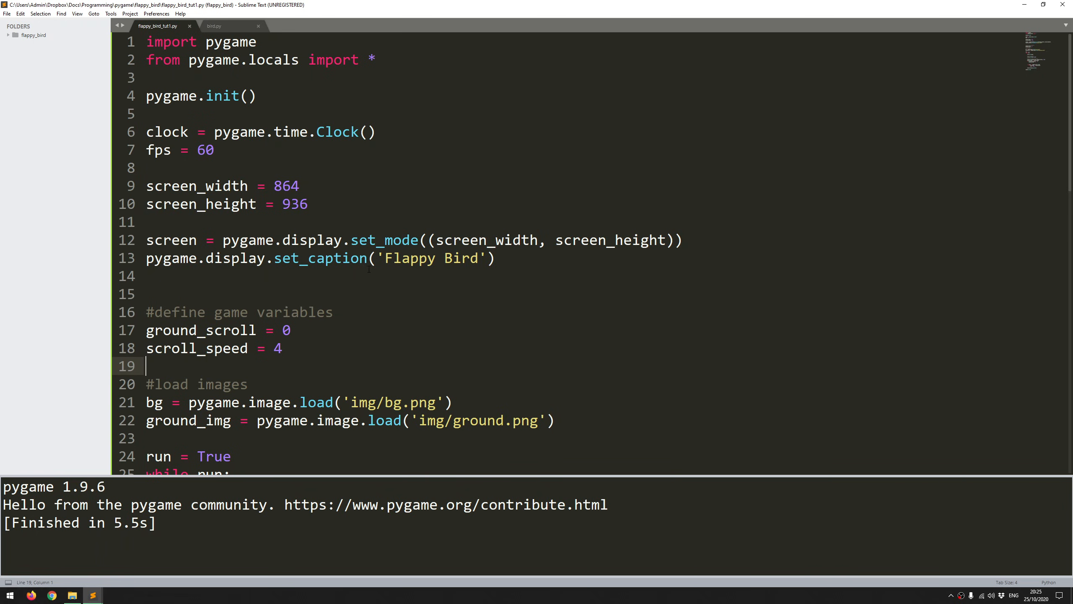